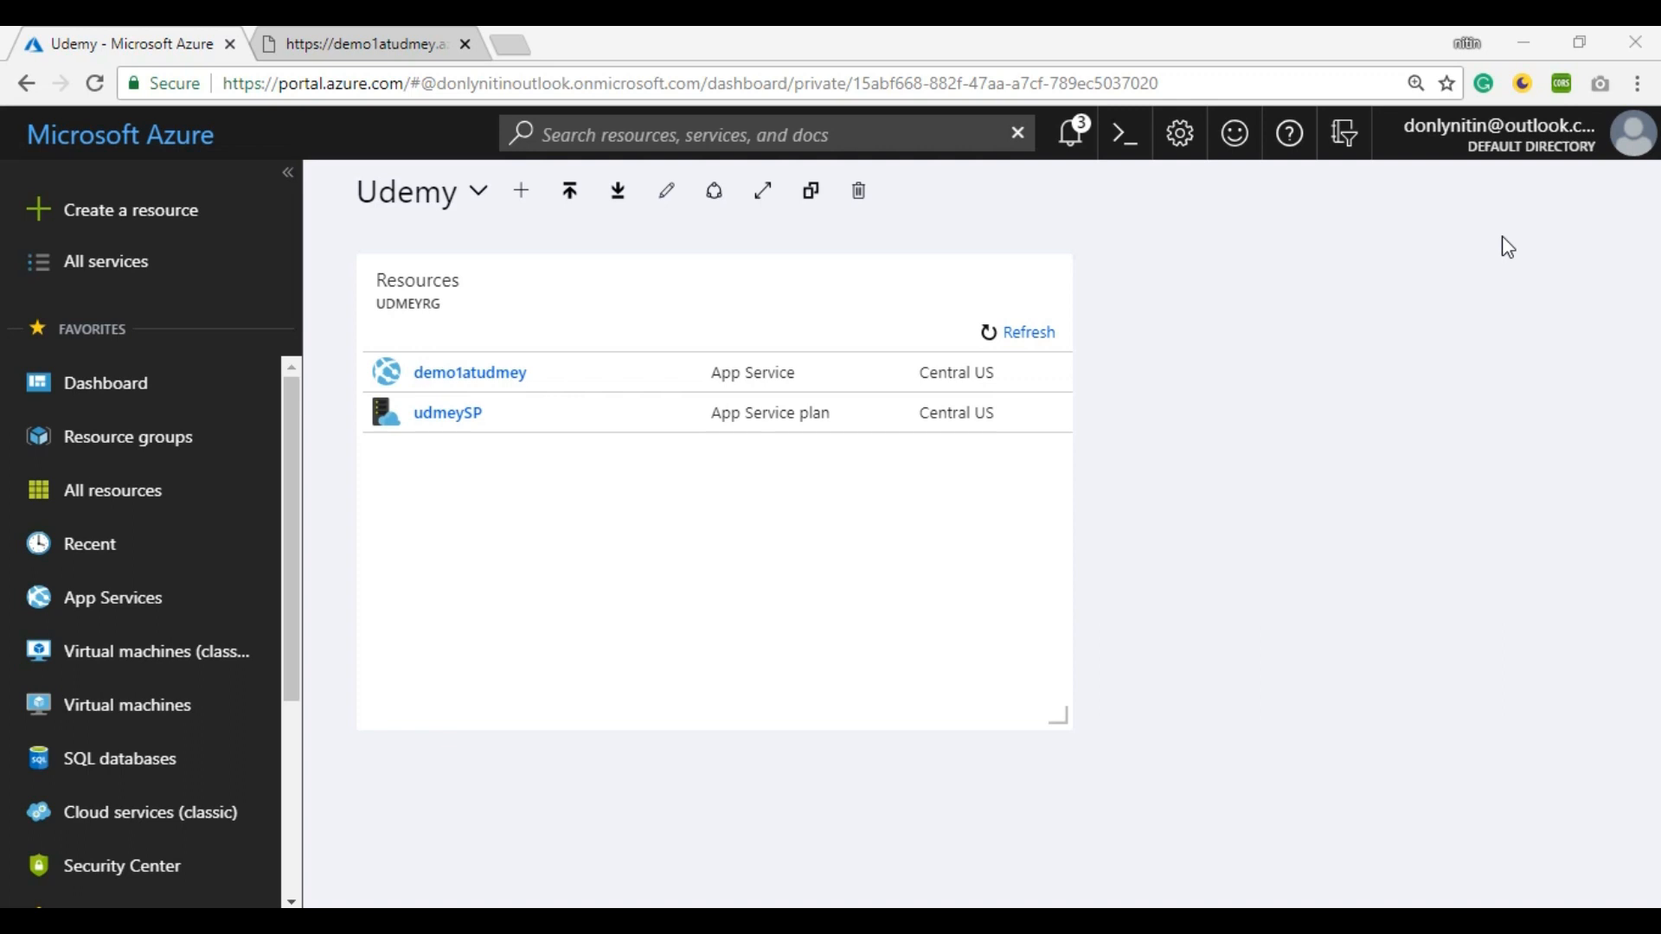
# Step: Select the demo1atudmey App Service from the Resources tile and bring up its live site
pyautogui.click(493, 374)
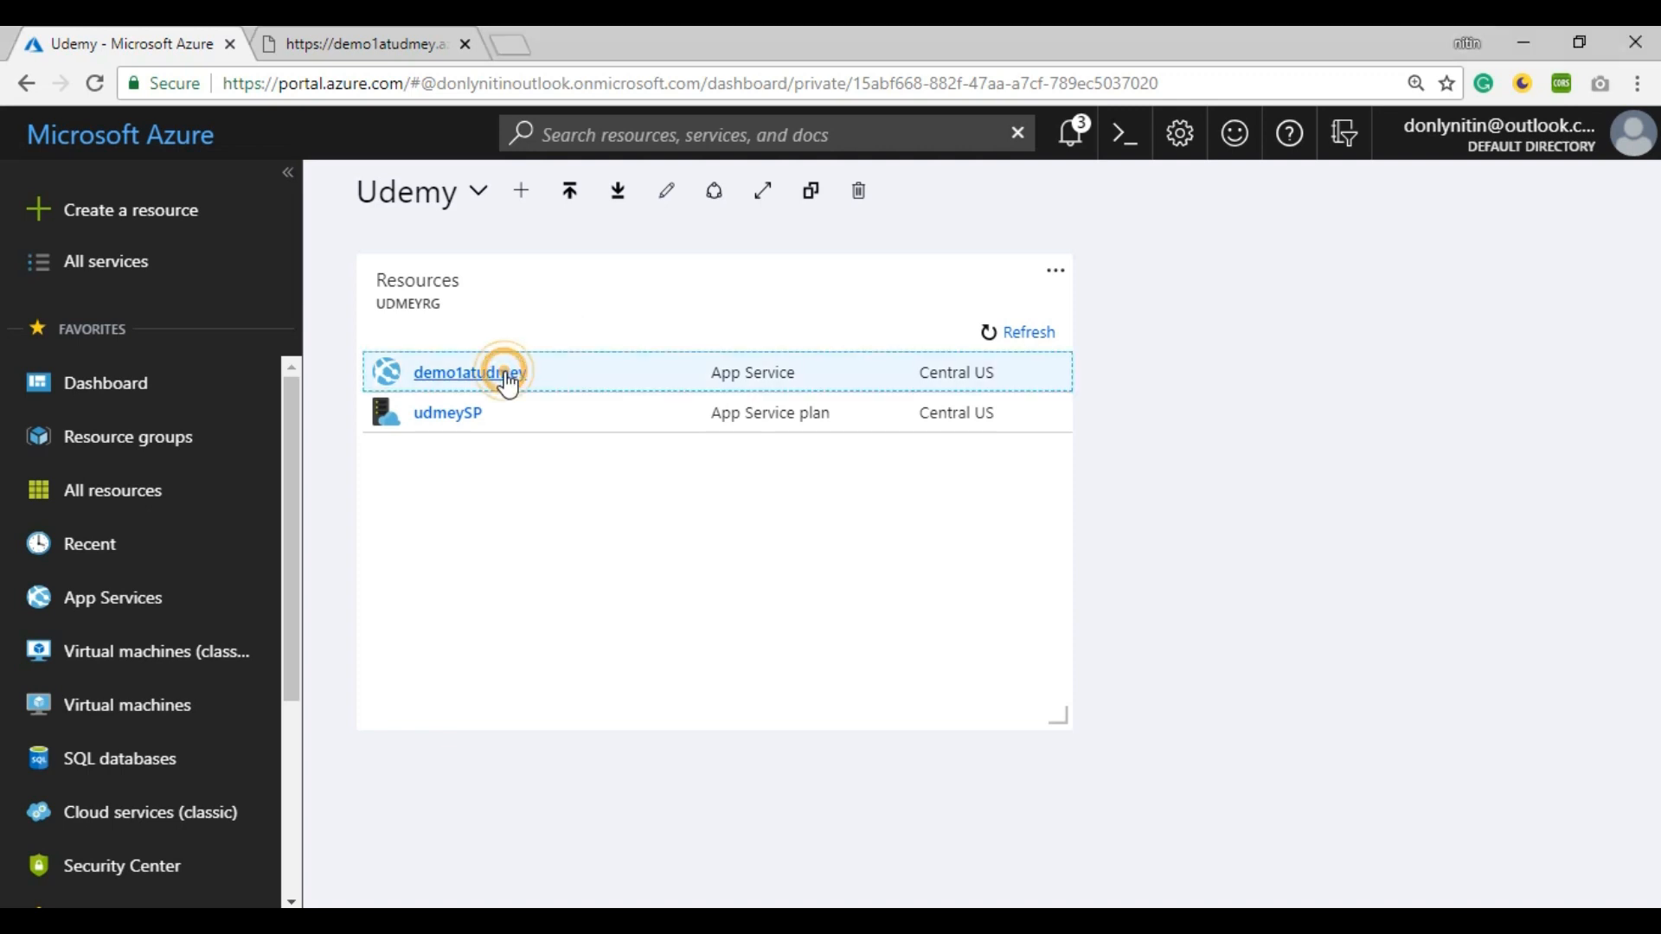
pyautogui.click(488, 374)
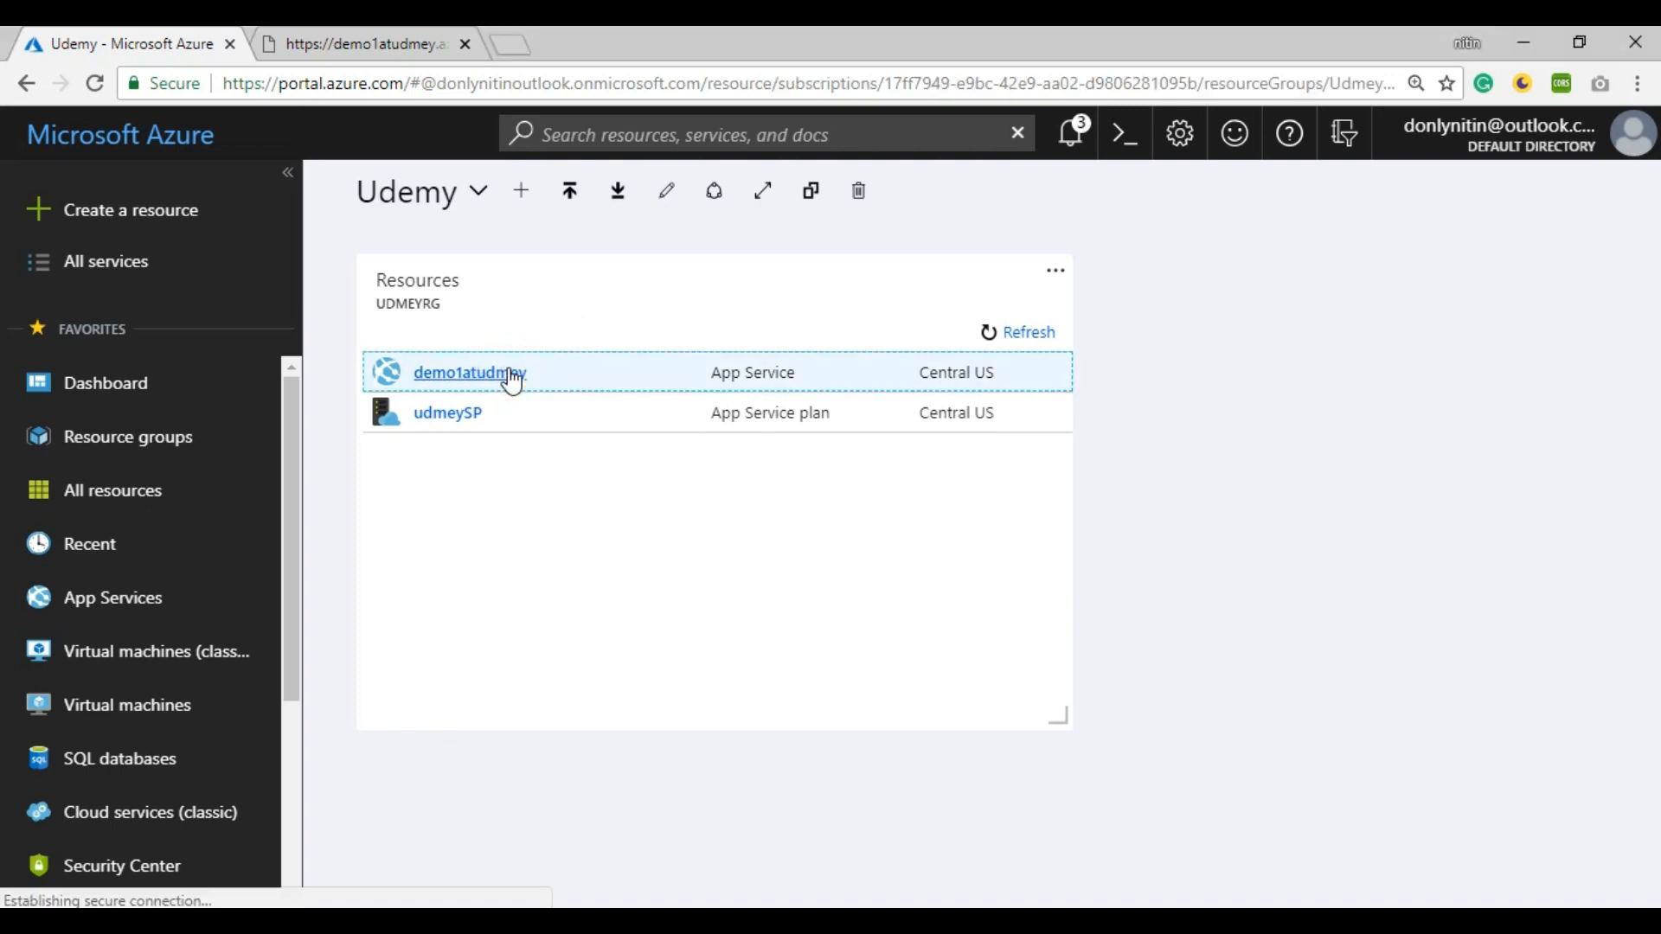
pyautogui.click(471, 373)
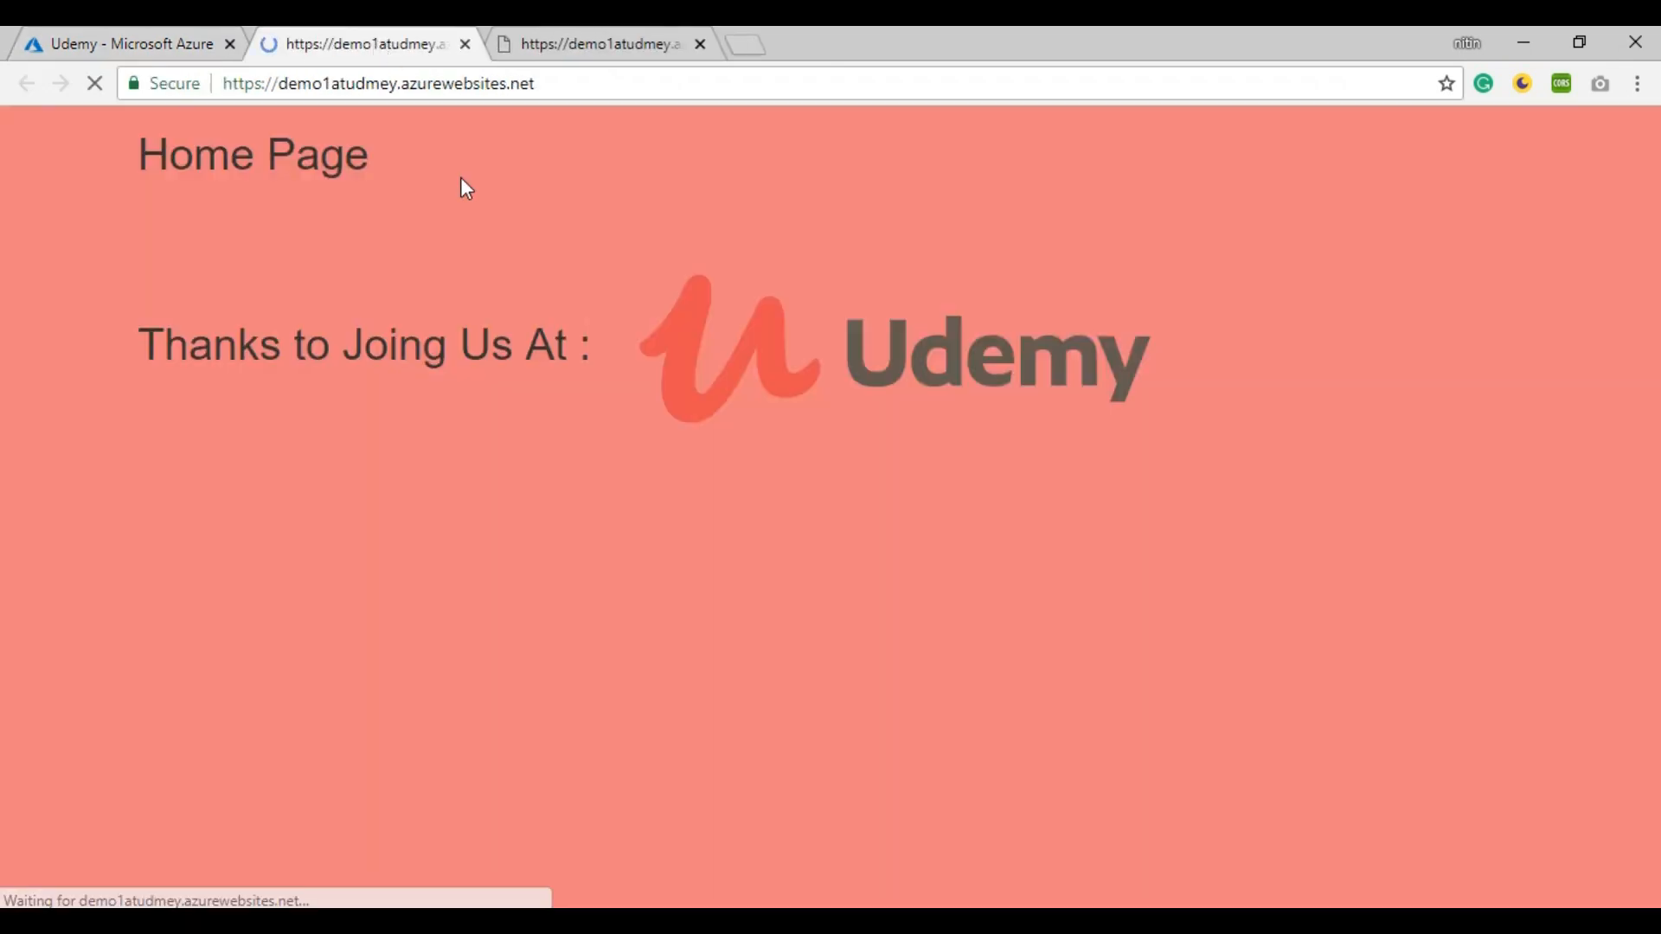
pyautogui.moveTo(560, 515)
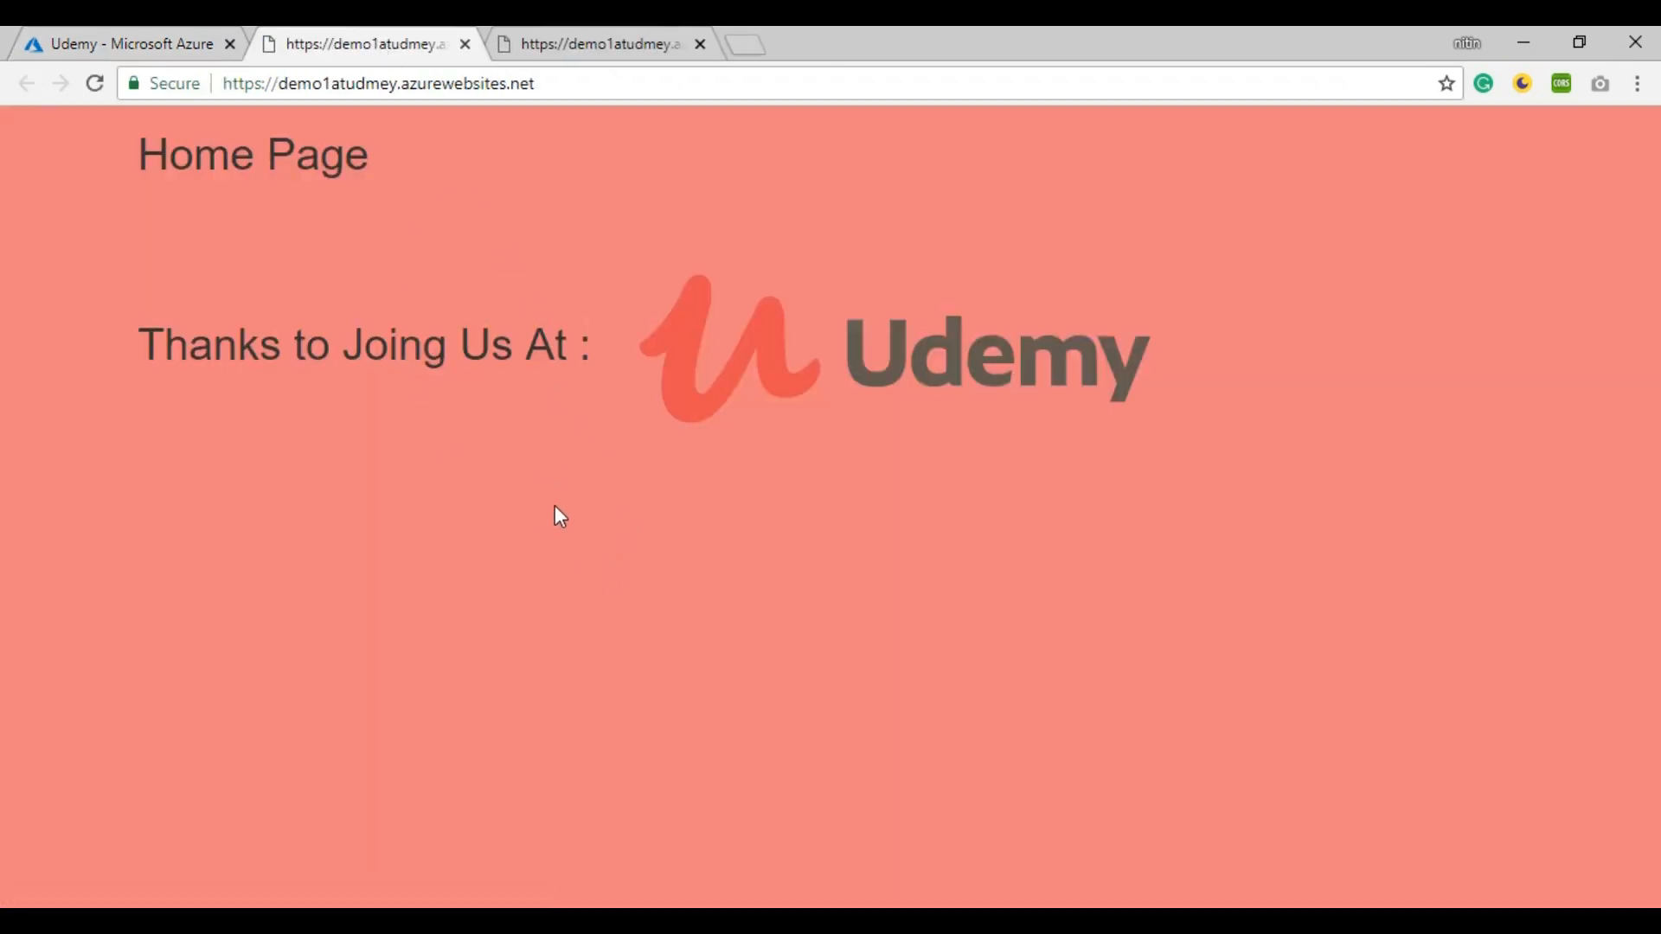
pyautogui.moveTo(370, 300)
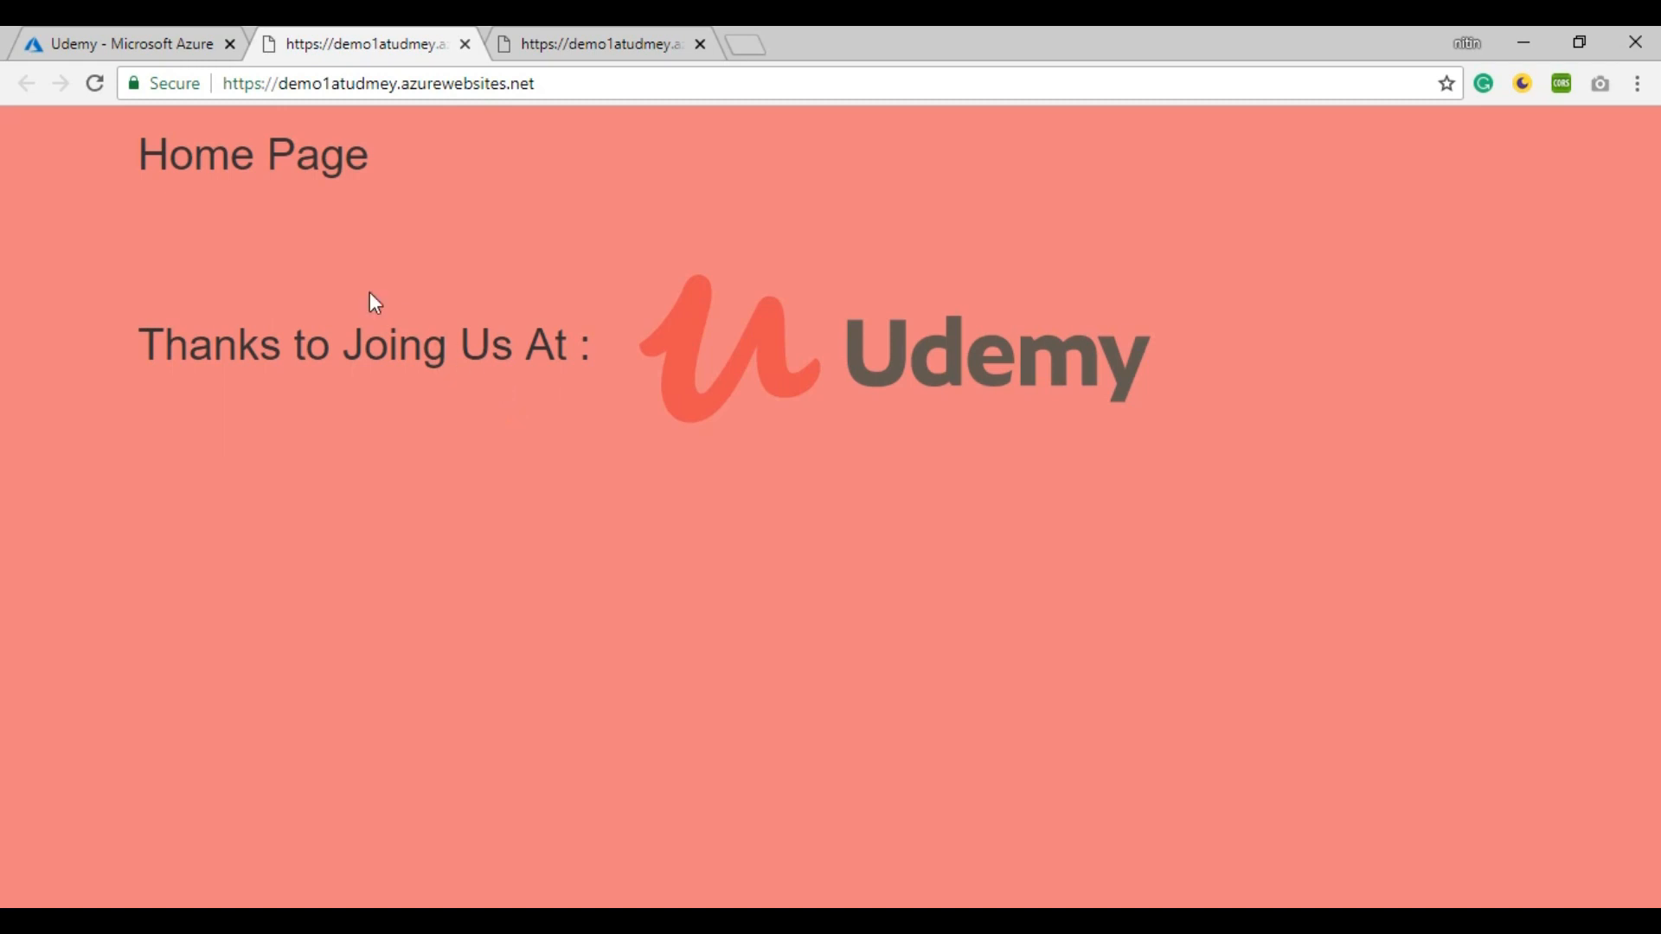
# Step: Check the site's web address, then return to the demo1atudmey app service overview
pyautogui.click(376, 83)
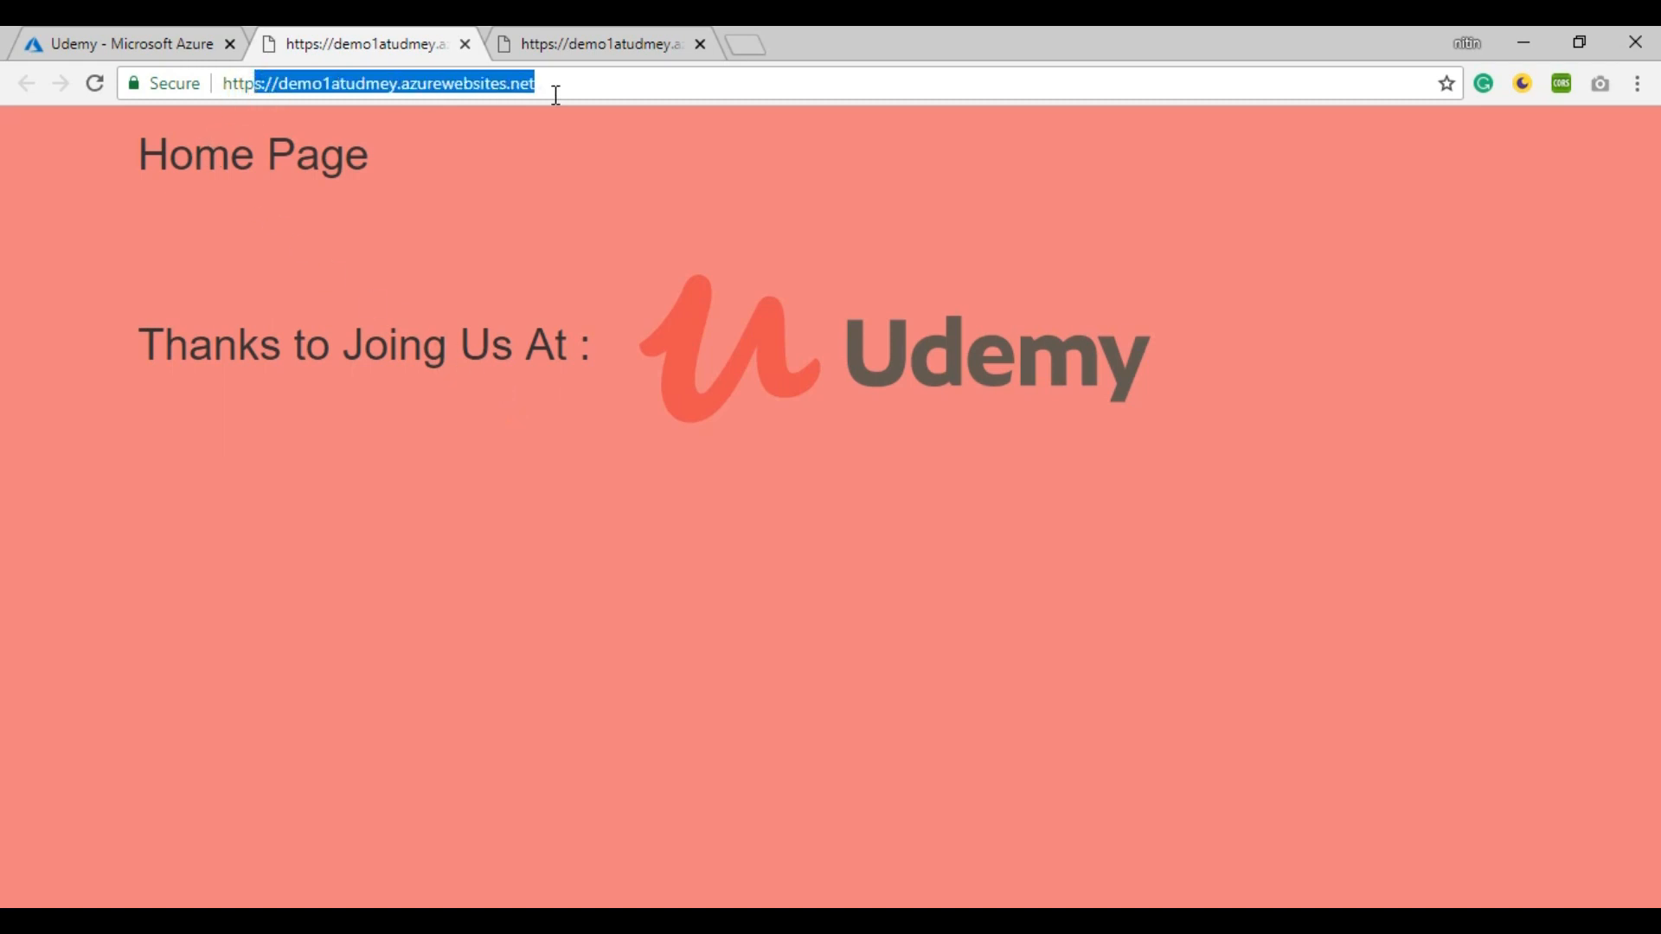
pyautogui.click(130, 43)
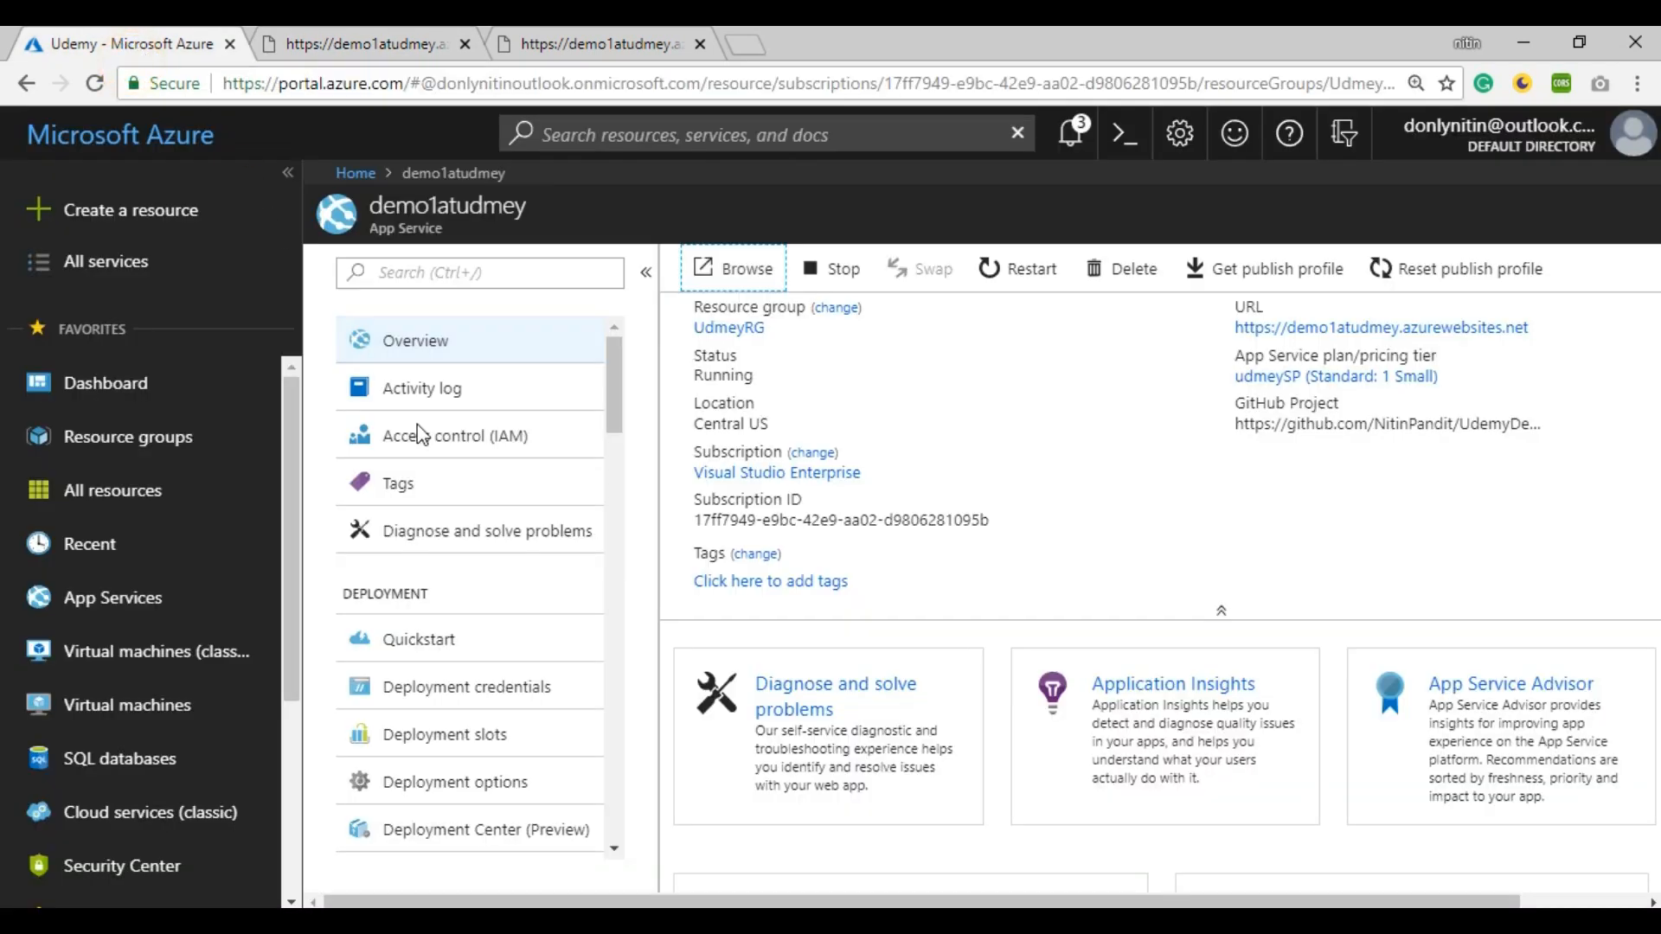
pyautogui.moveTo(485, 408)
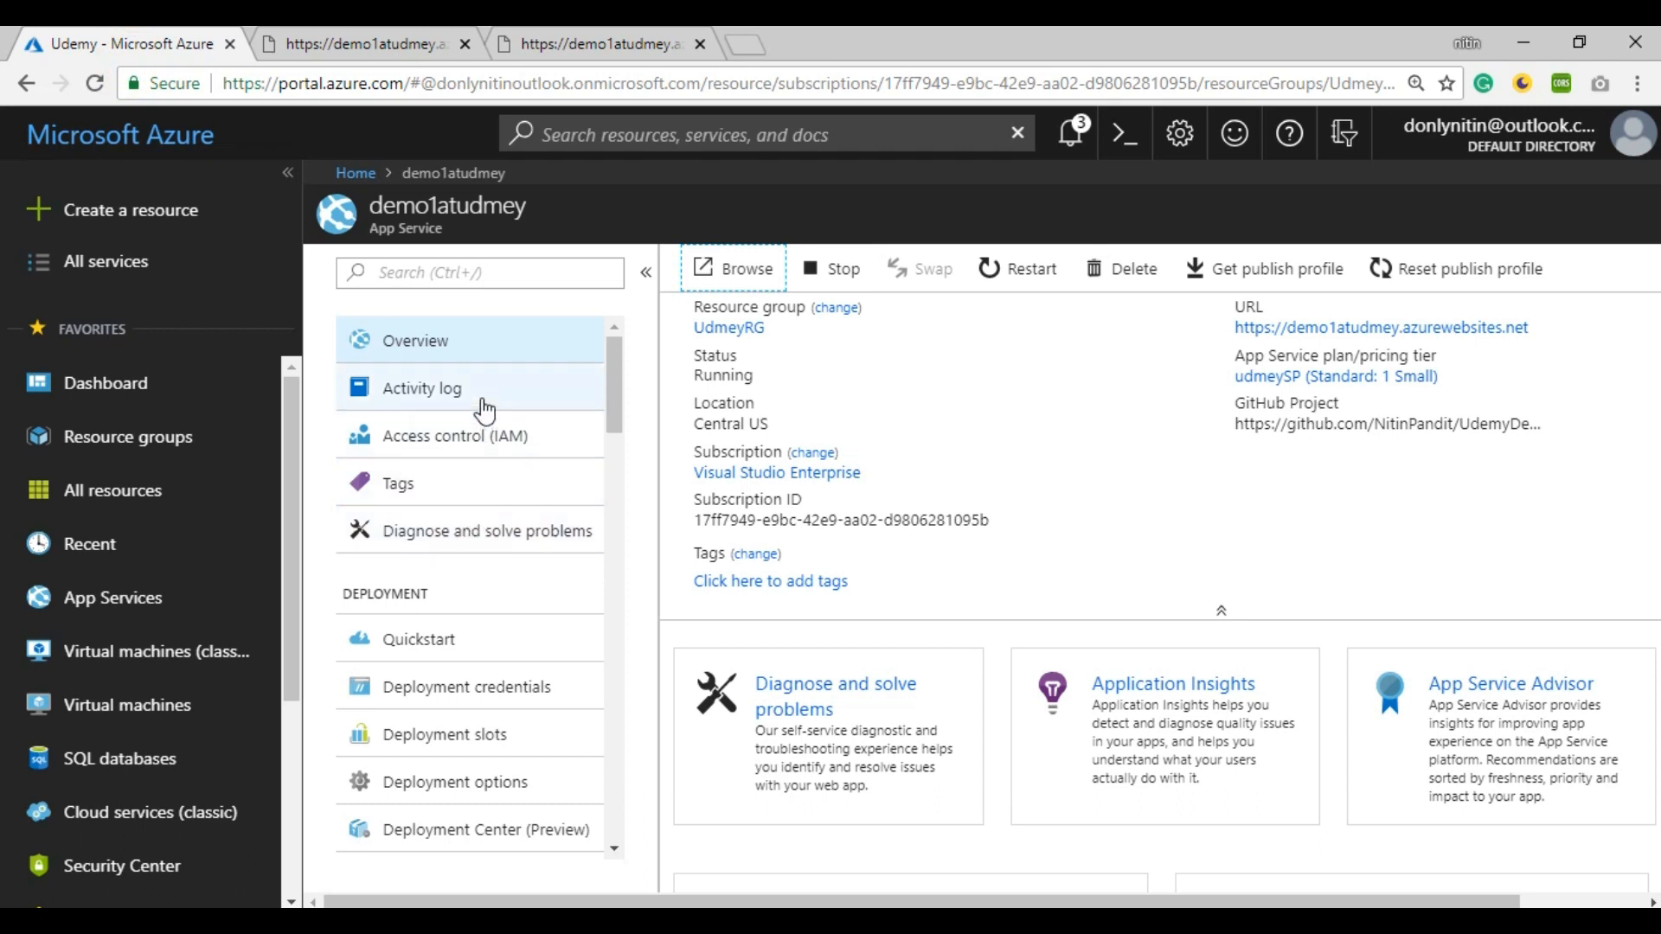
# Step: Choose App Service Editor (Preview) under Development Tools in the app service menu
pyautogui.scroll(-3)
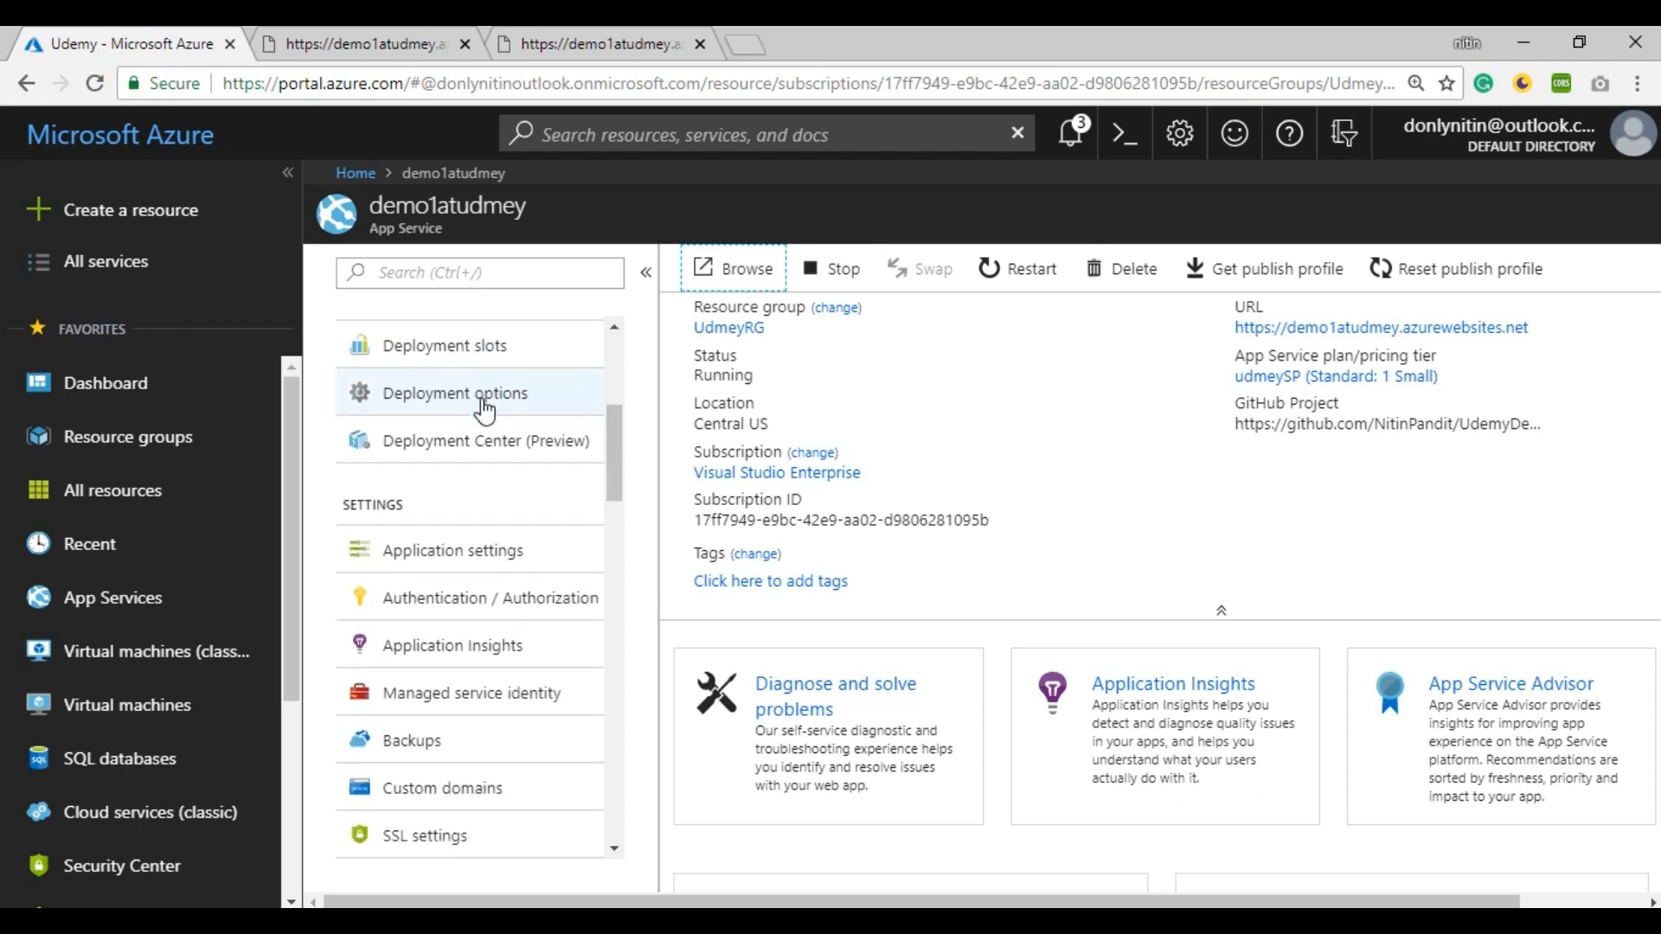
pyautogui.scroll(-3)
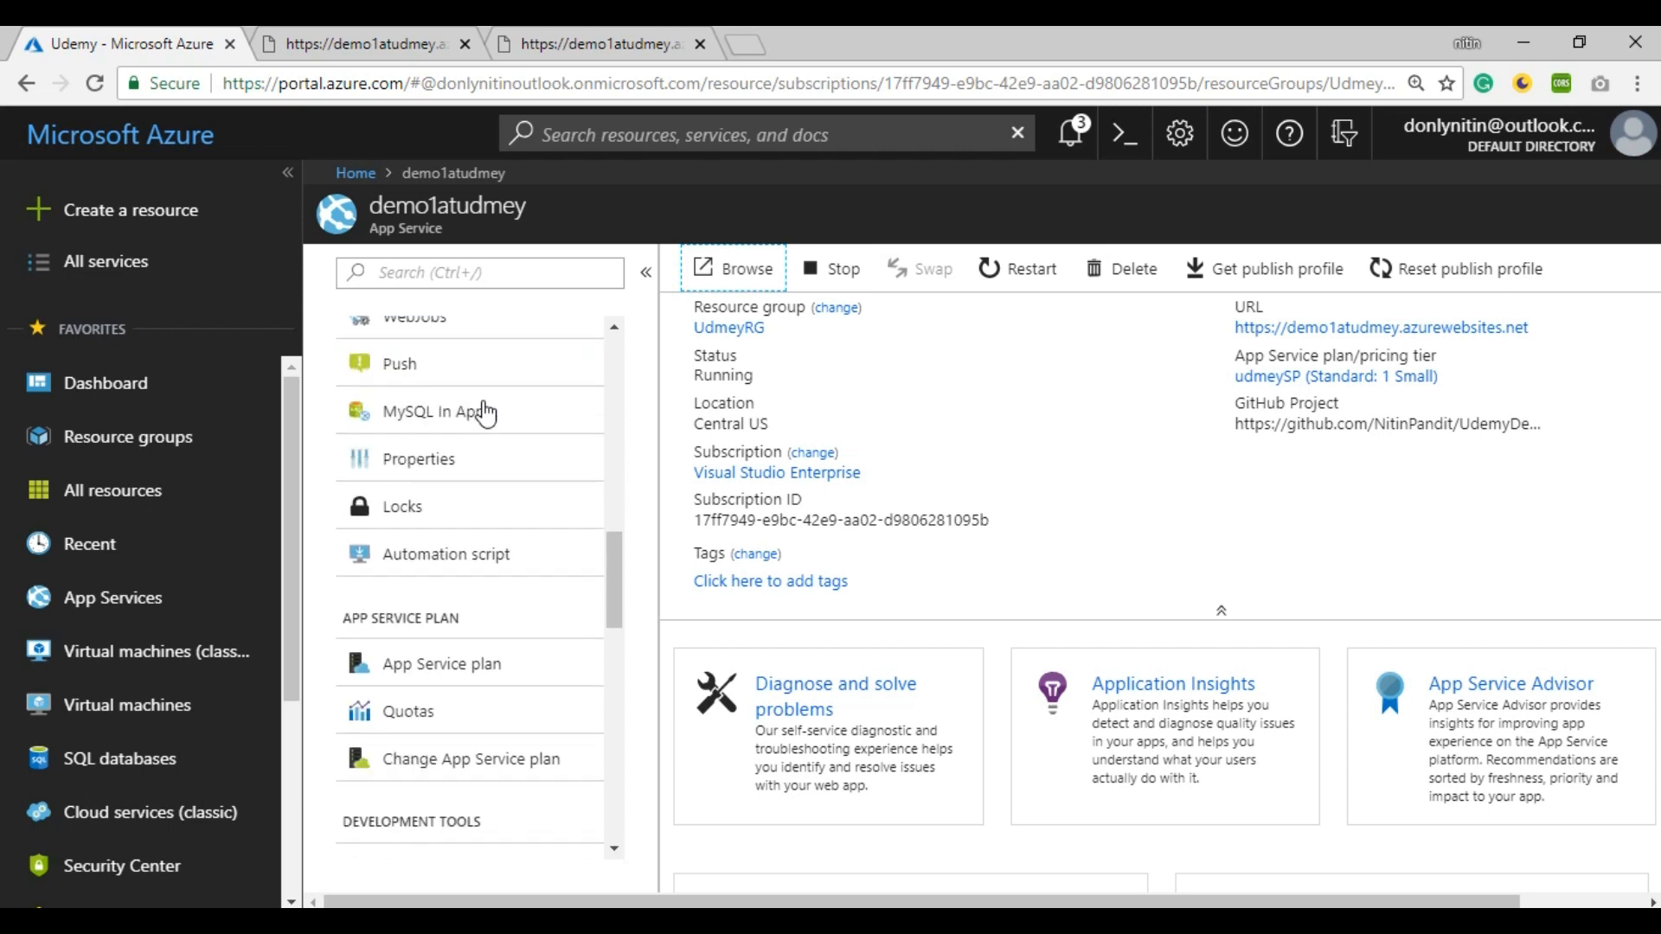
pyautogui.scroll(-3)
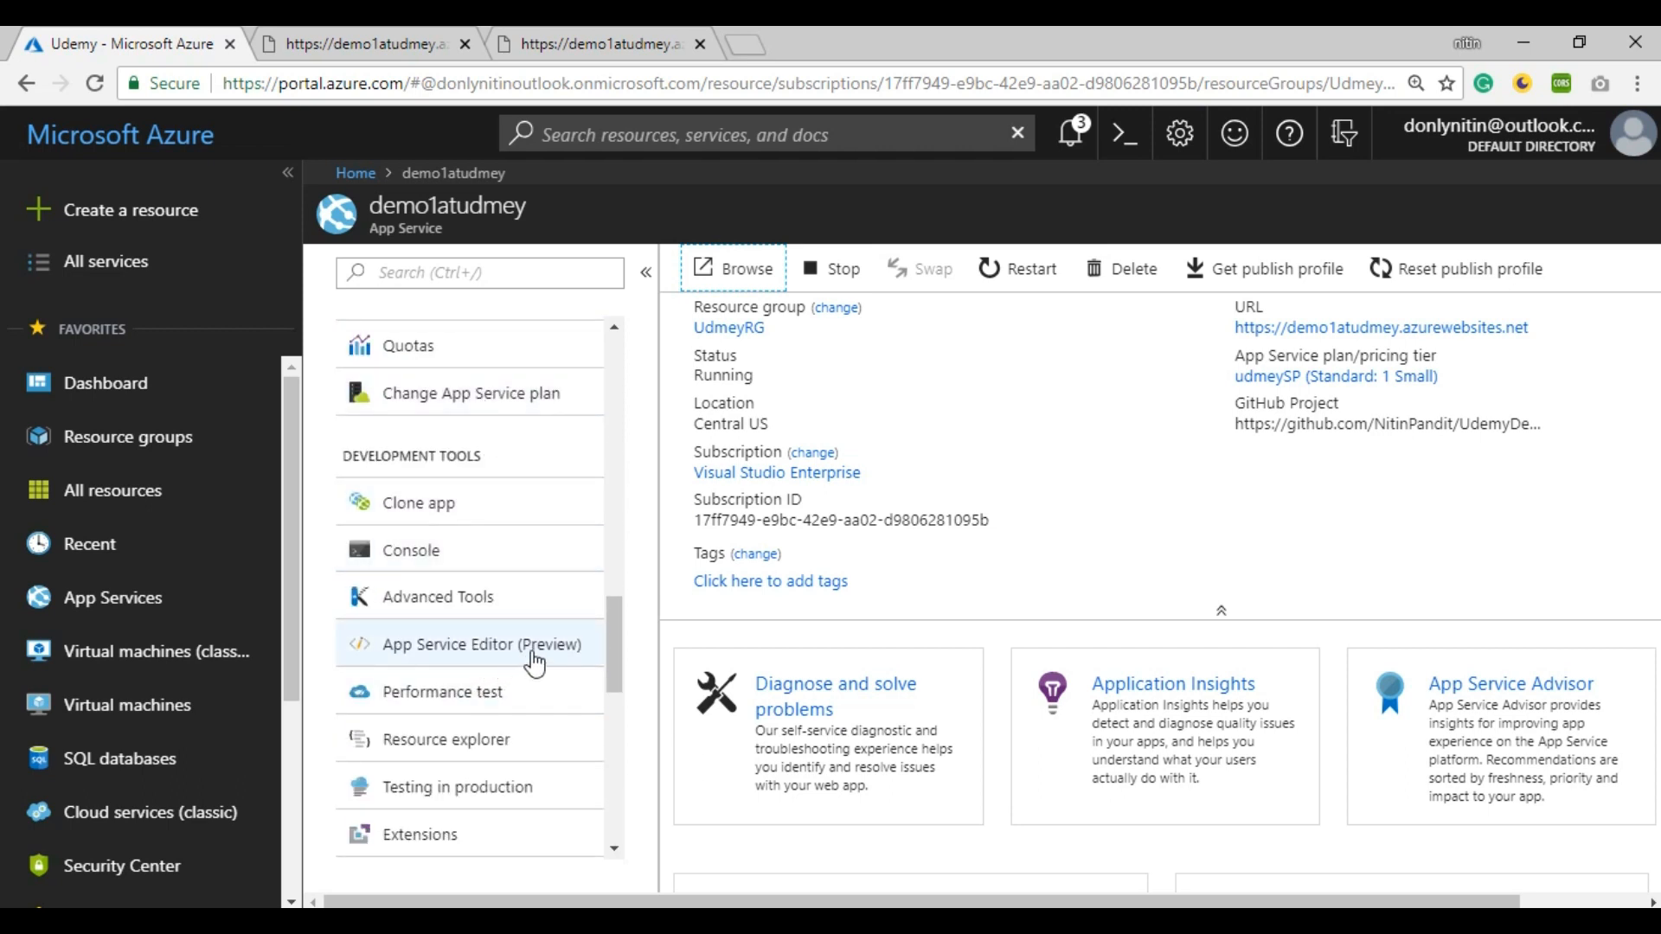
pyautogui.click(481, 644)
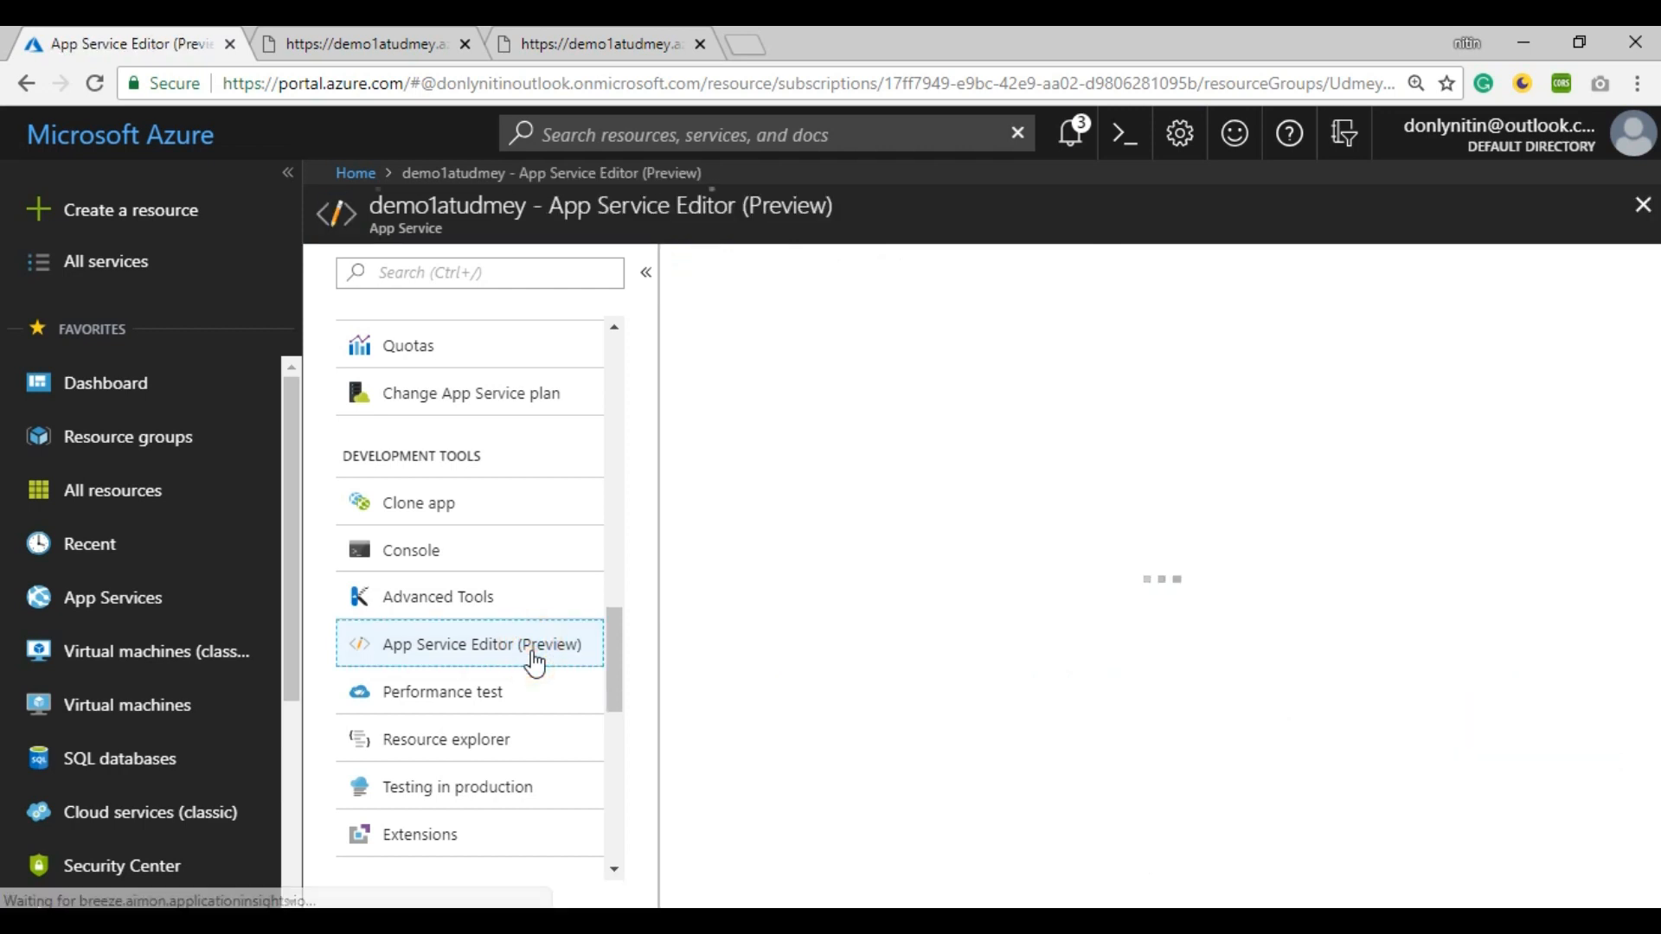
# Step: Use Go to launch the App Service Editor for demo1atudmey in a new tab
pyautogui.click(469, 644)
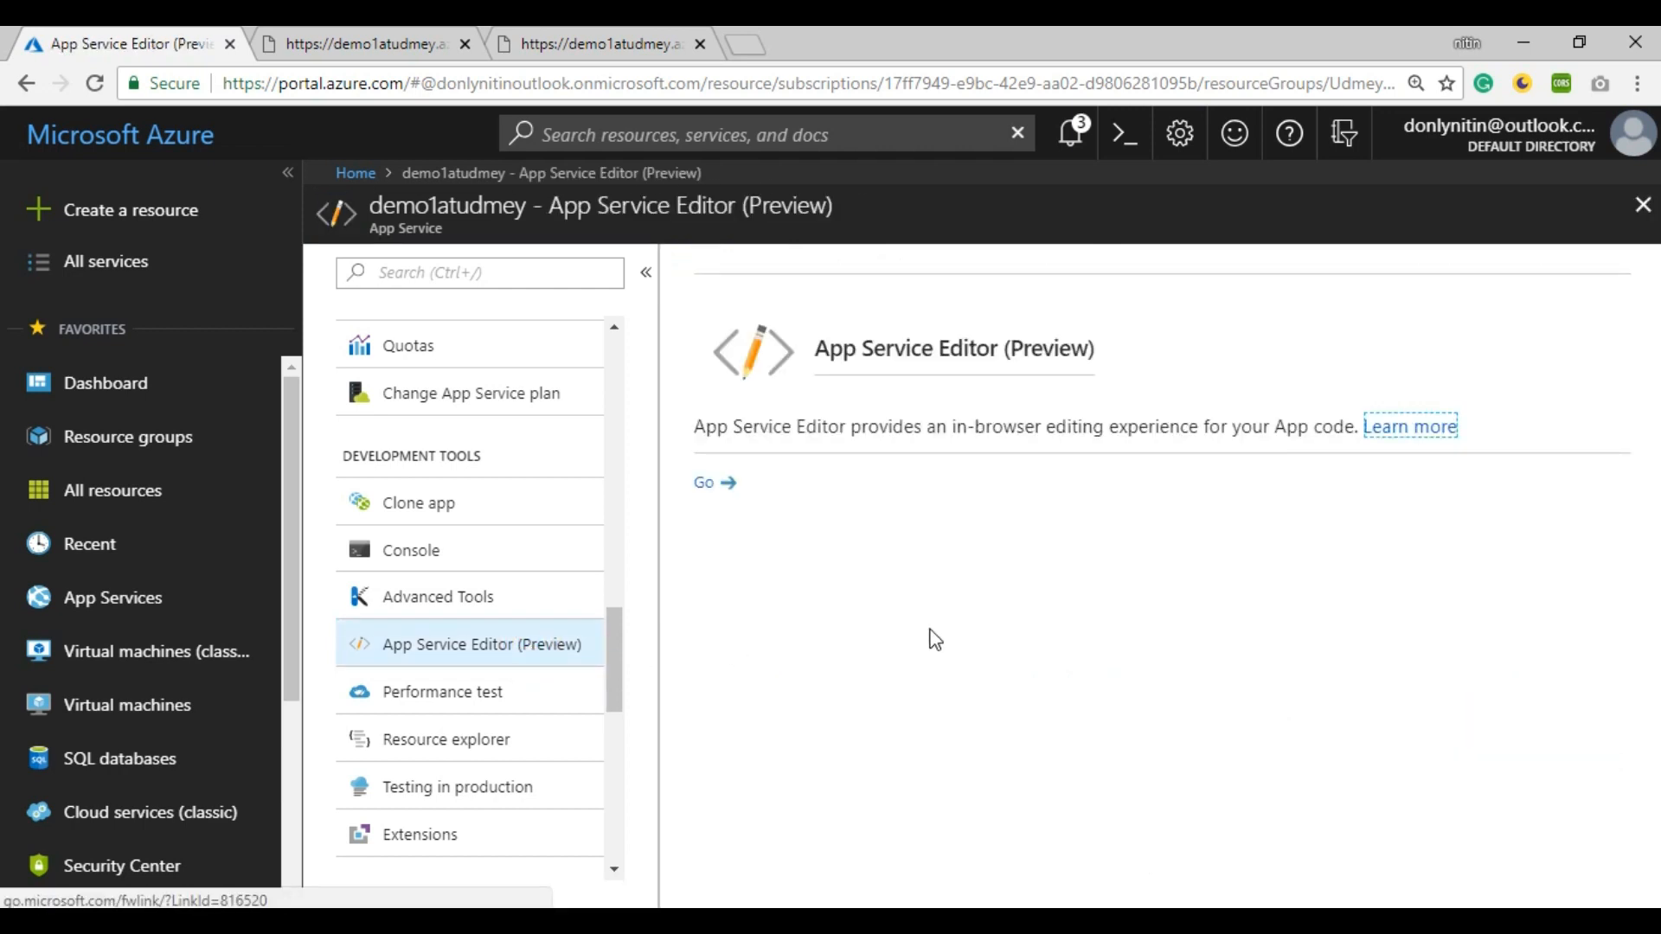
pyautogui.moveTo(704, 488)
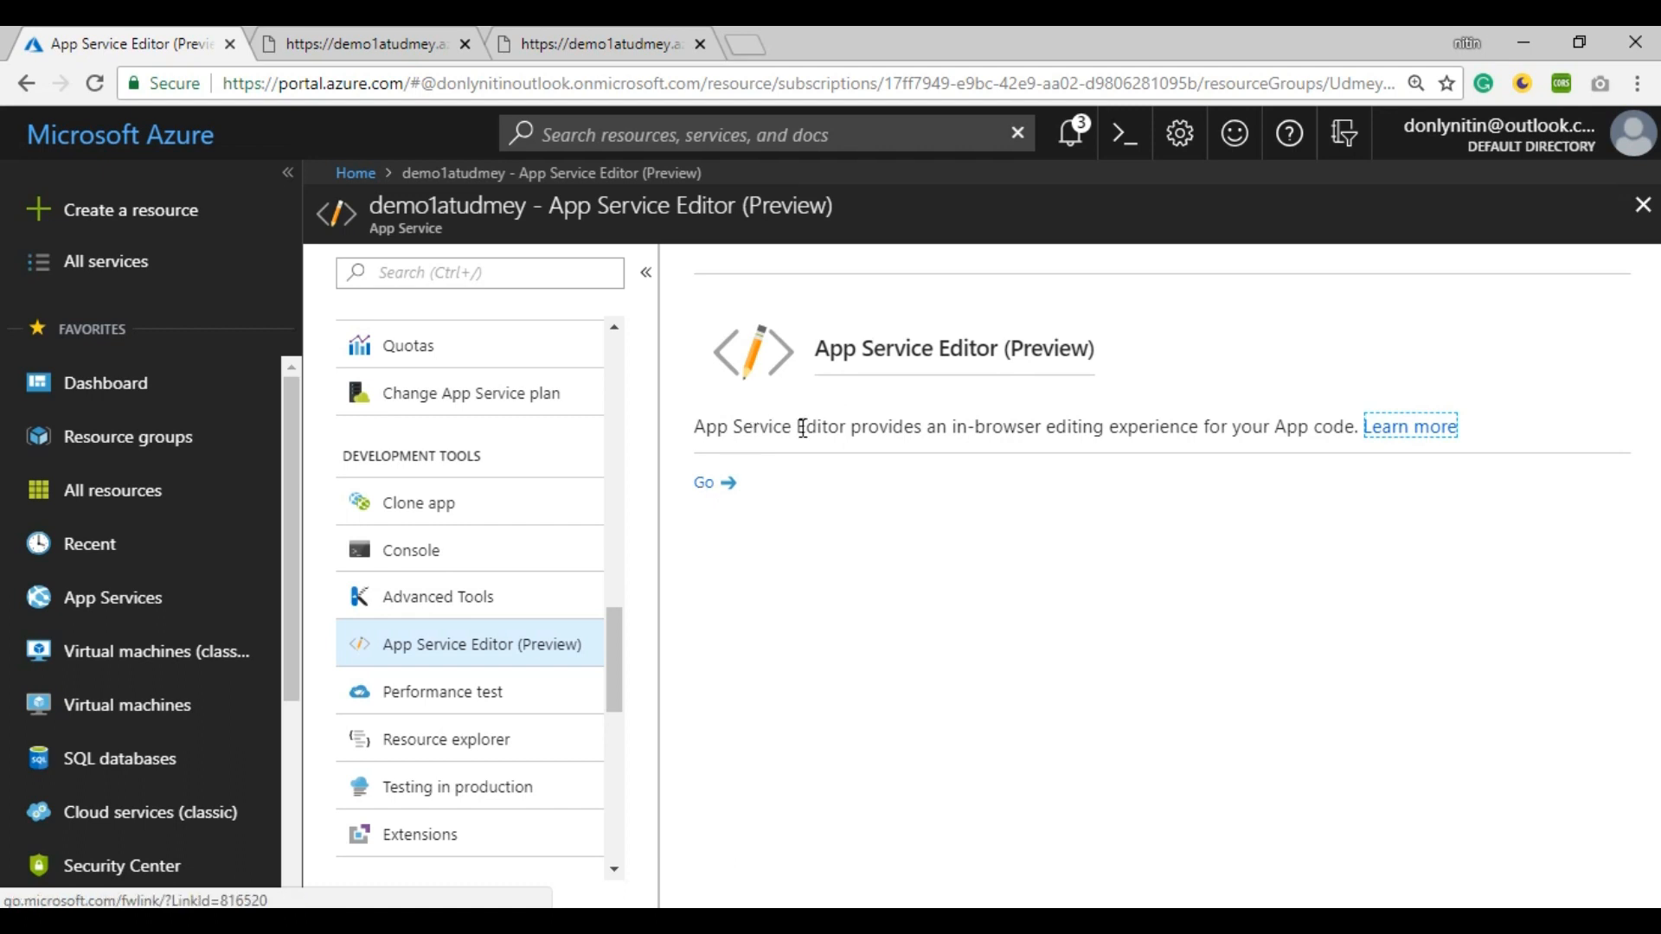
pyautogui.moveTo(924, 415)
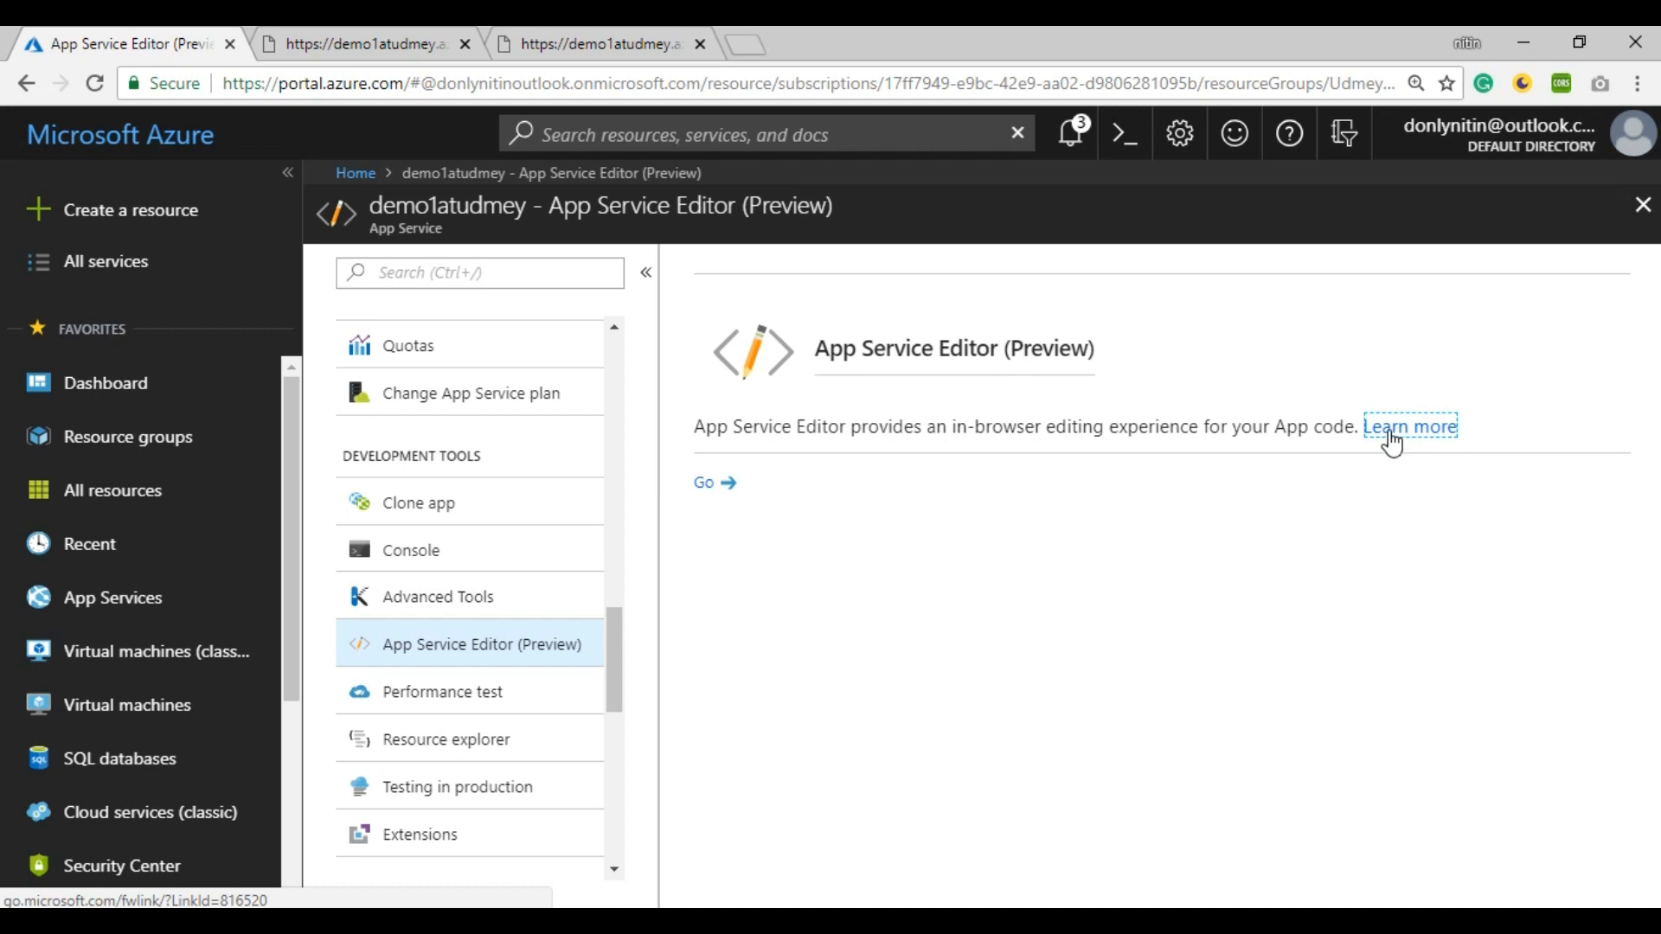
pyautogui.moveTo(678, 491)
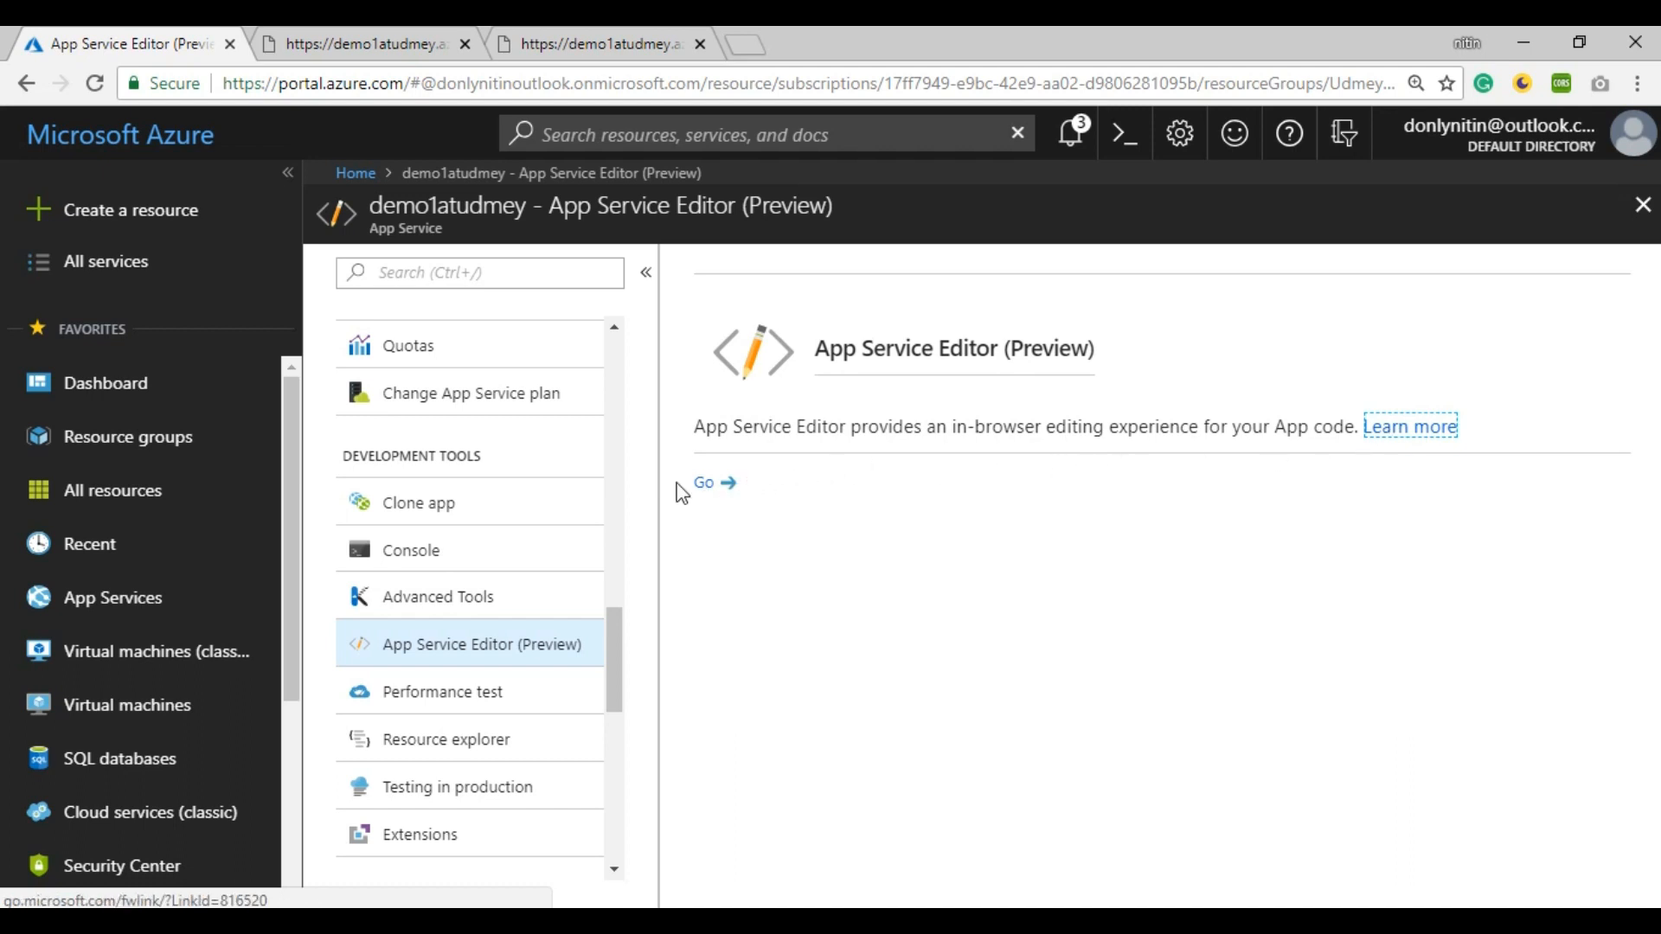
pyautogui.click(704, 483)
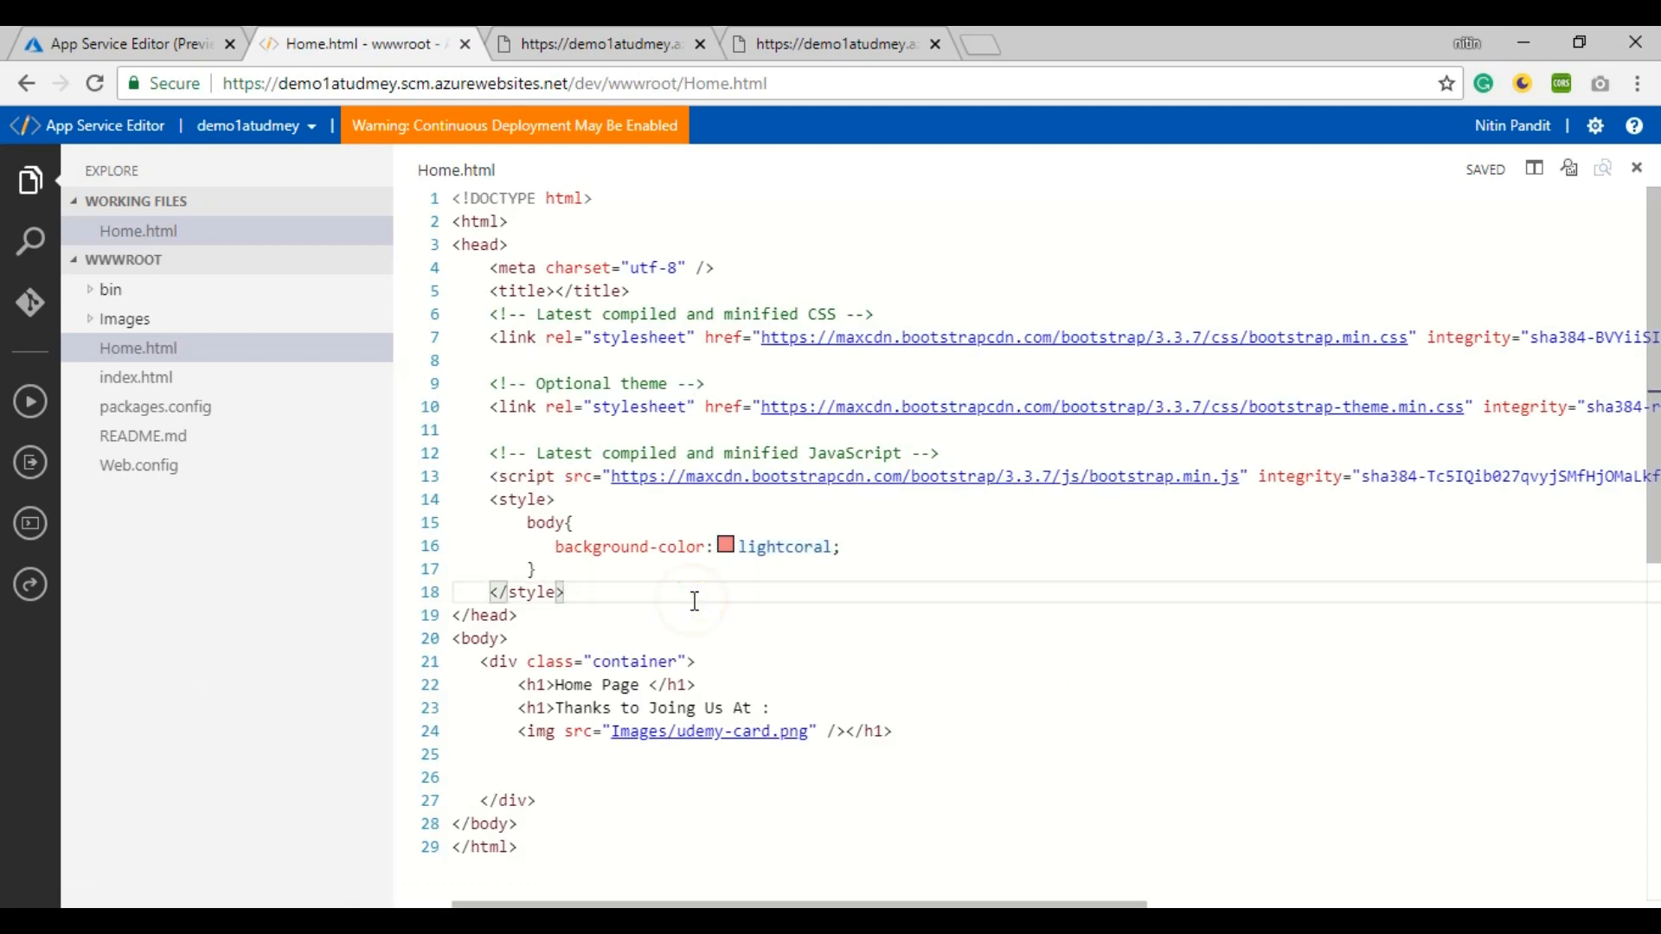
pyautogui.moveTo(206, 576)
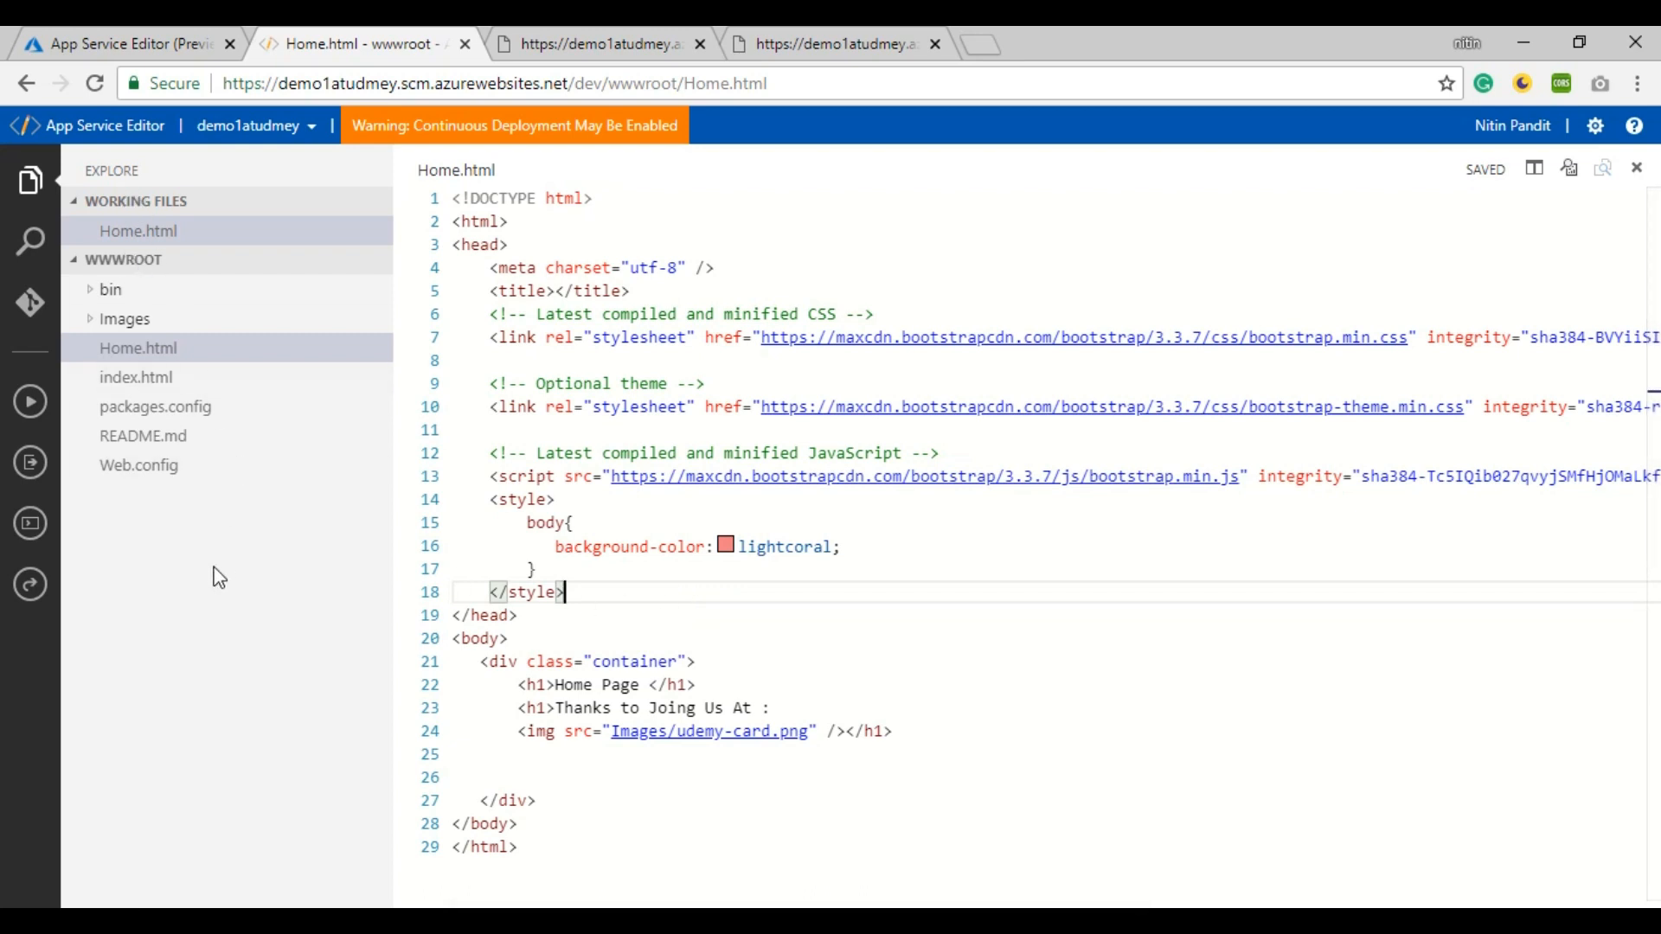
pyautogui.moveTo(28, 301)
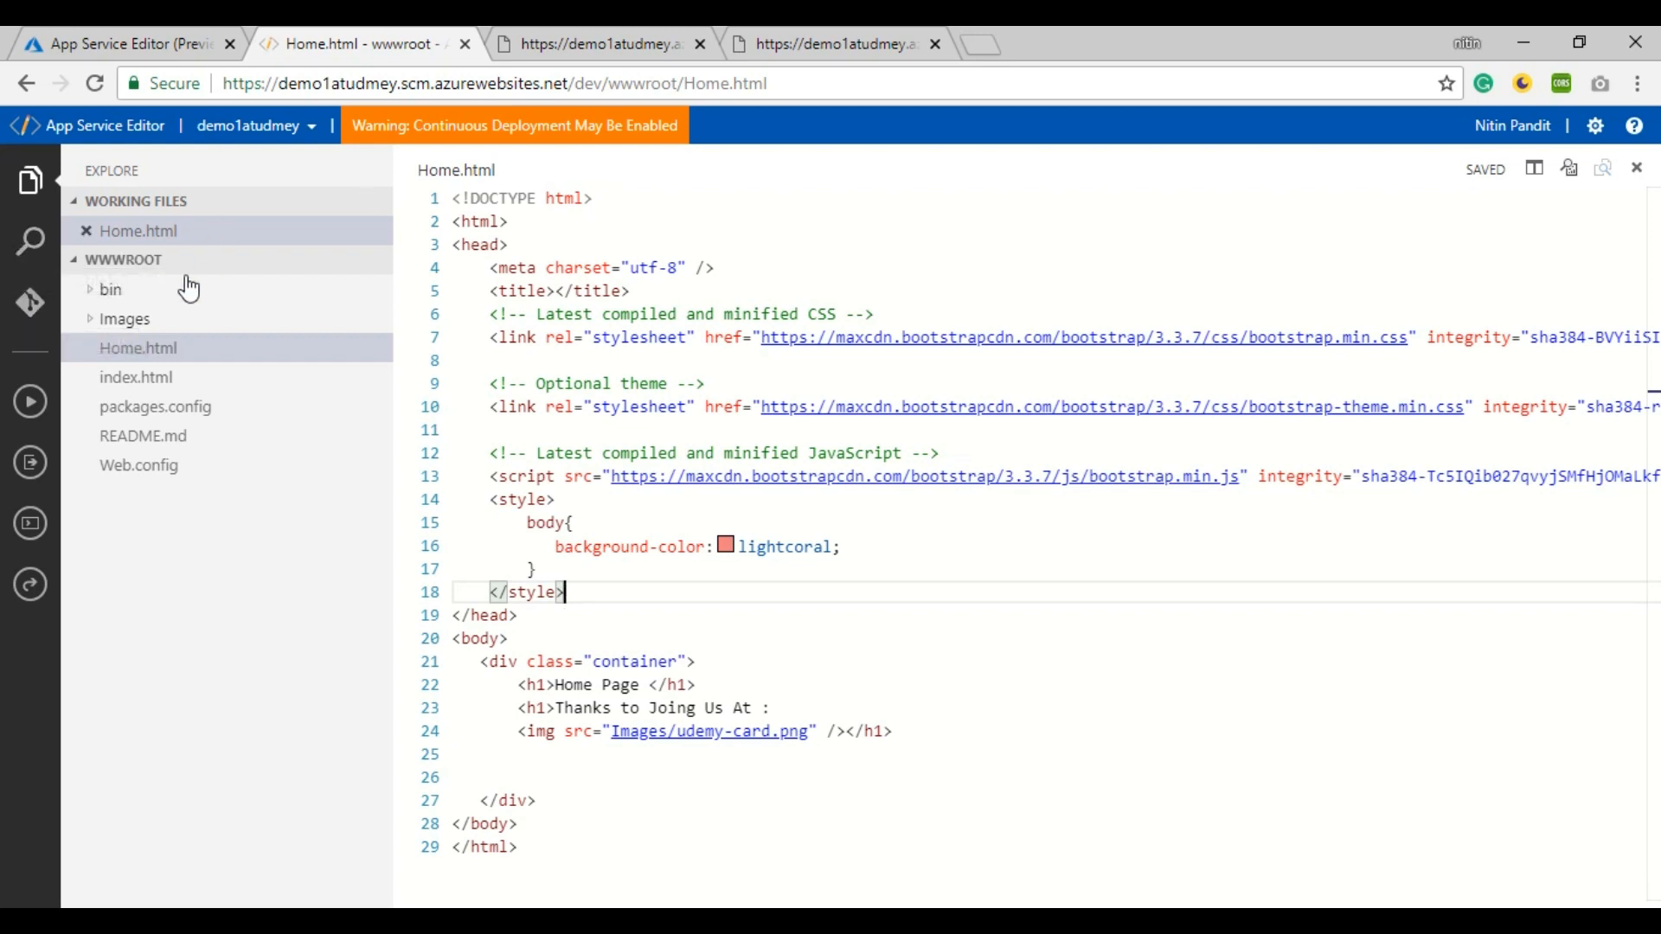
pyautogui.moveTo(30, 401)
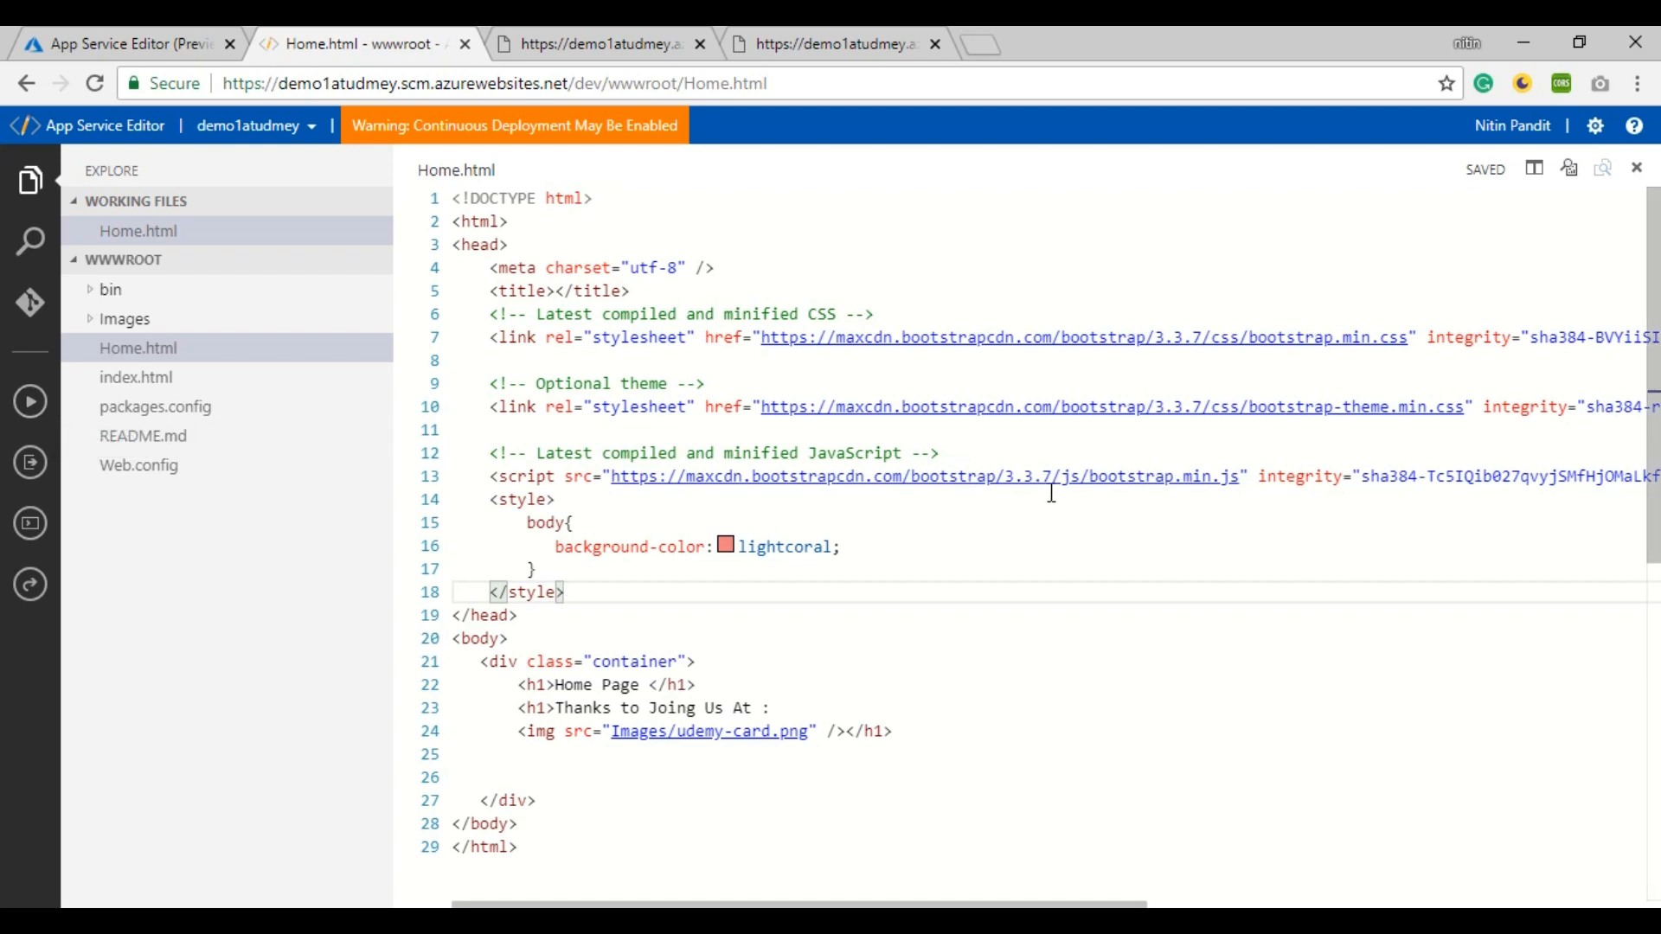
pyautogui.moveTo(246, 367)
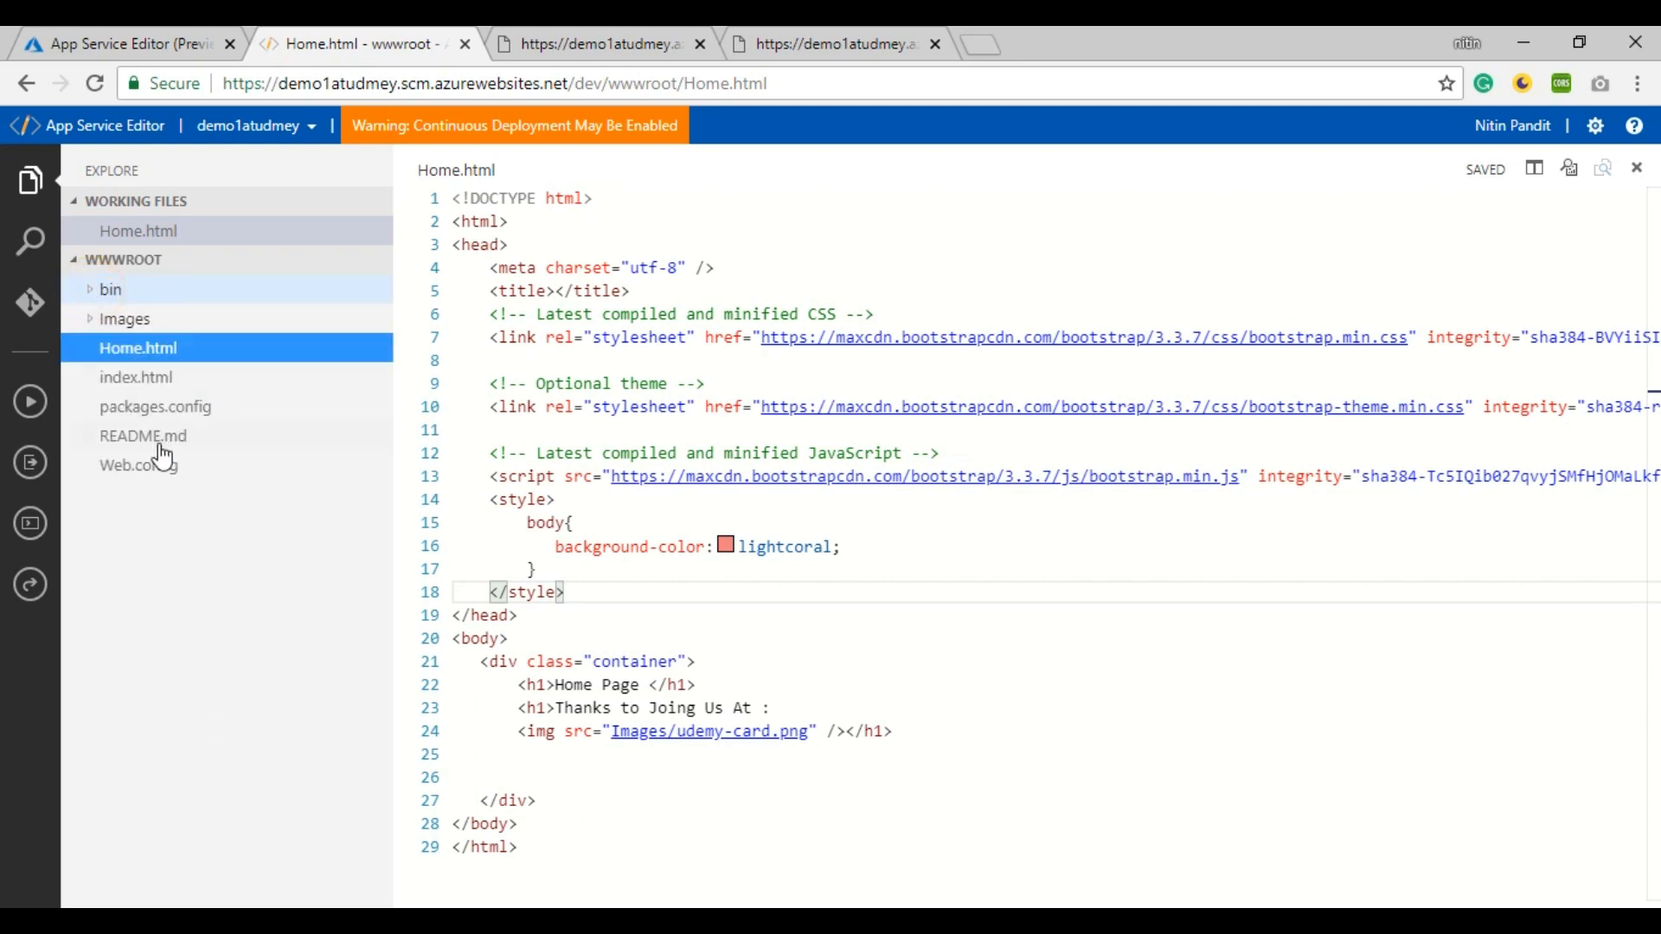
# Step: View Web.config under WWWROOT, then reopen Home.html in the editor
pyautogui.click(139, 464)
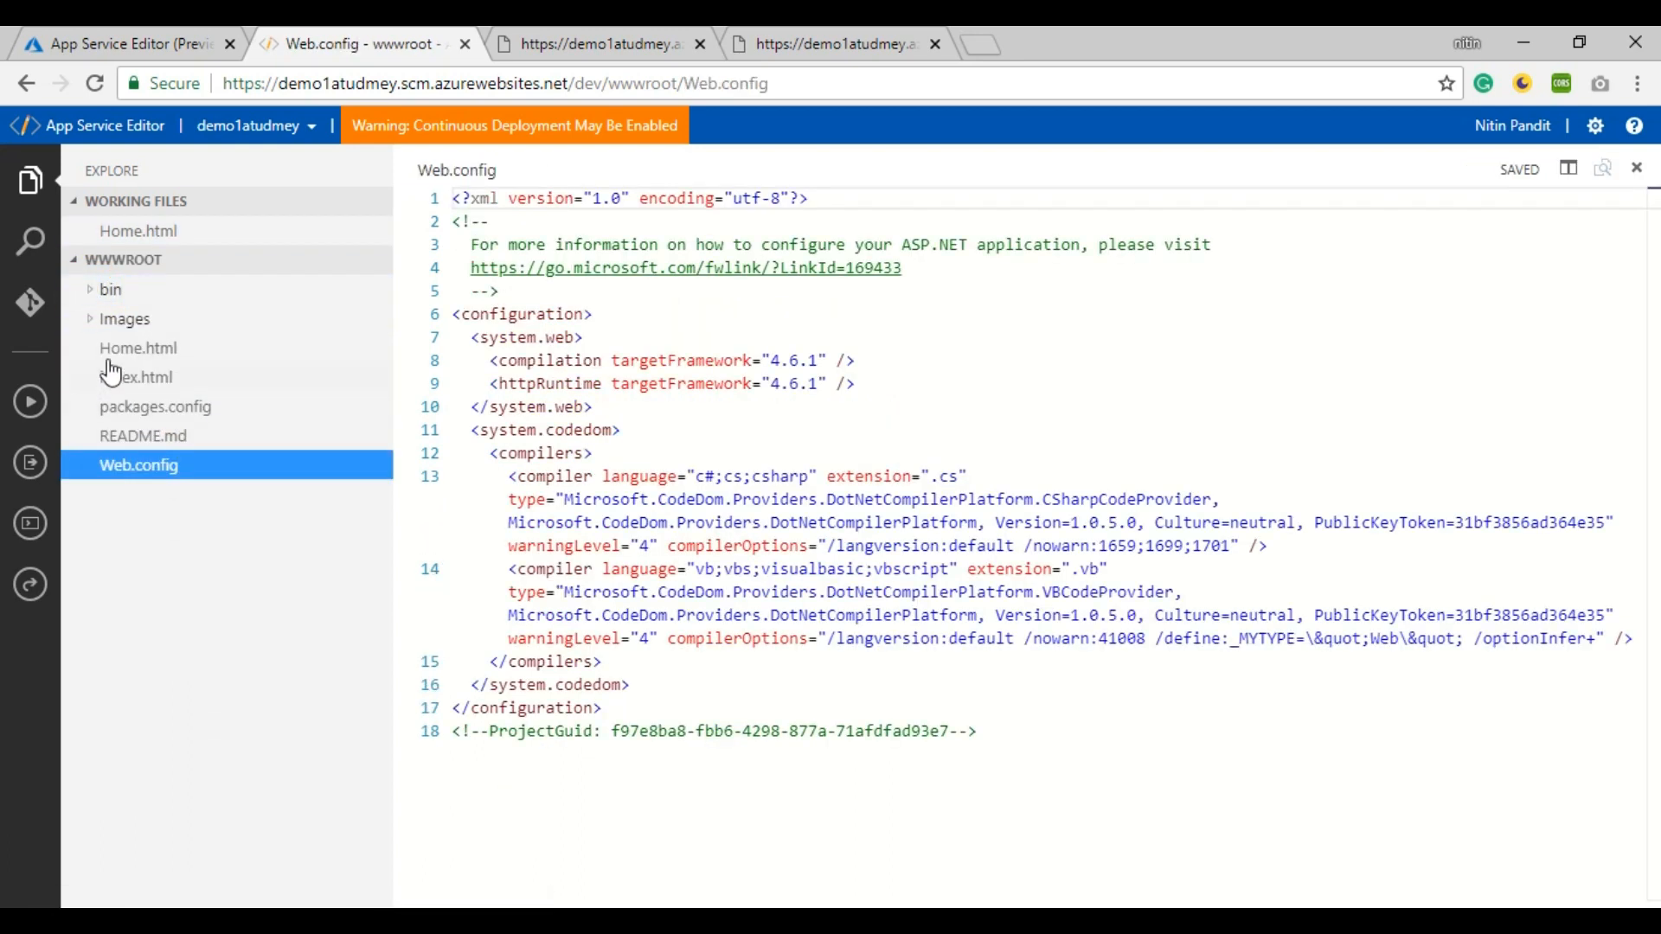
pyautogui.moveTo(155, 358)
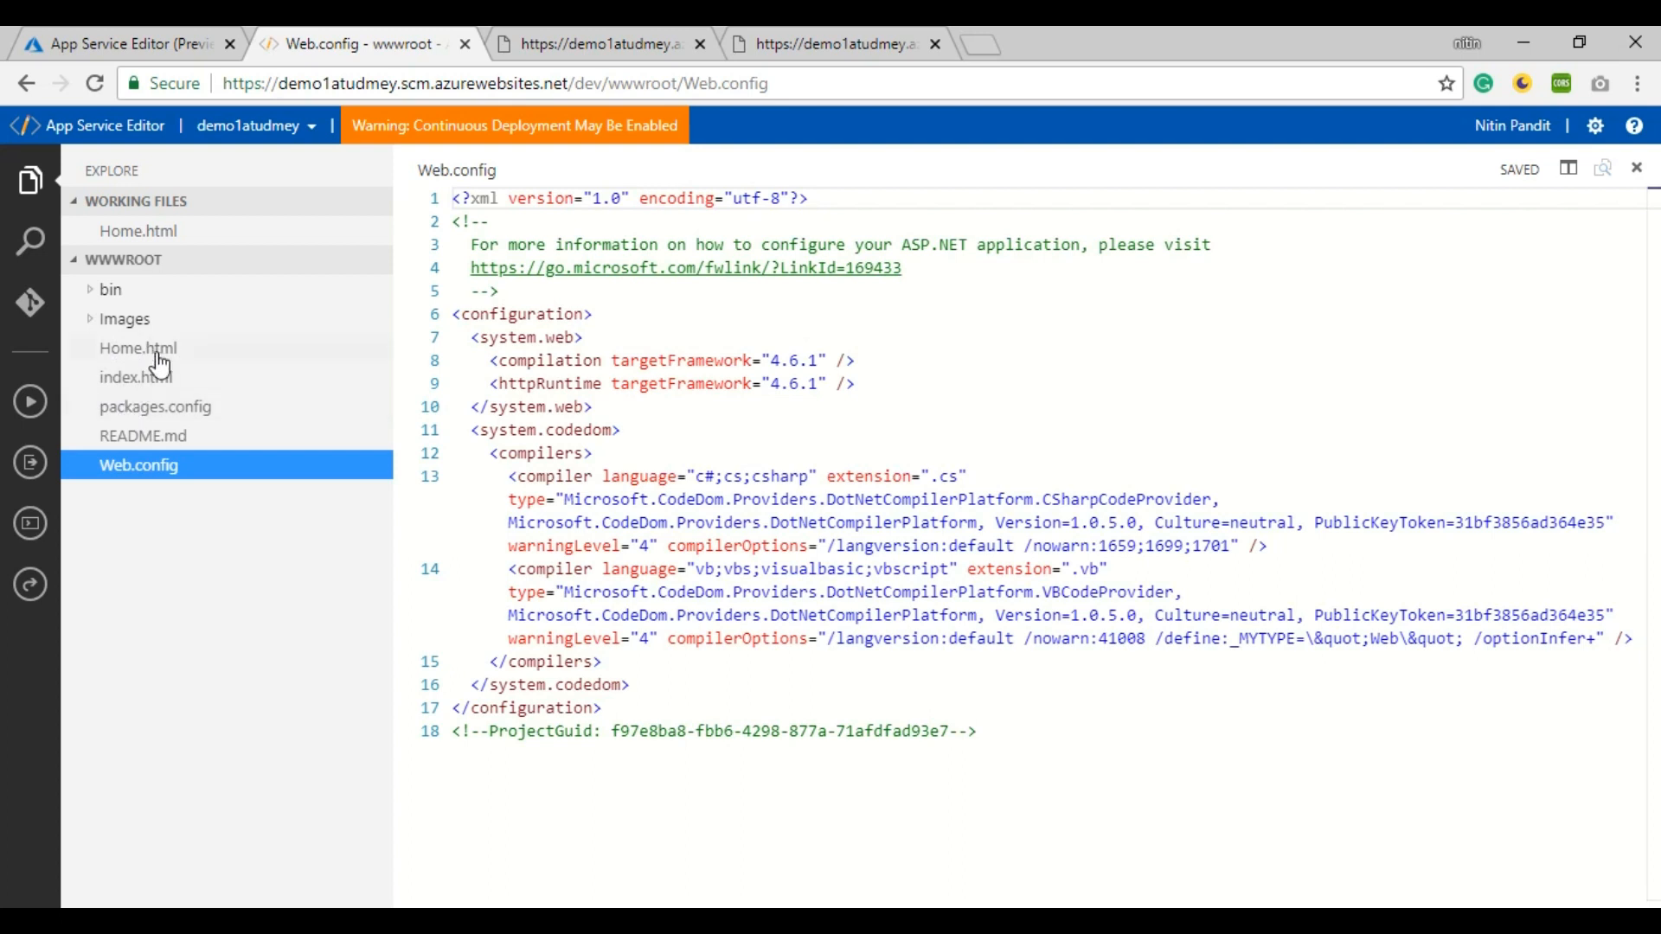
pyautogui.click(138, 348)
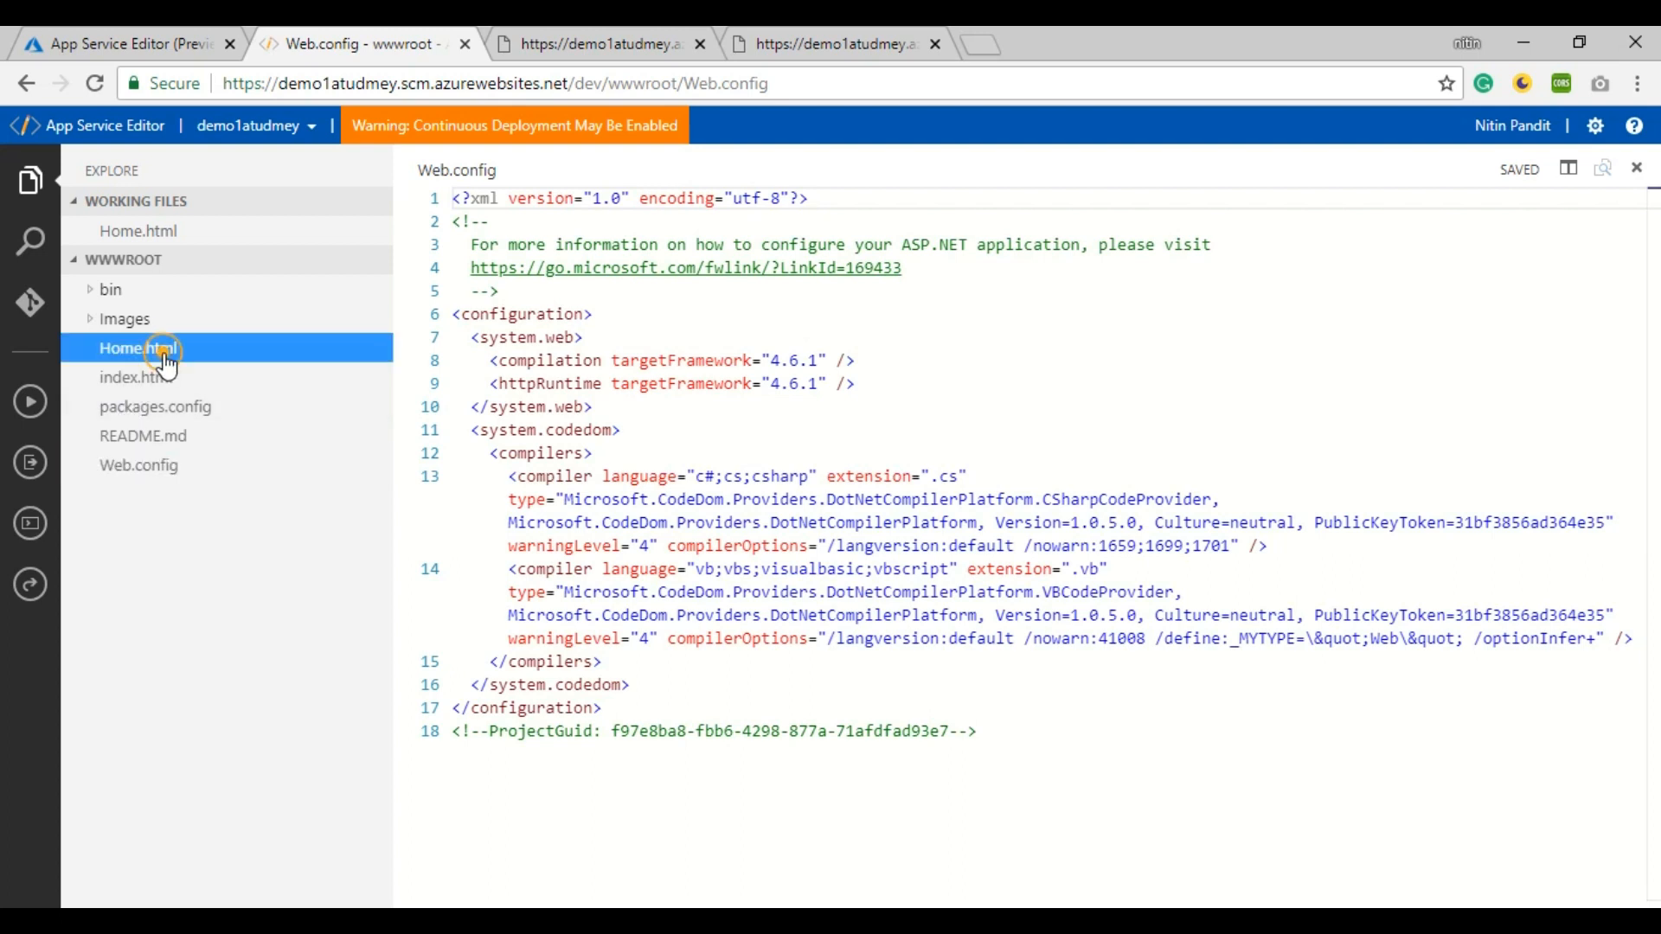
pyautogui.click(142, 348)
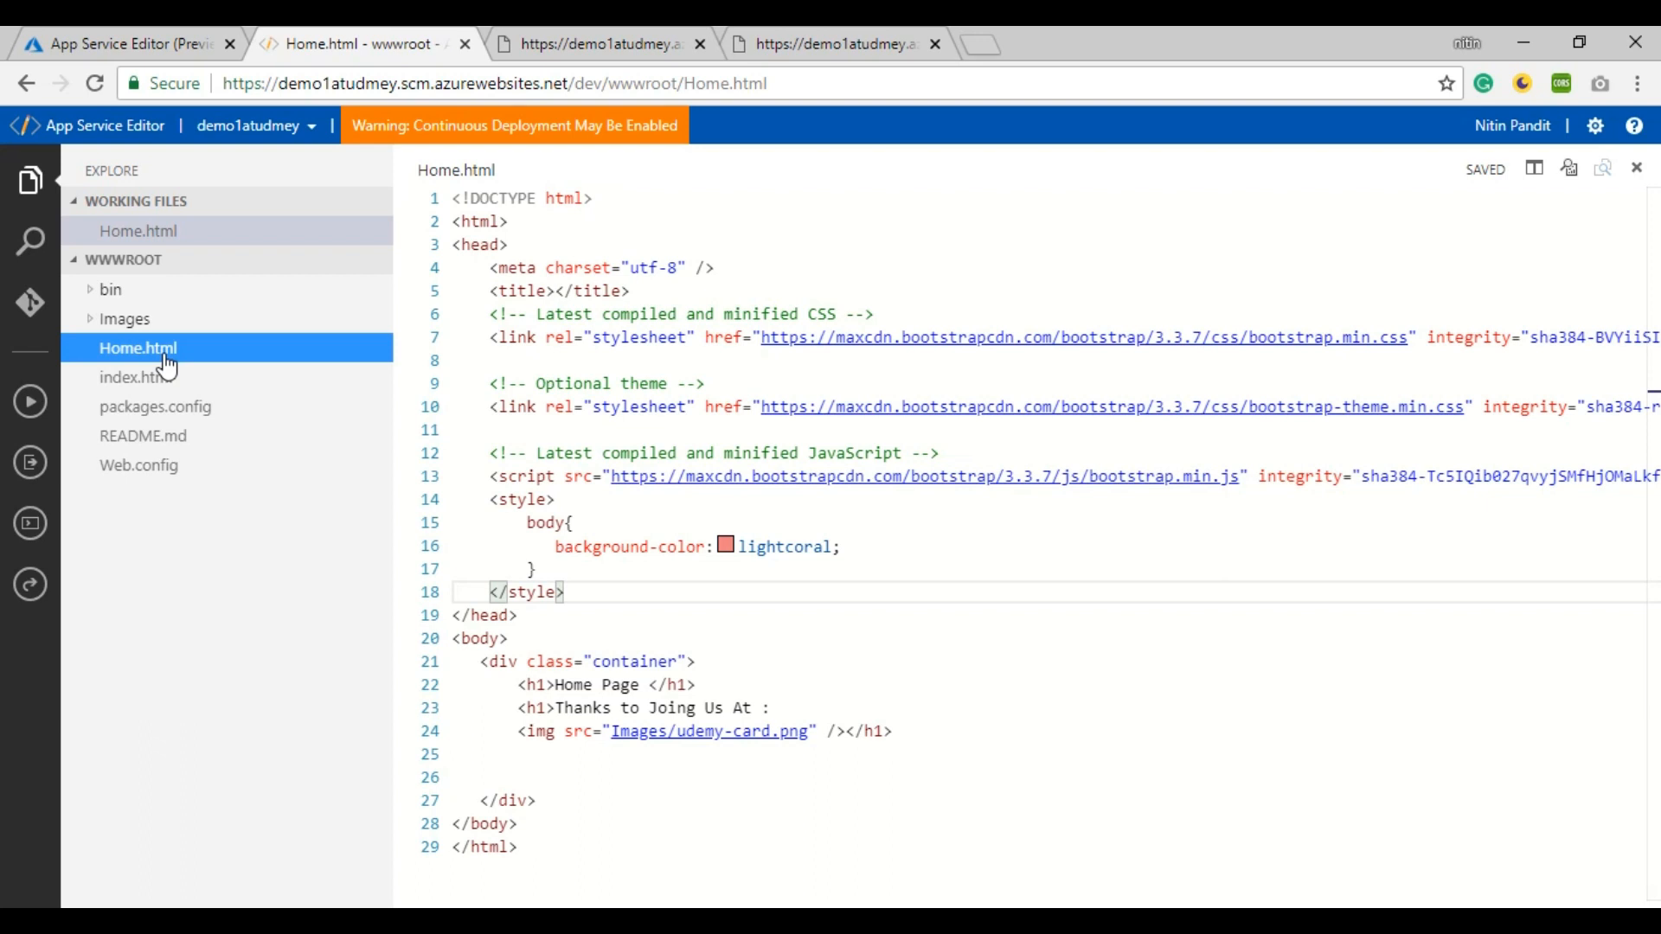
pyautogui.moveTo(1048, 417)
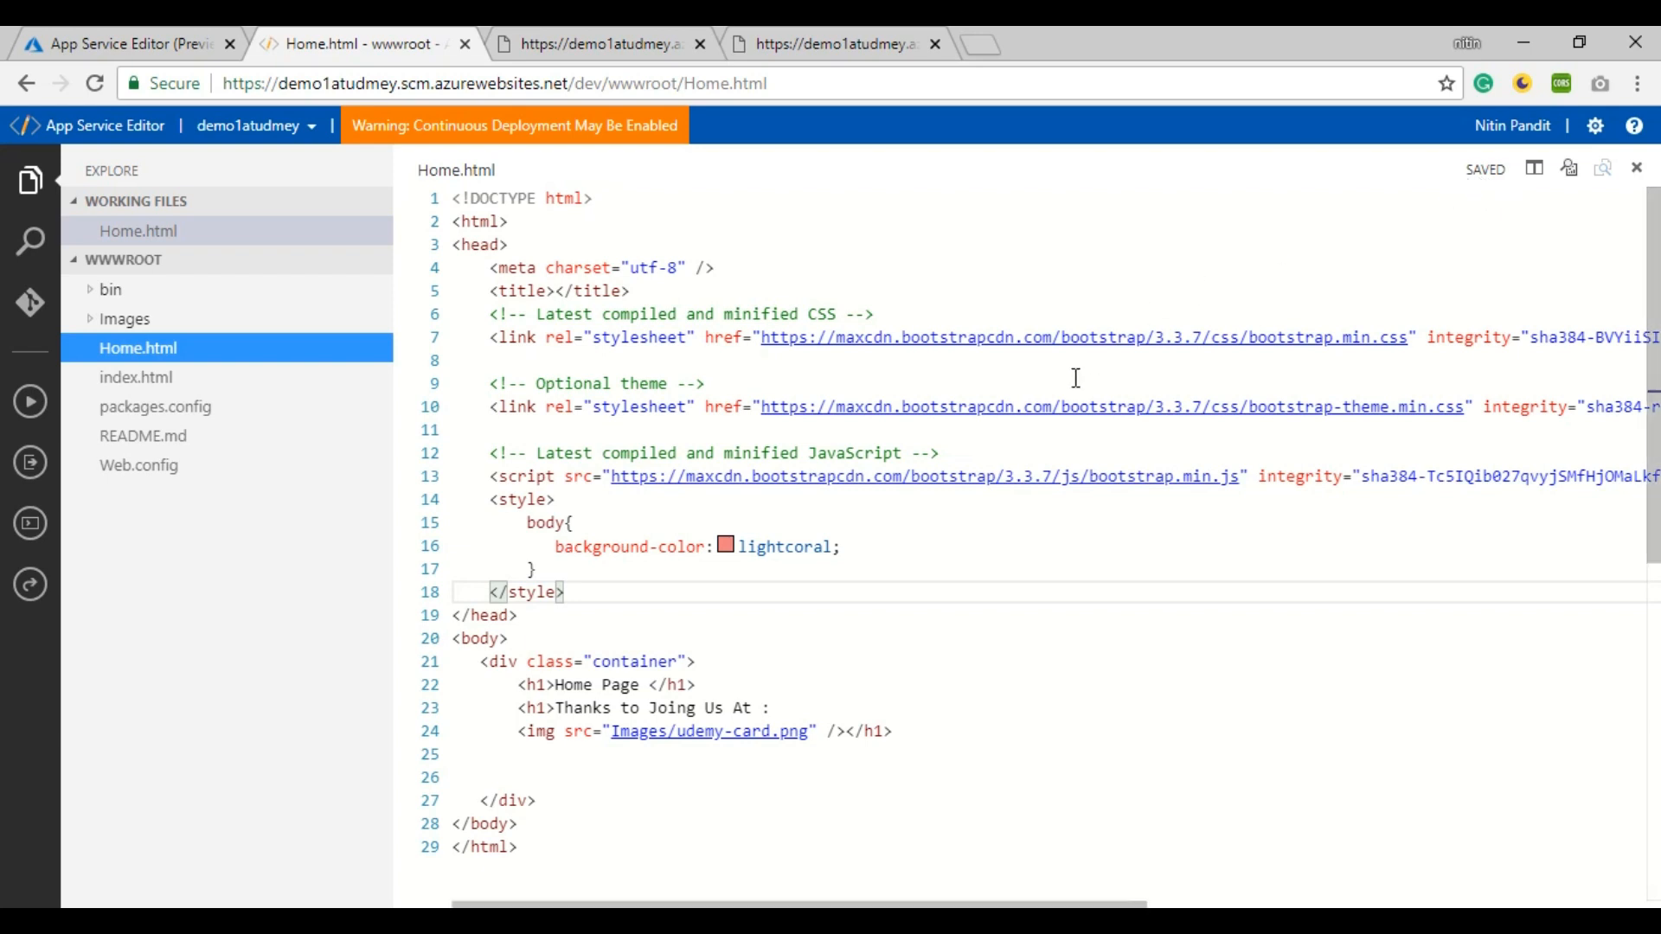
pyautogui.moveTo(775, 546)
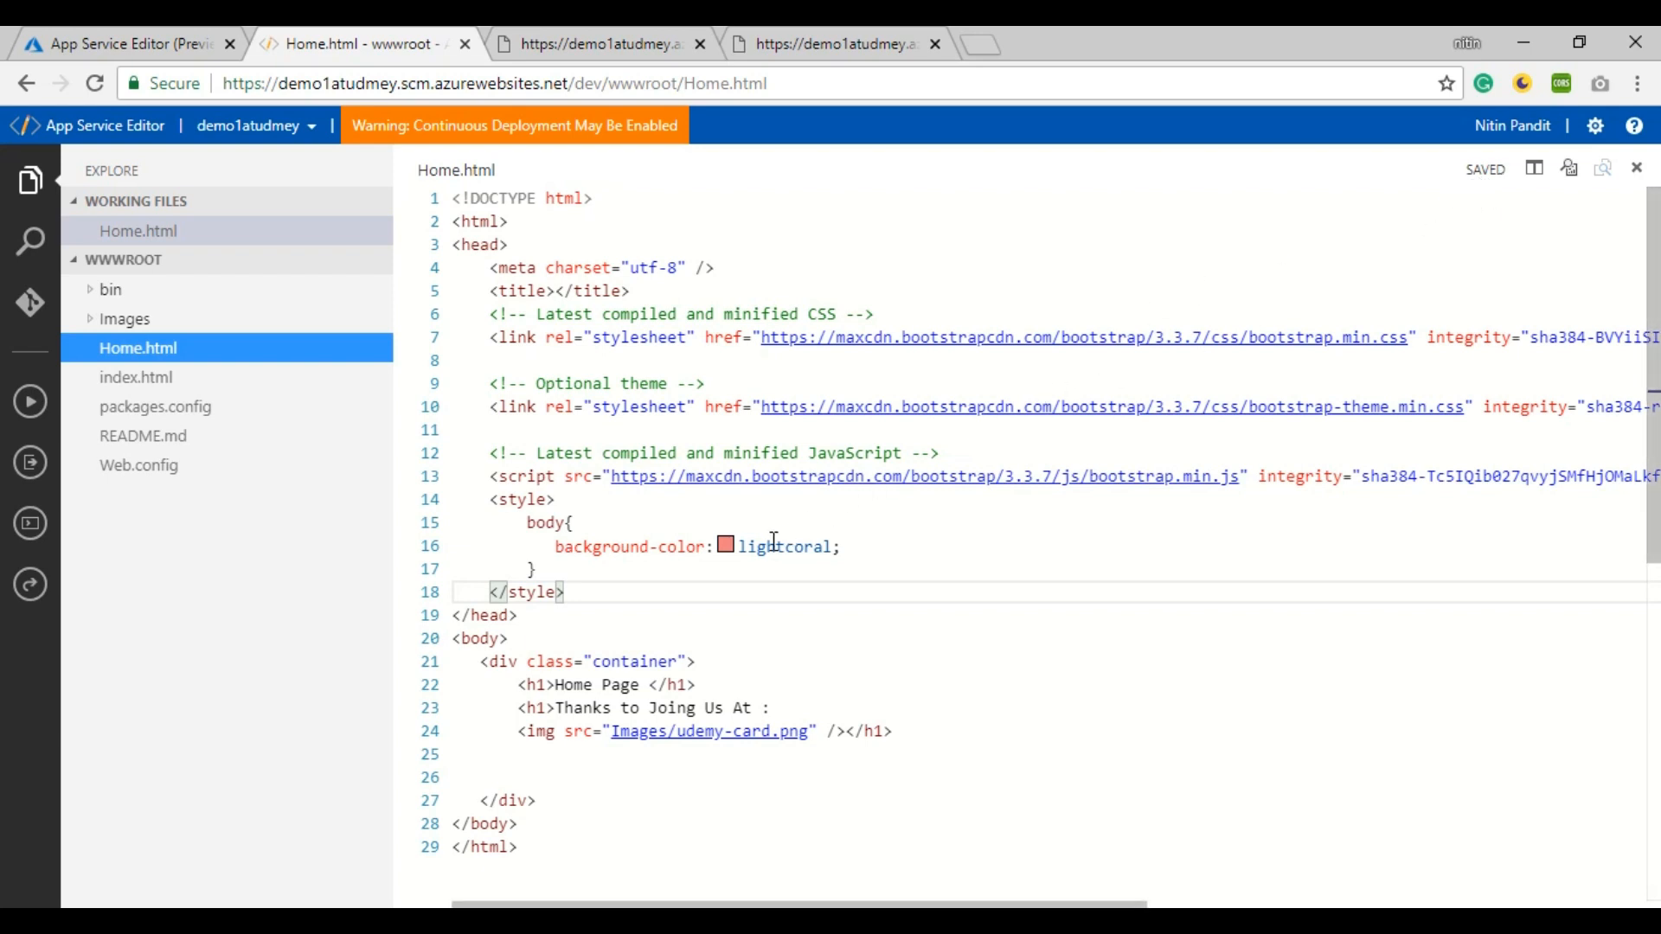
pyautogui.moveTo(654, 709)
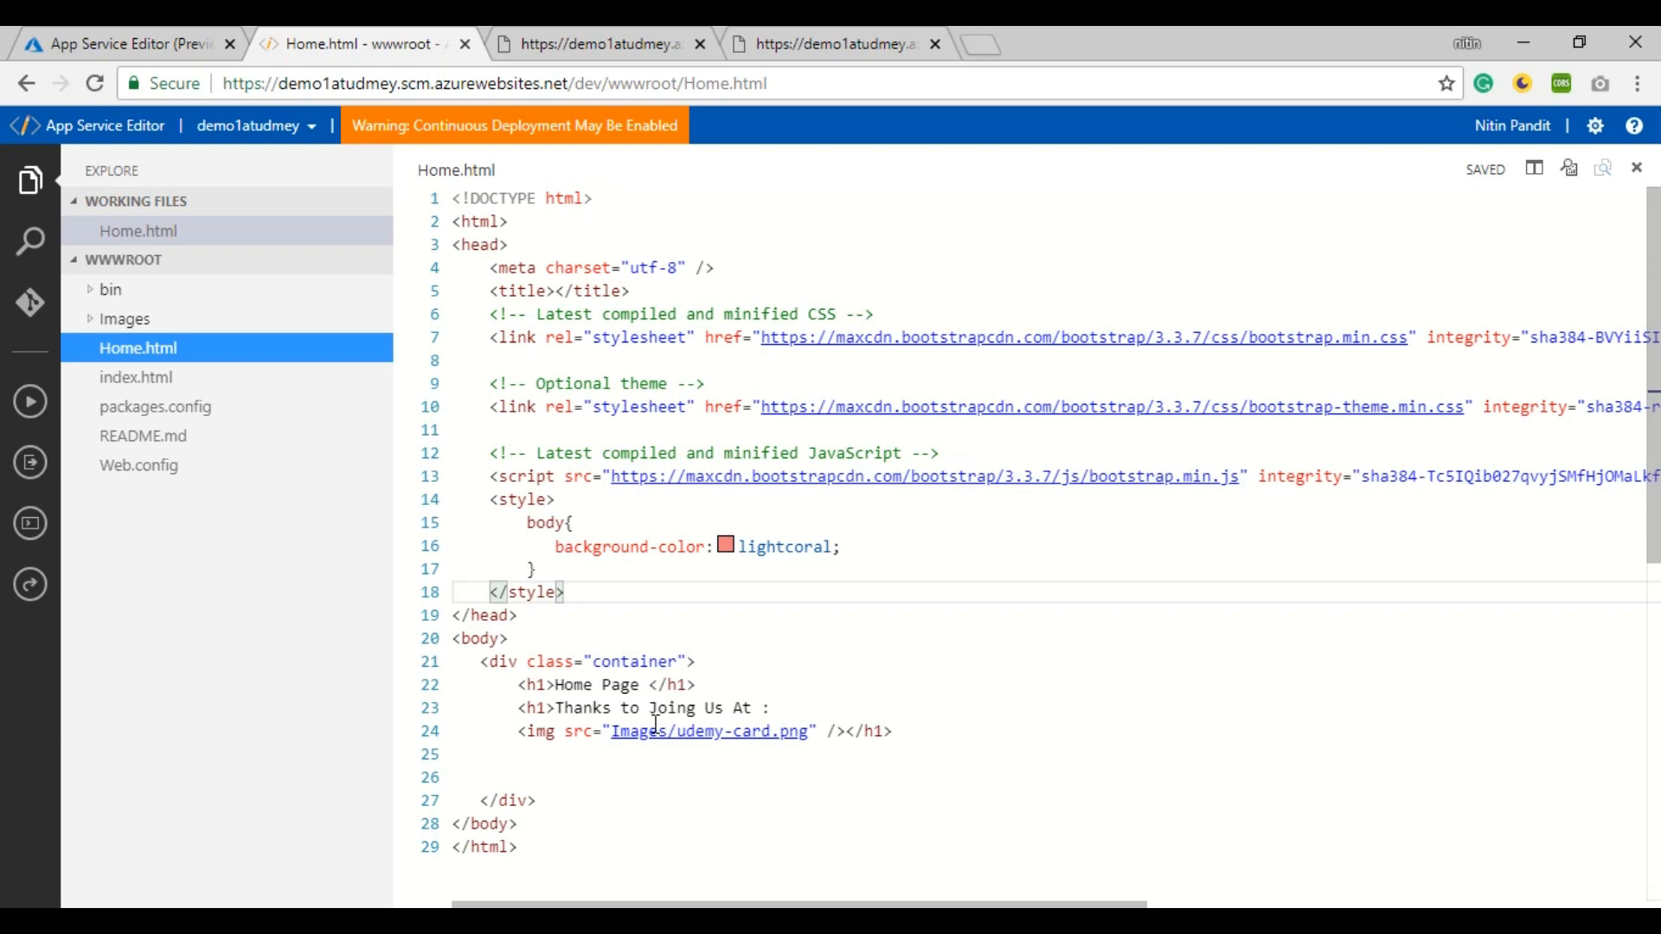
# Step: Rewrite line 23's h1 as 'Am Trying to Edit my Web App with Azure App Editor' and save
pyautogui.click(773, 708)
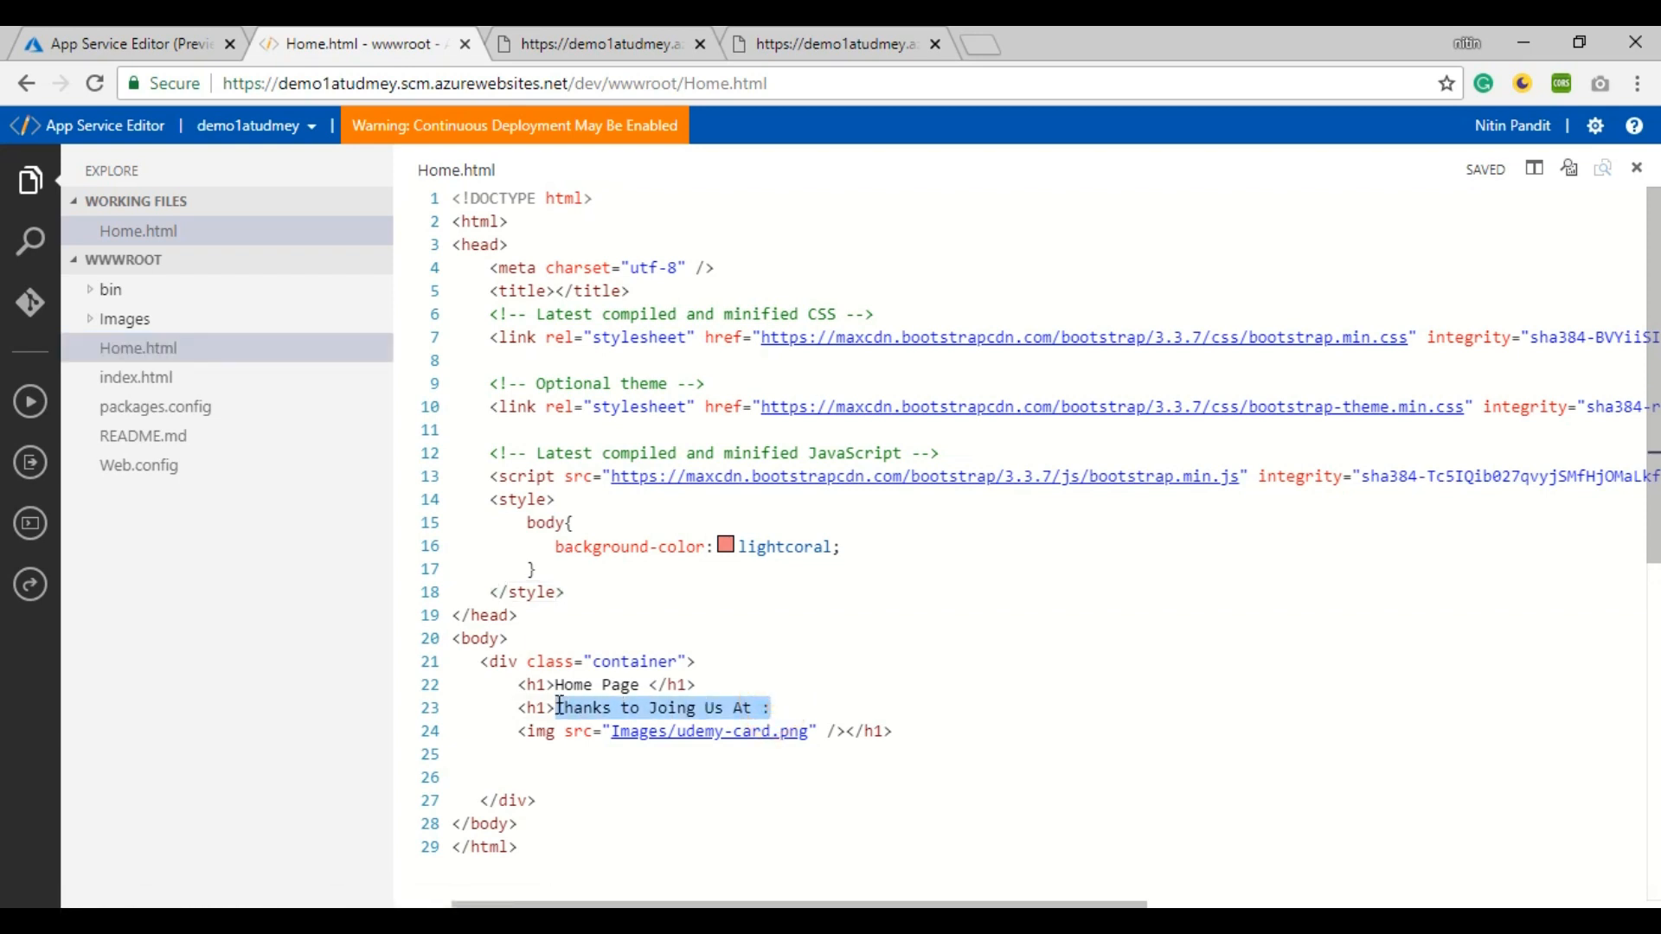
pyautogui.write('am')
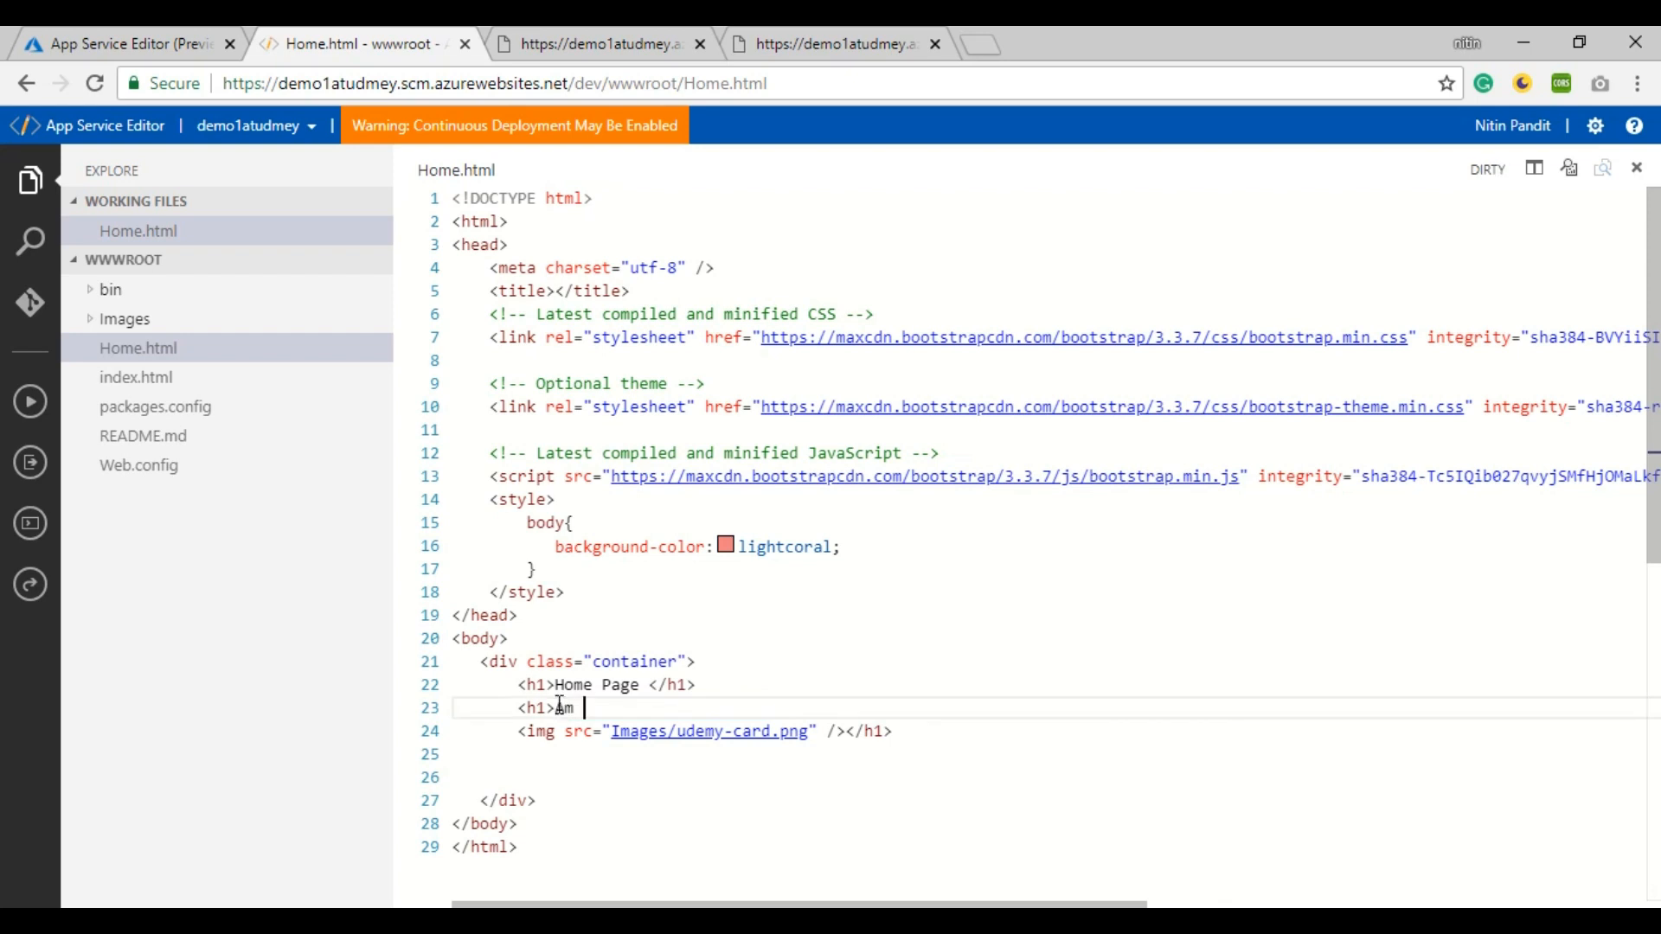
pyautogui.write('Trying')
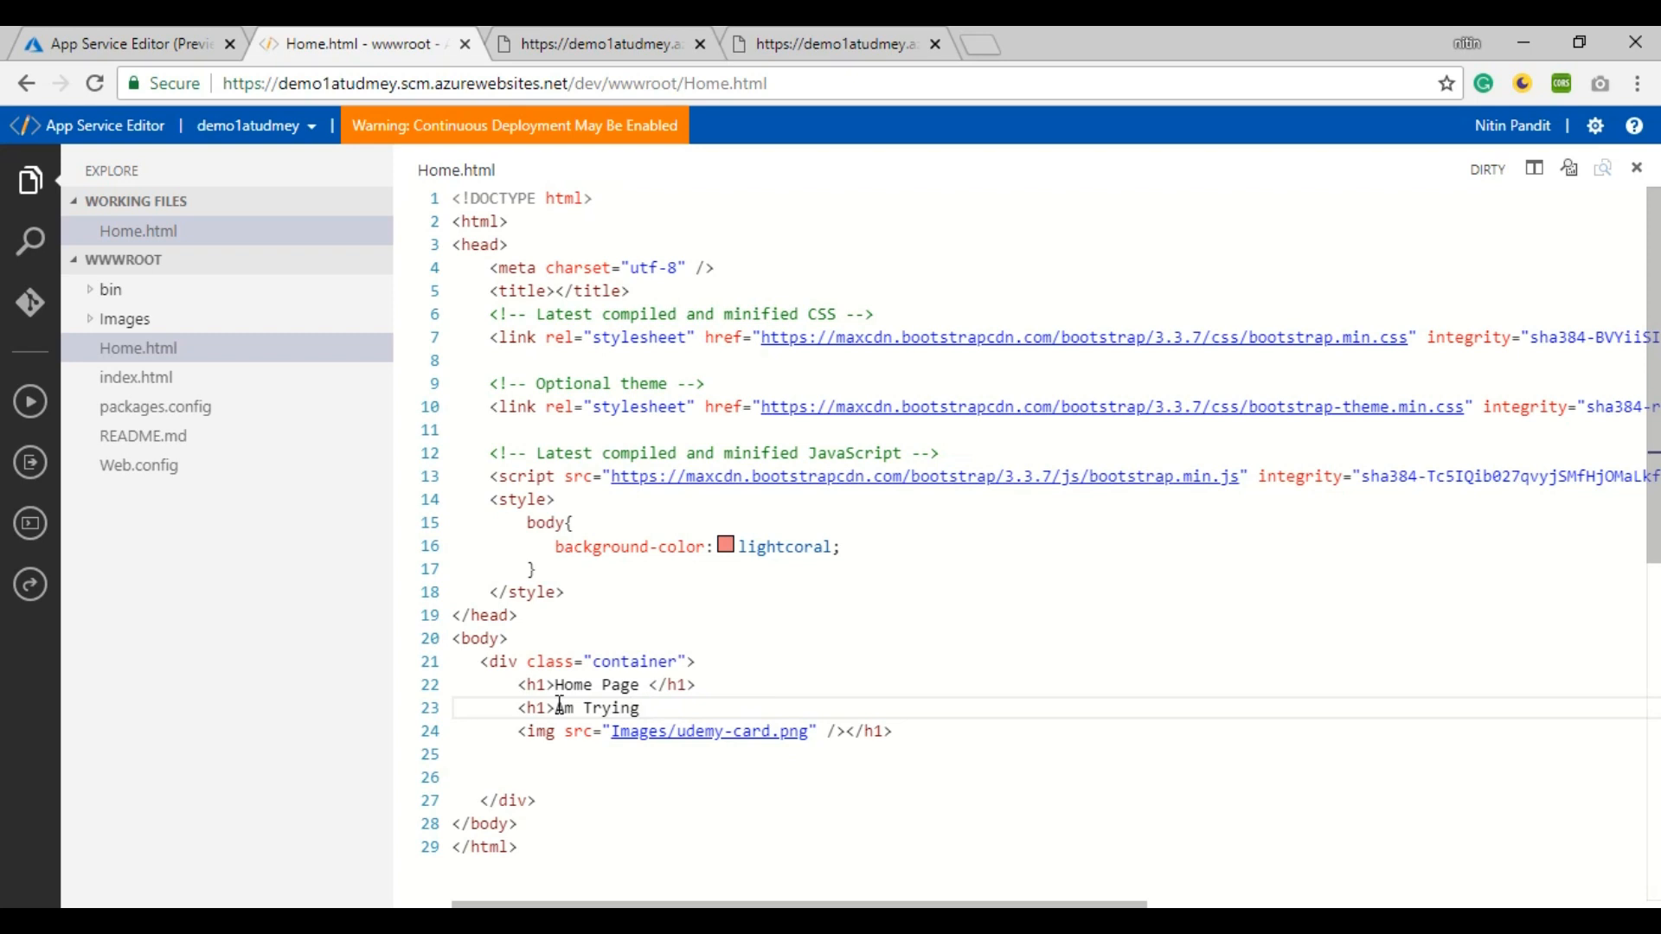
pyautogui.write('to Edit')
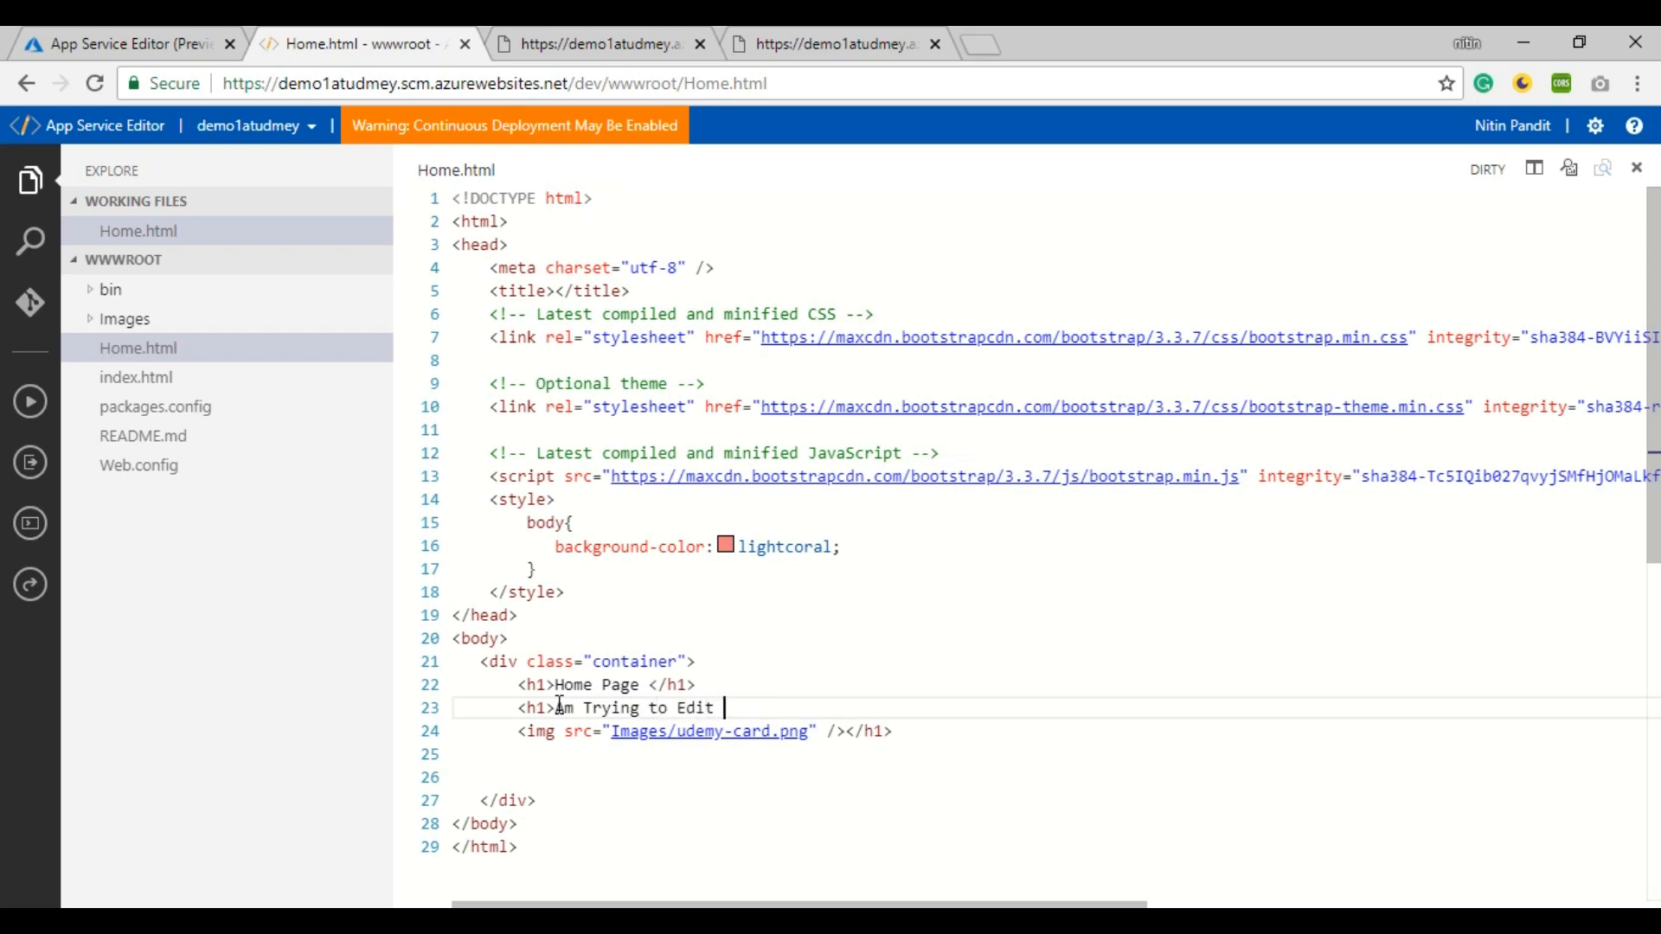
pyautogui.write('my Web App w')
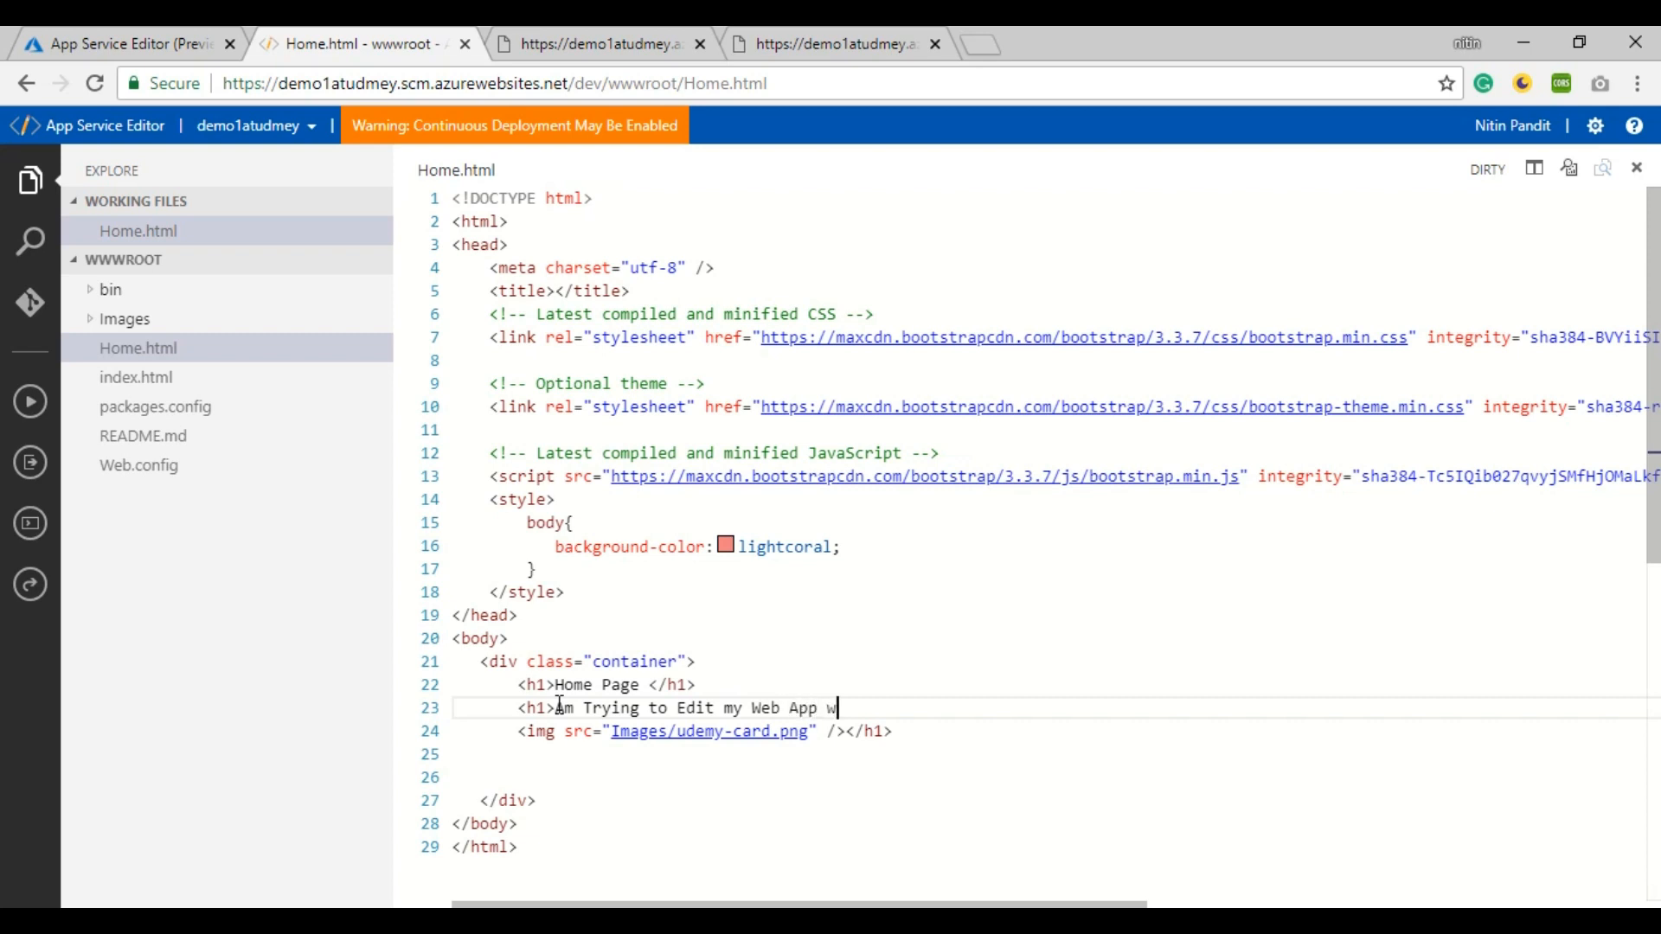
pyautogui.write('ith Azure App')
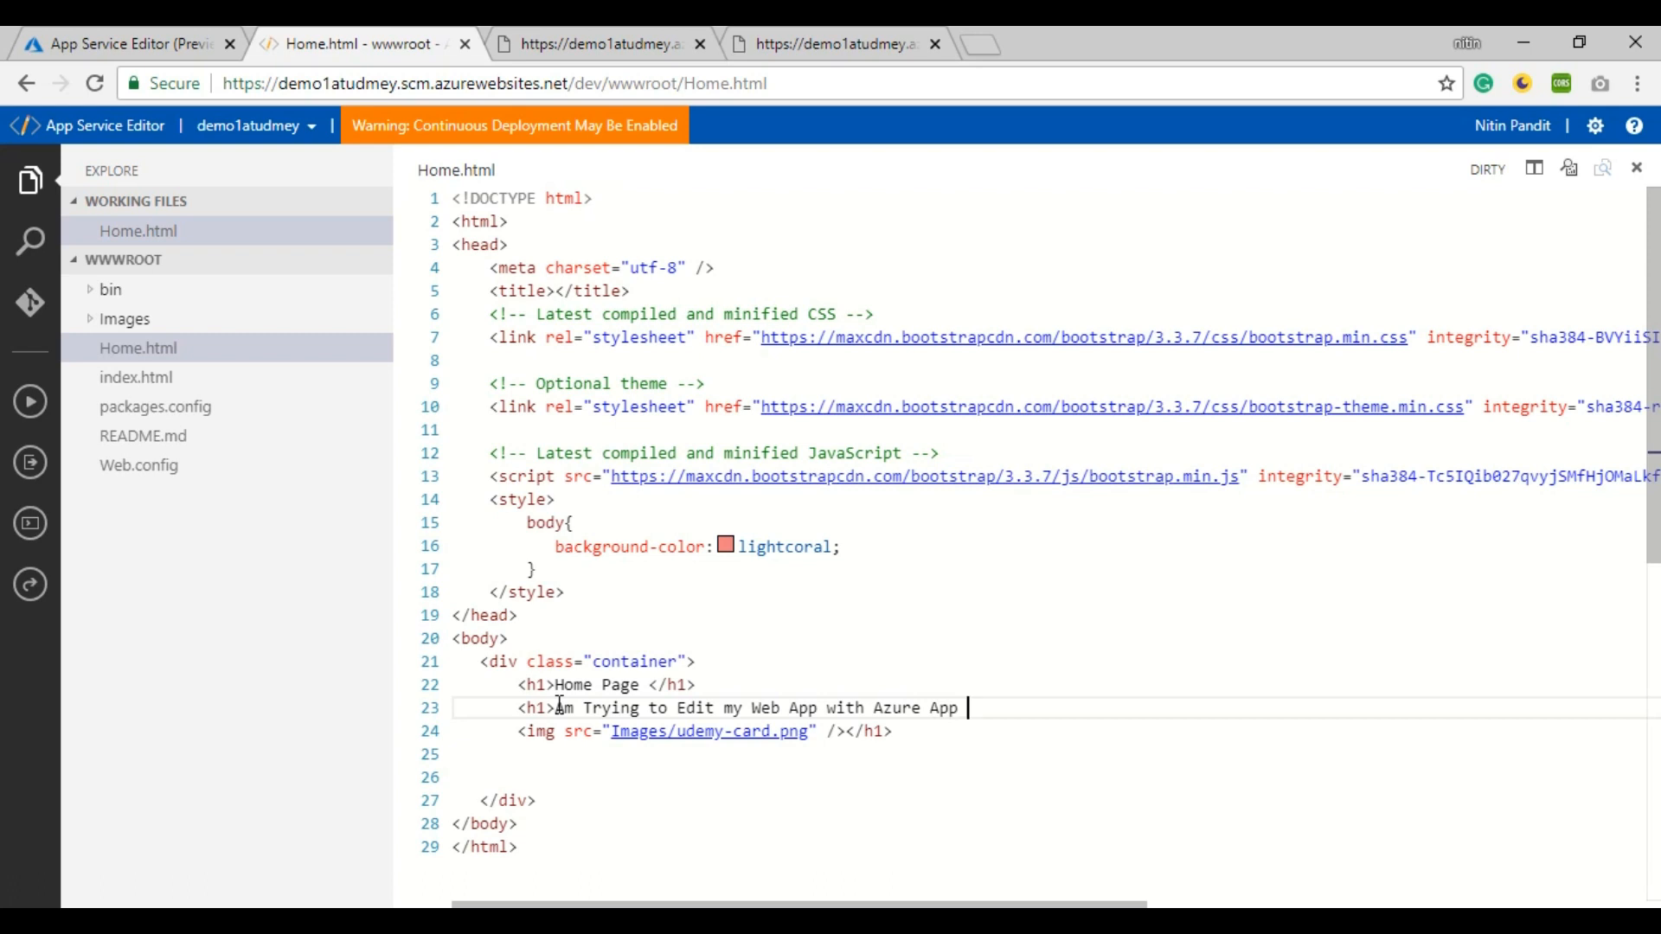
pyautogui.write('seriv')
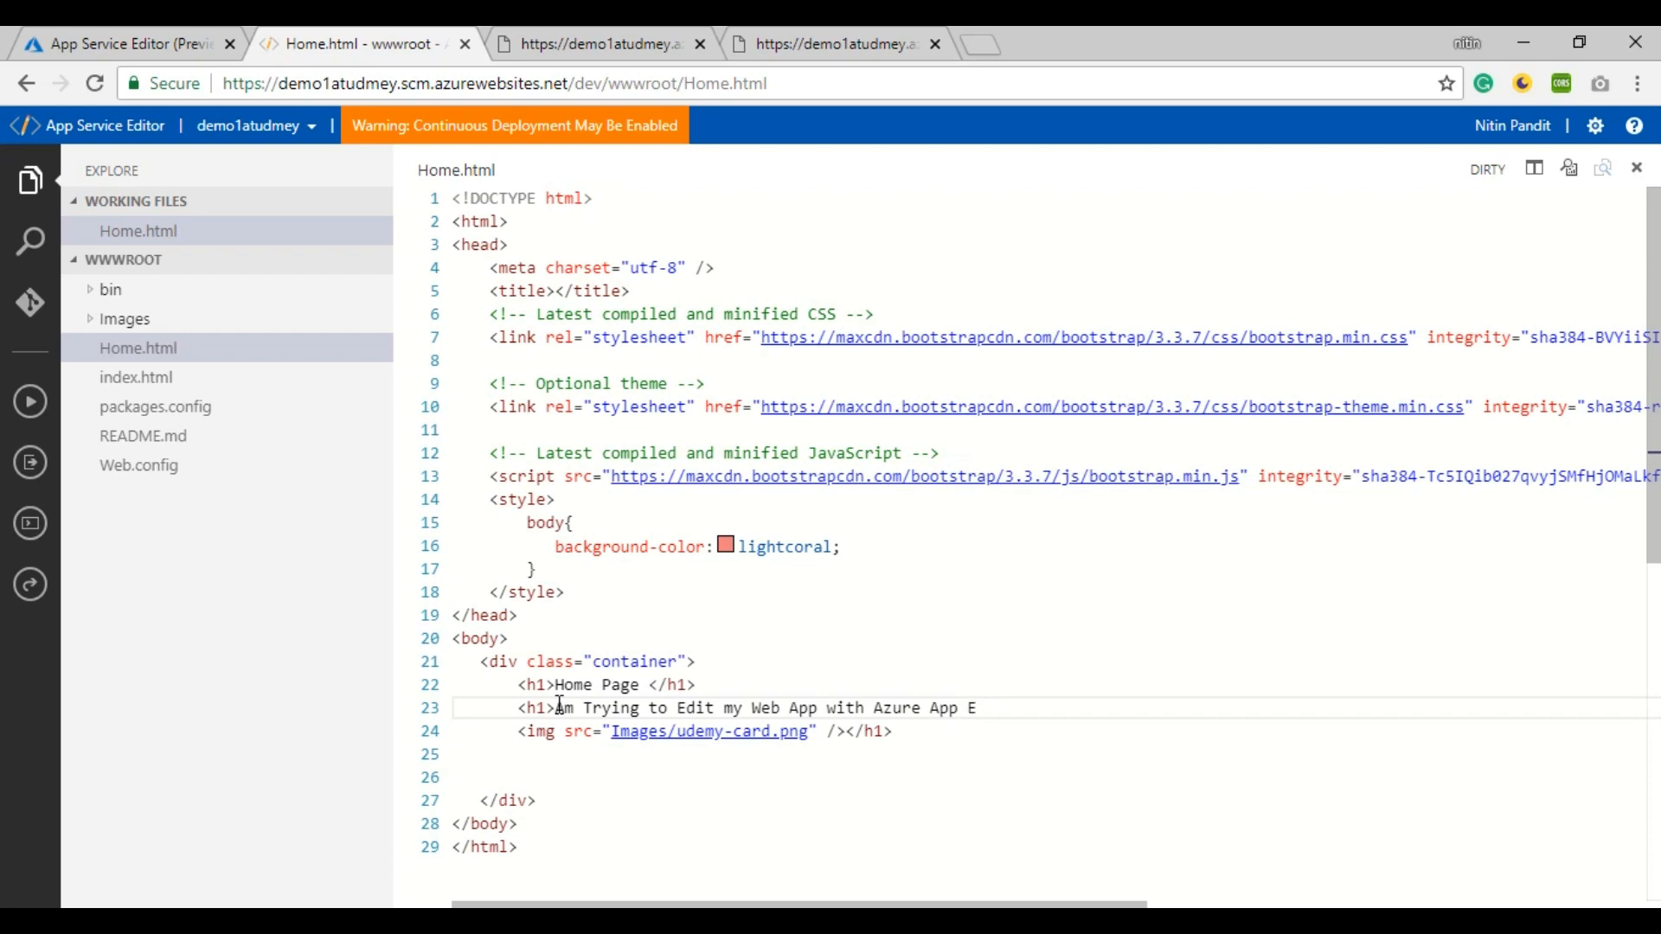
pyautogui.write('ditor')
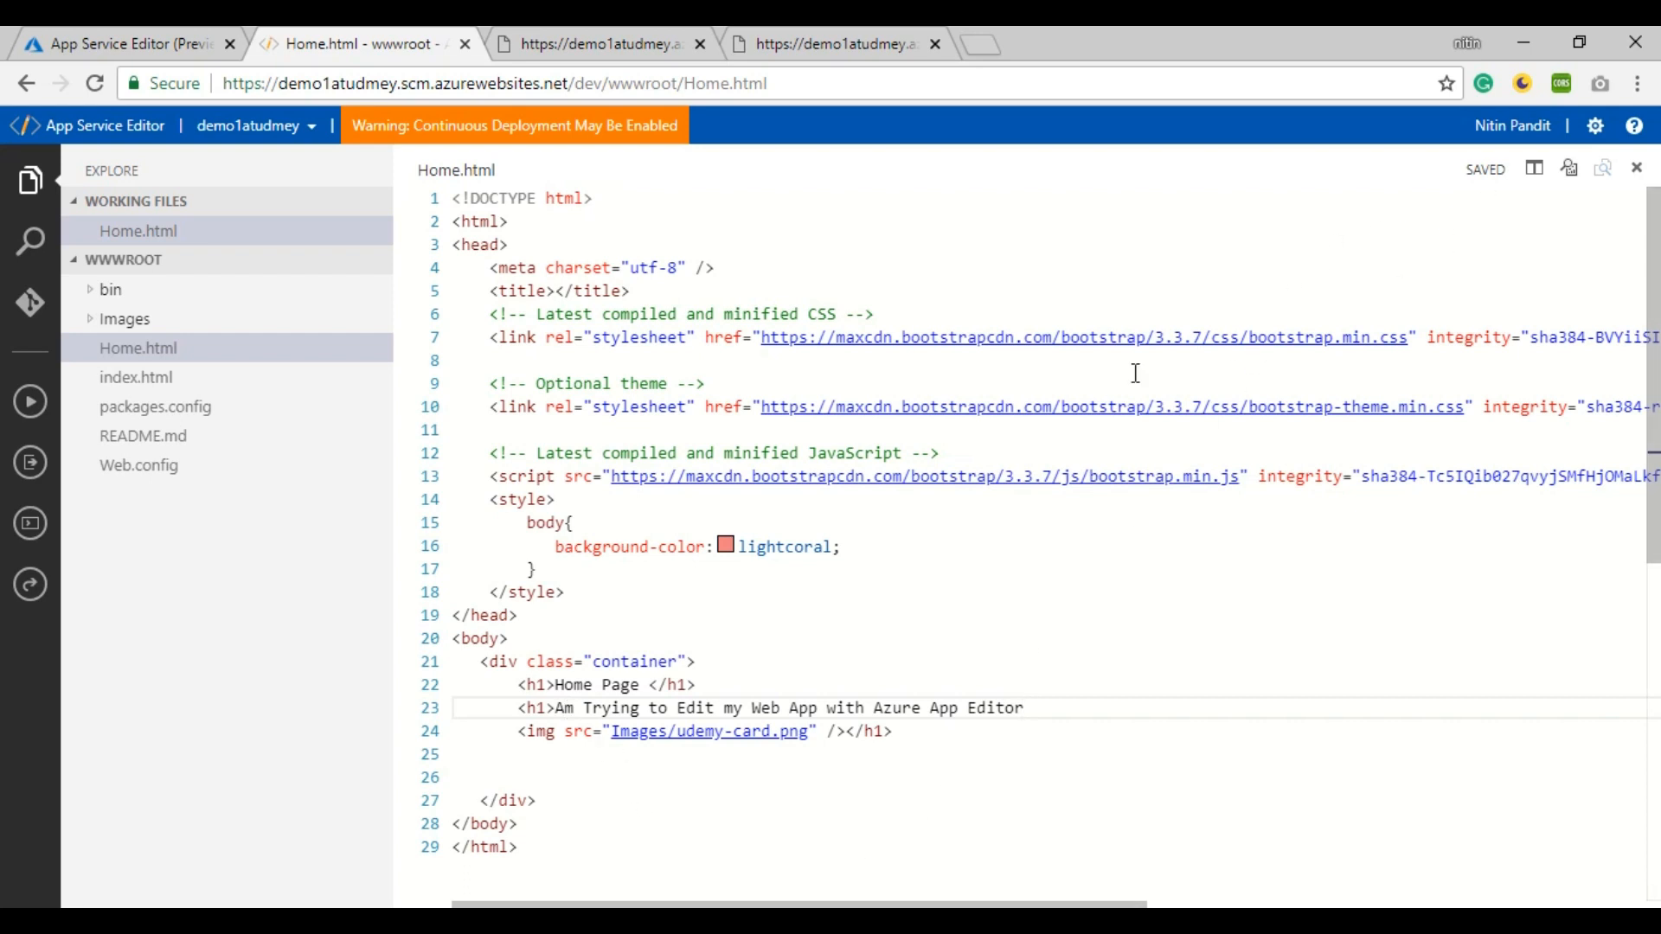
pyautogui.moveTo(1519, 225)
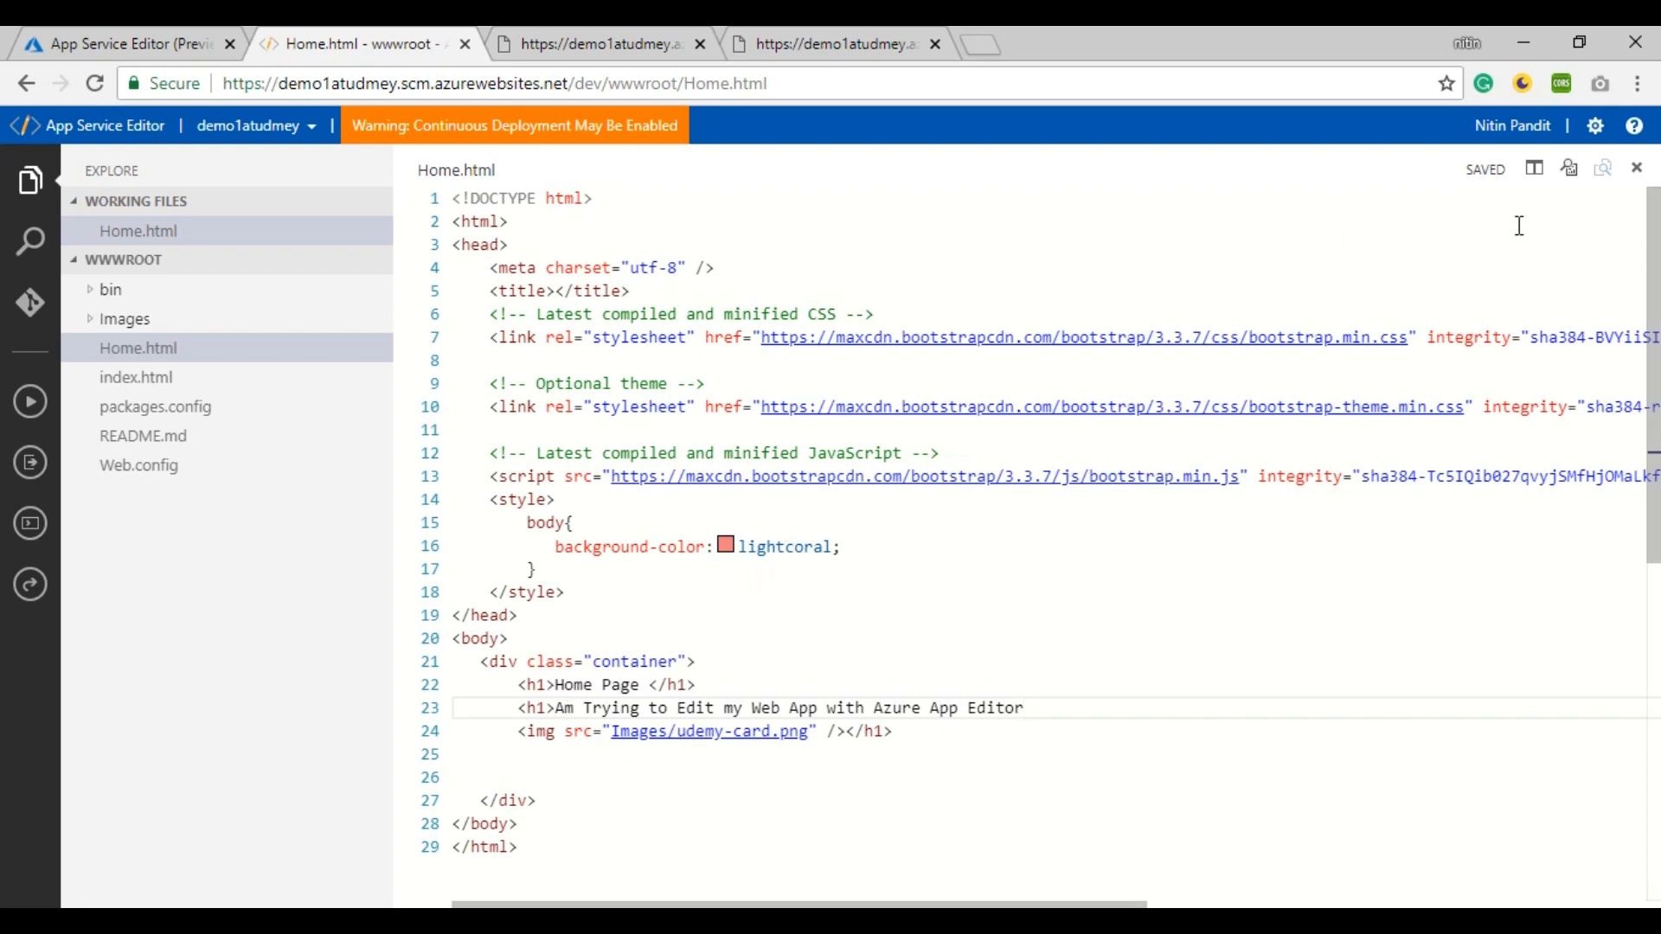
# Step: Change the body background-color on line 16 from lightcoral to lightbule and save
pyautogui.doubleClick(786, 547)
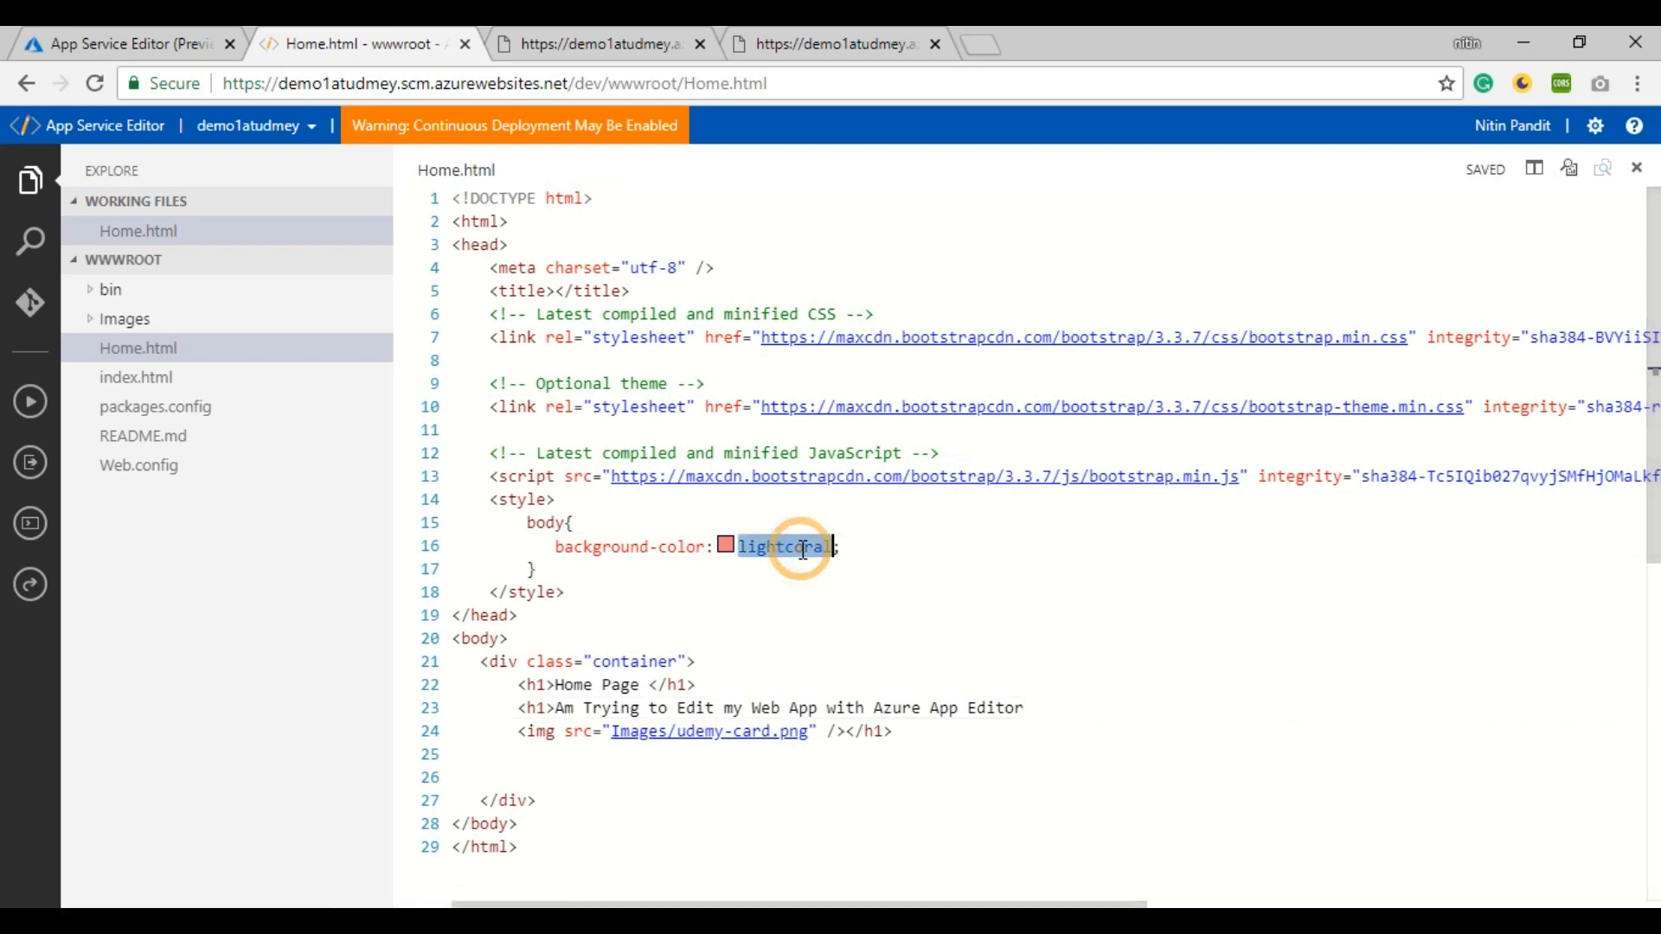
pyautogui.press('Delete')
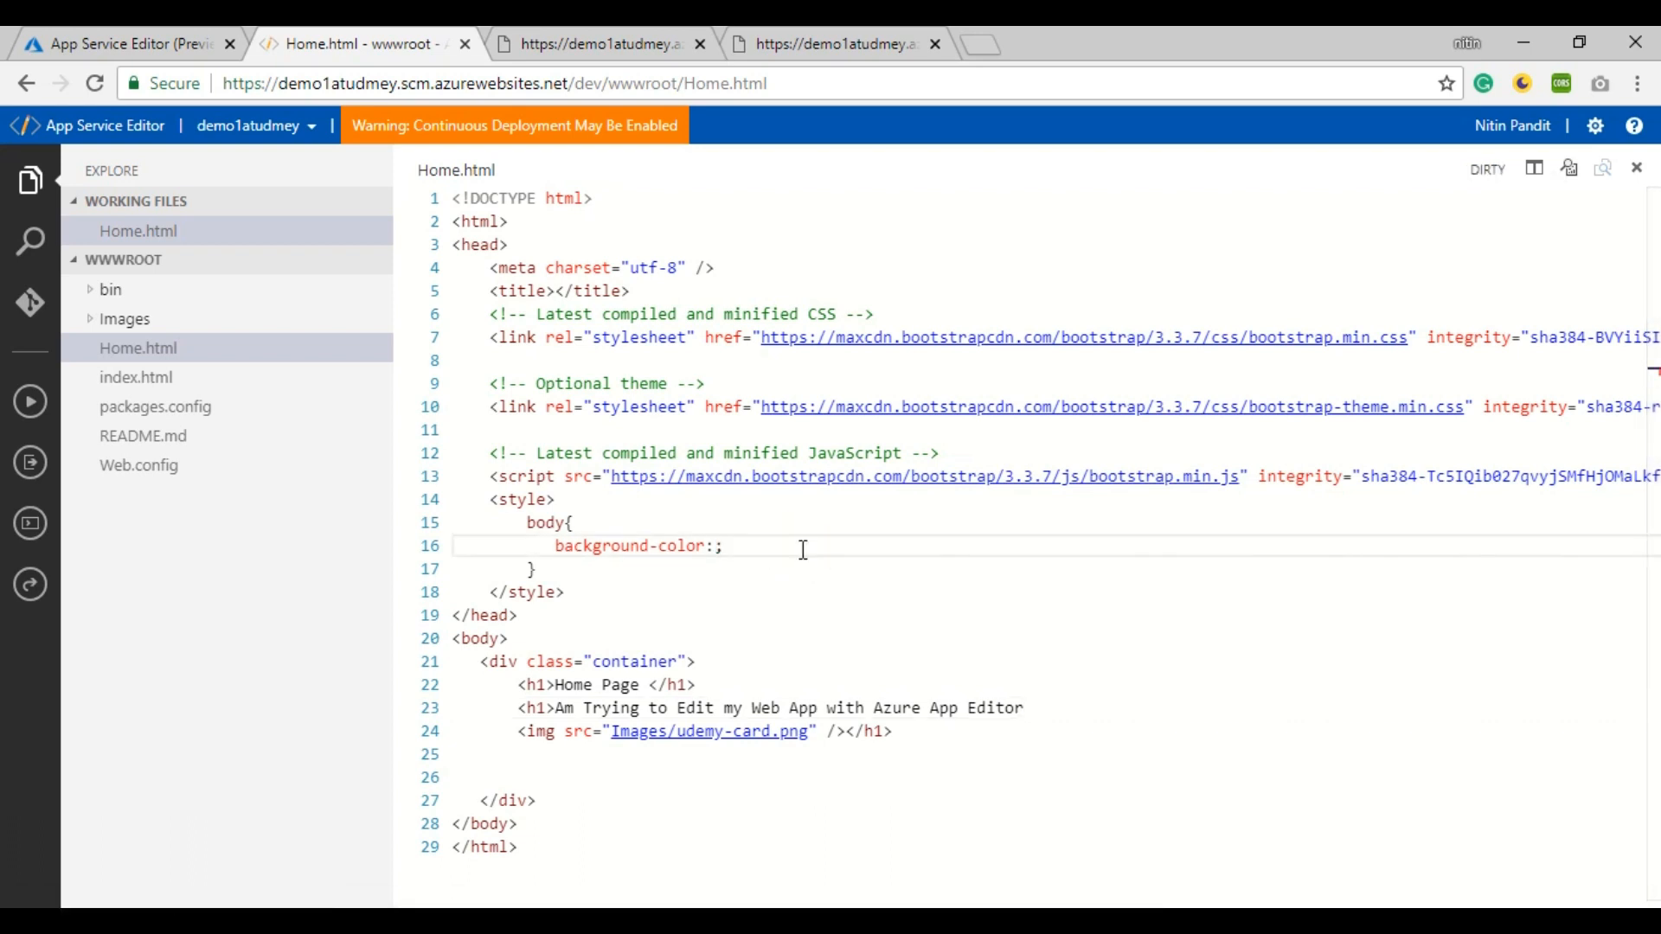
pyautogui.press('Ctrl+s')
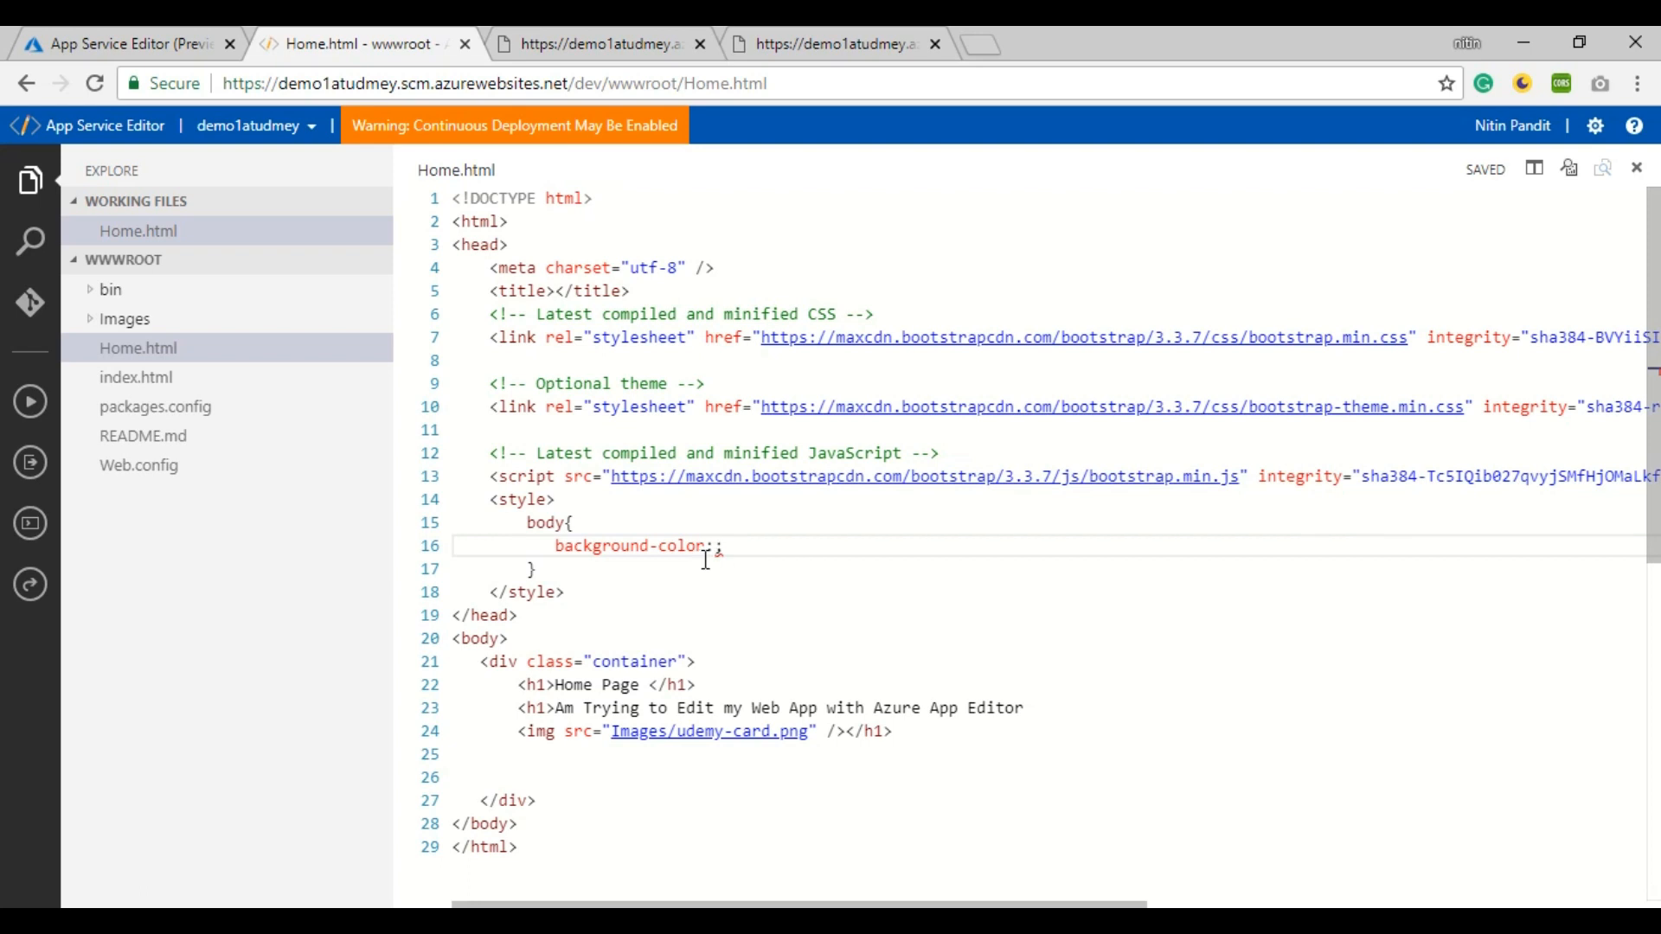
pyautogui.write('light')
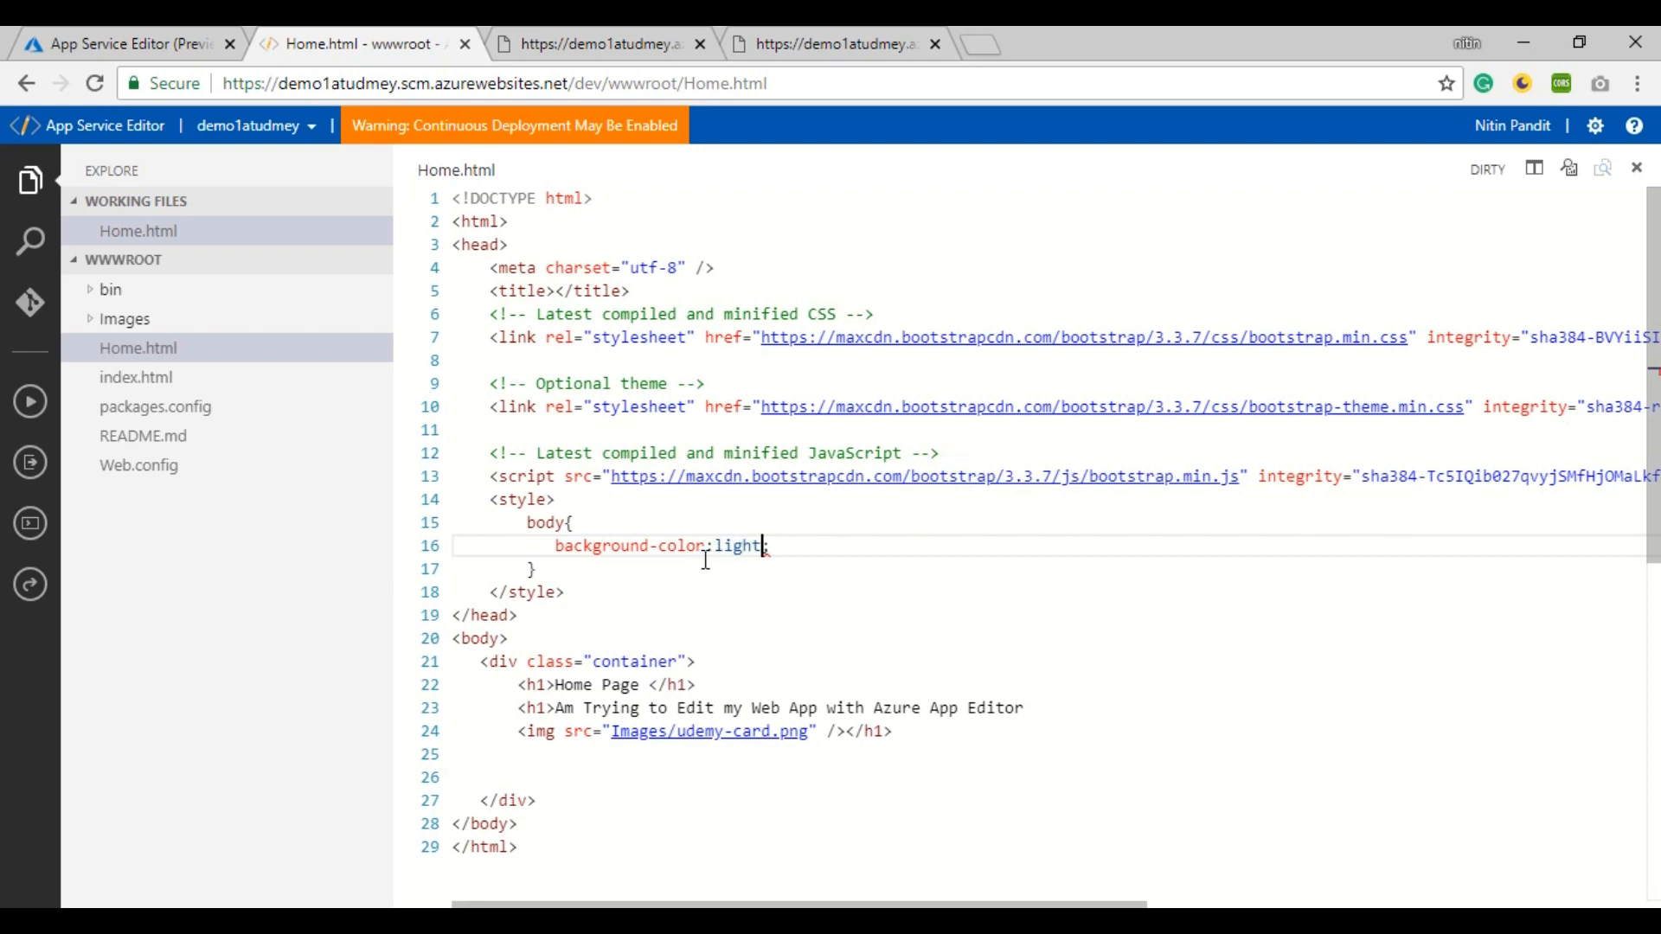
pyautogui.write('bule;')
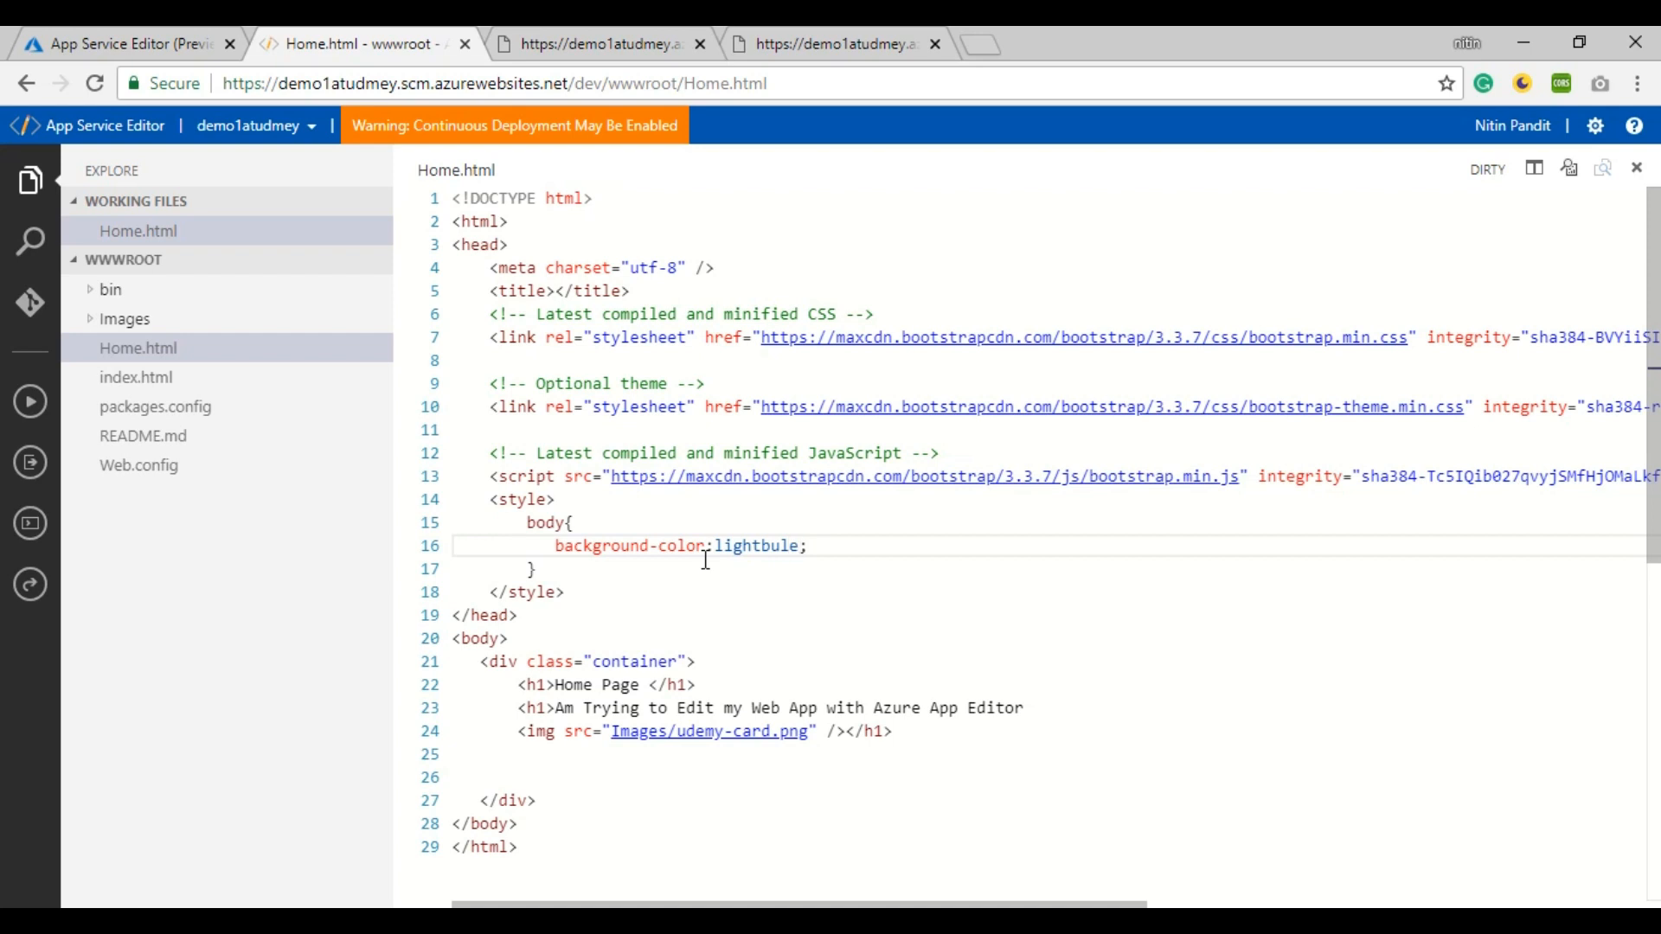
pyautogui.press('Ctrl+s')
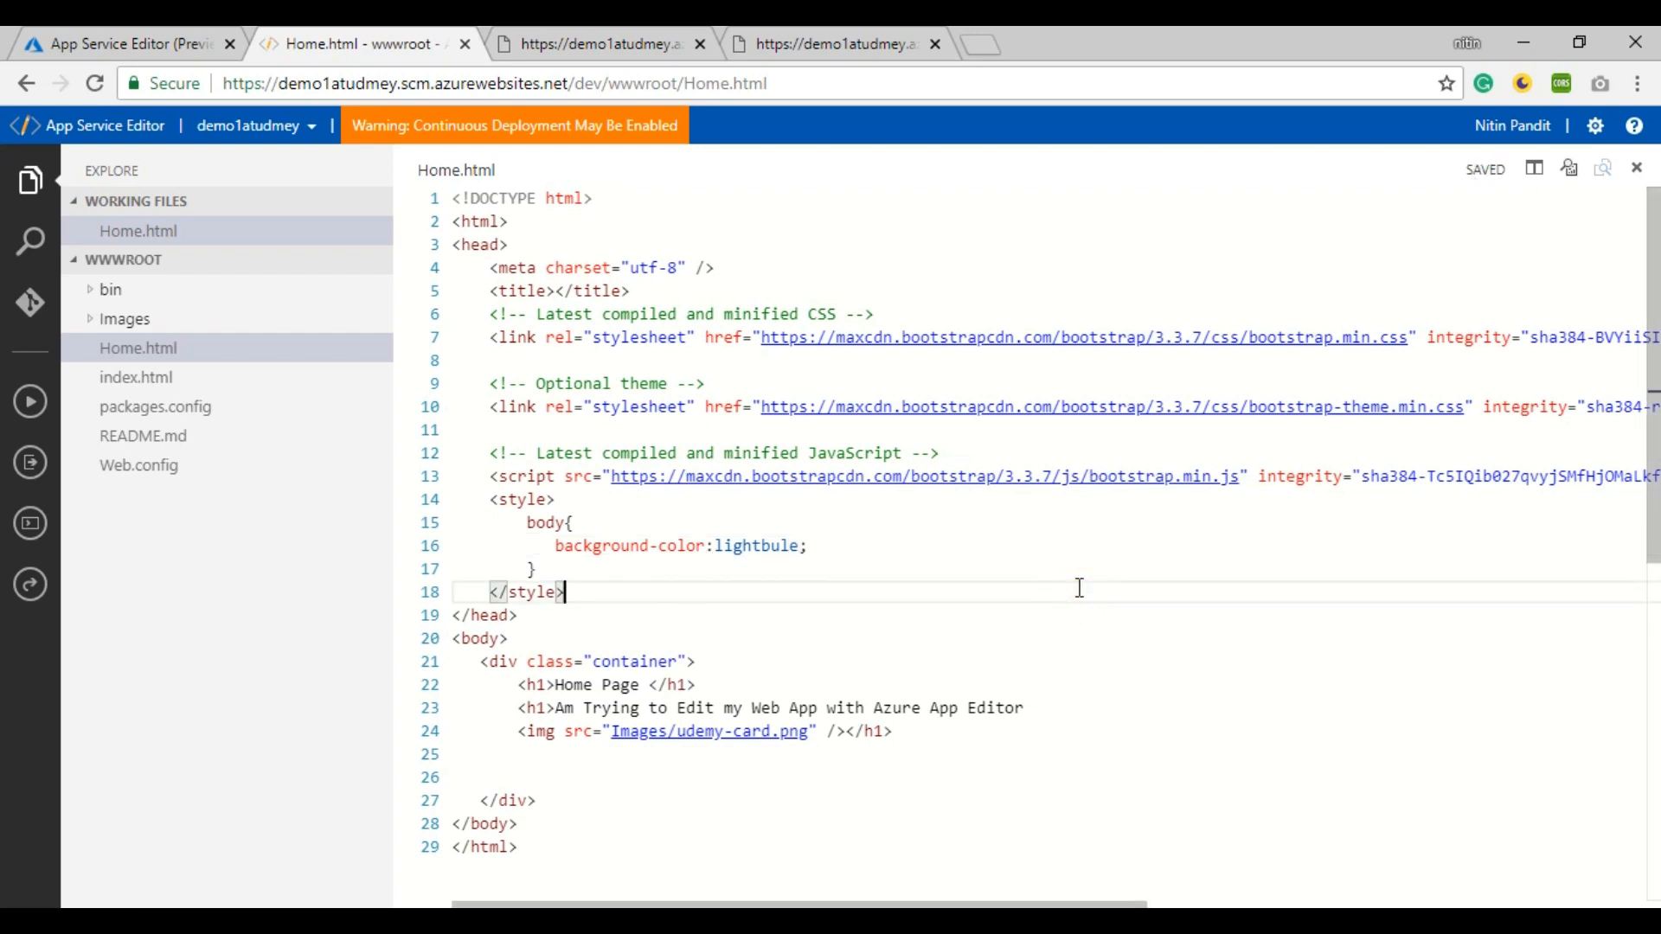
pyautogui.moveTo(833, 135)
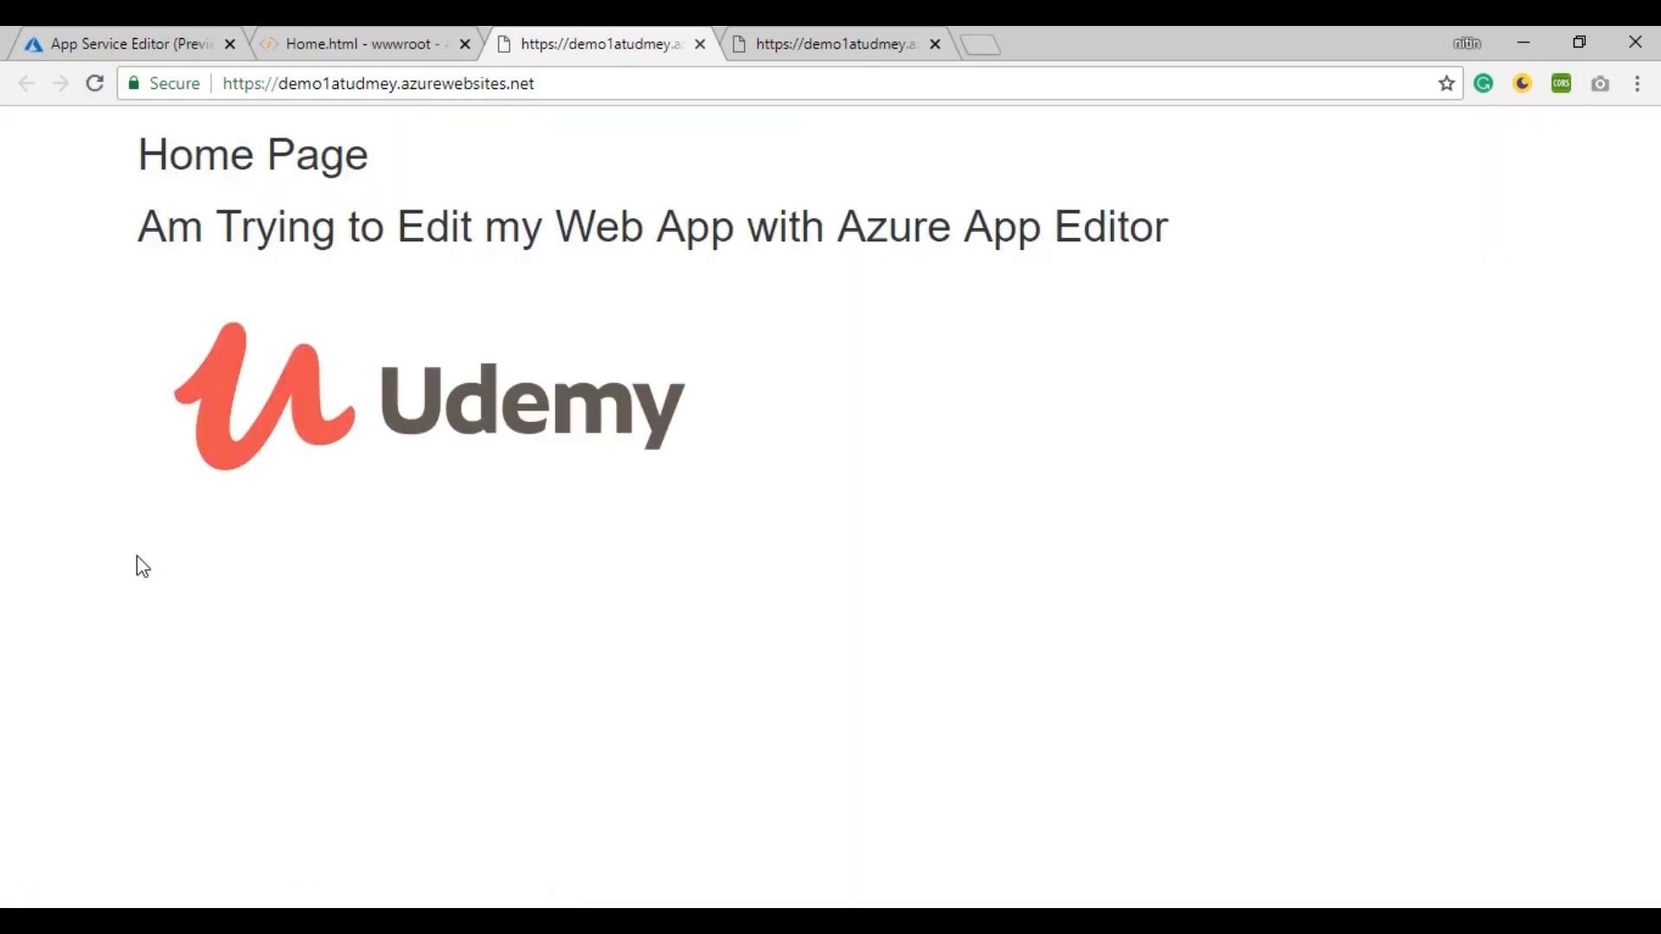
# Step: Set the body background-color to aqua, save, and view the live site turned aqua
pyautogui.click(360, 43)
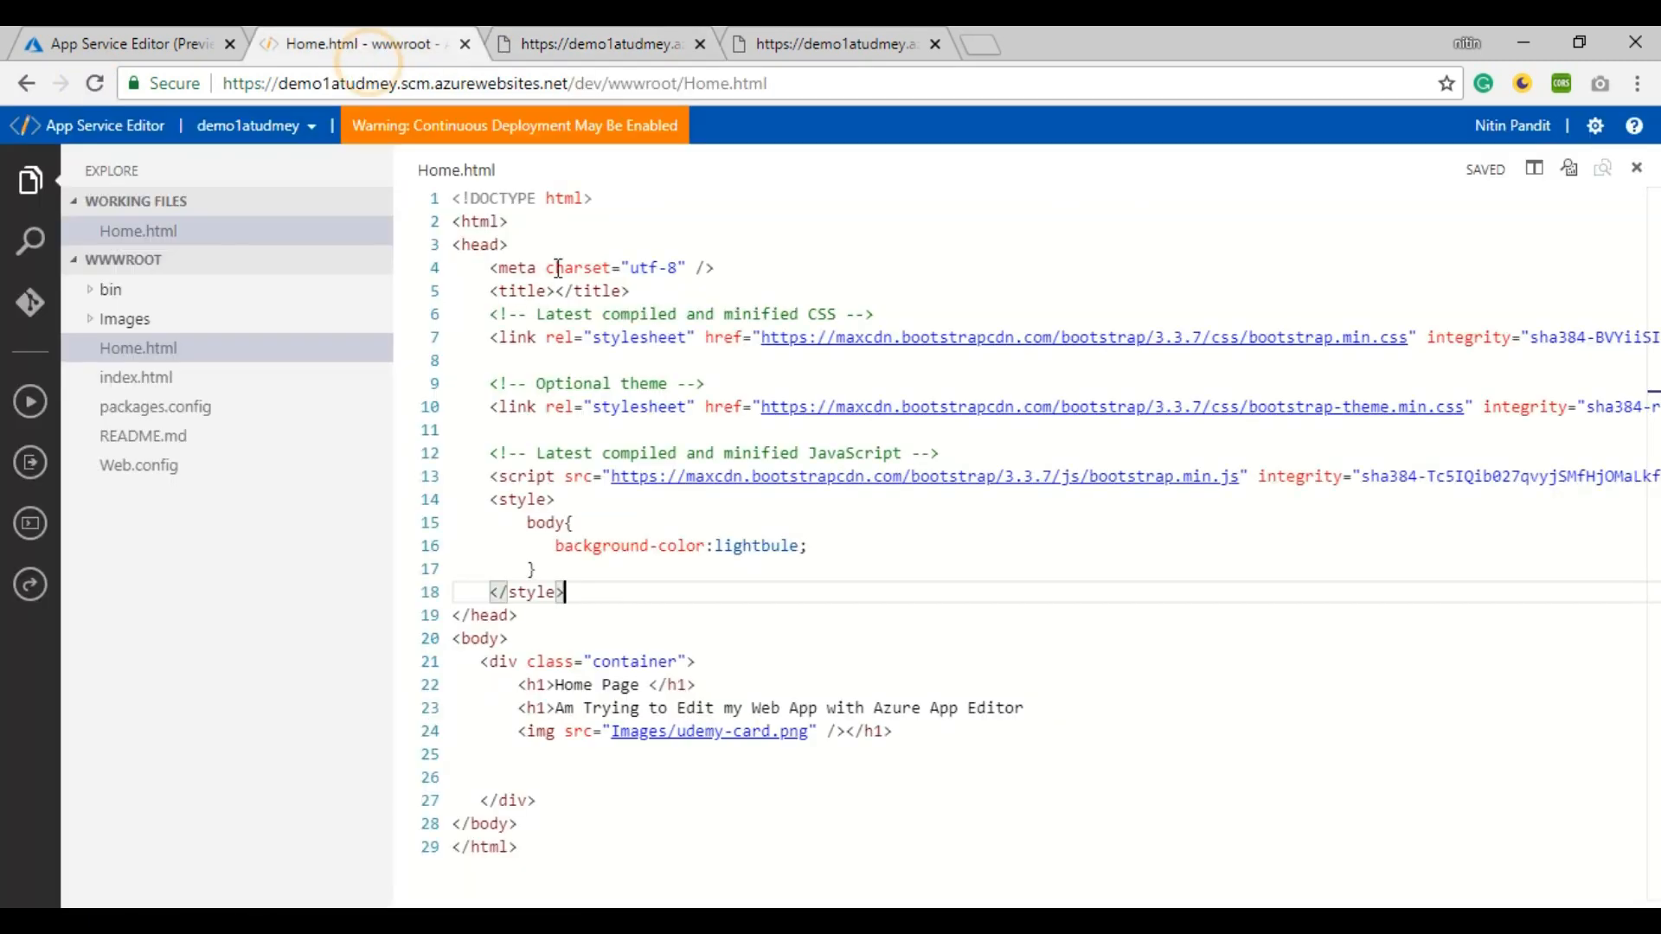
pyautogui.doubleClick(754, 545)
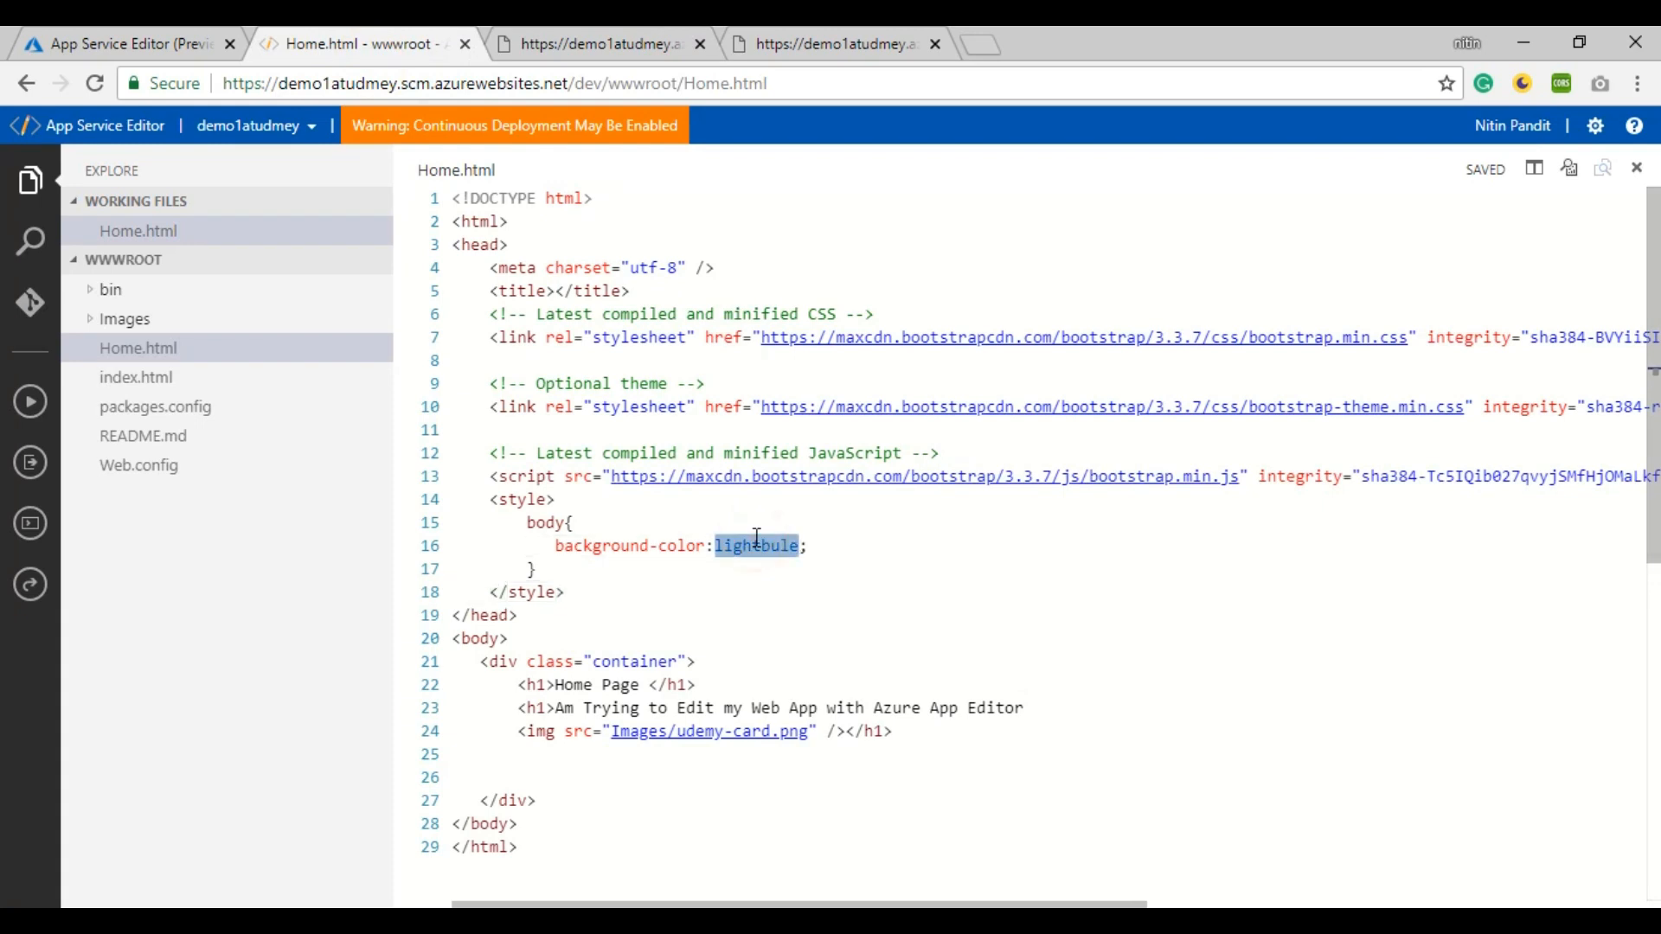
pyautogui.write('a')
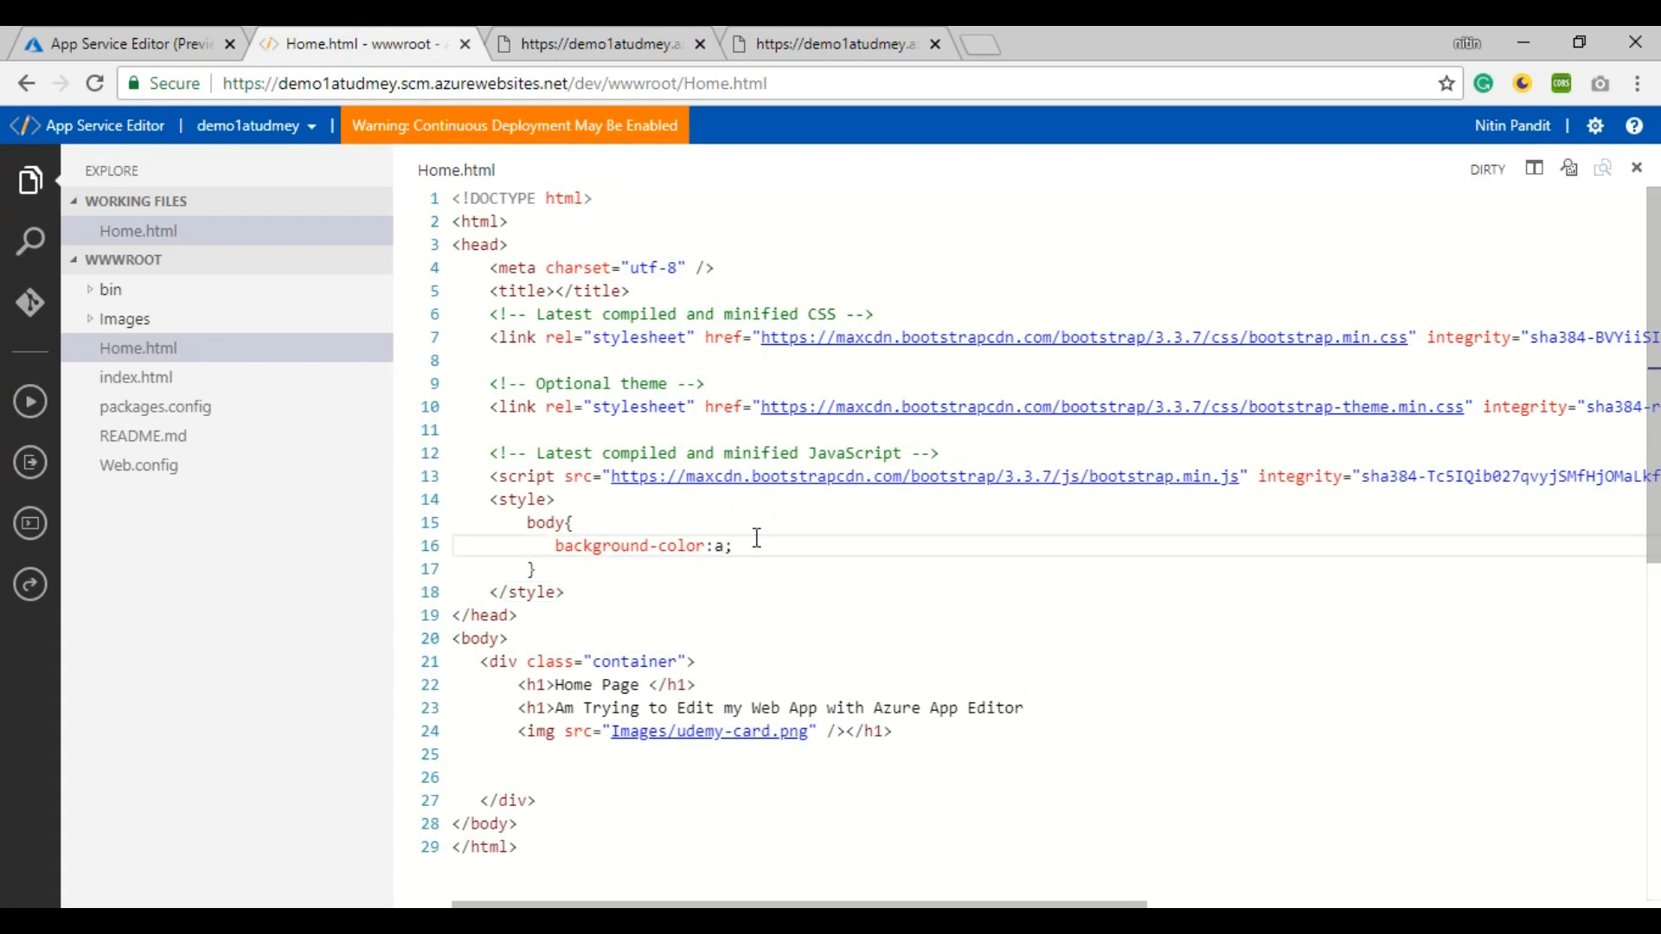
pyautogui.write('qua')
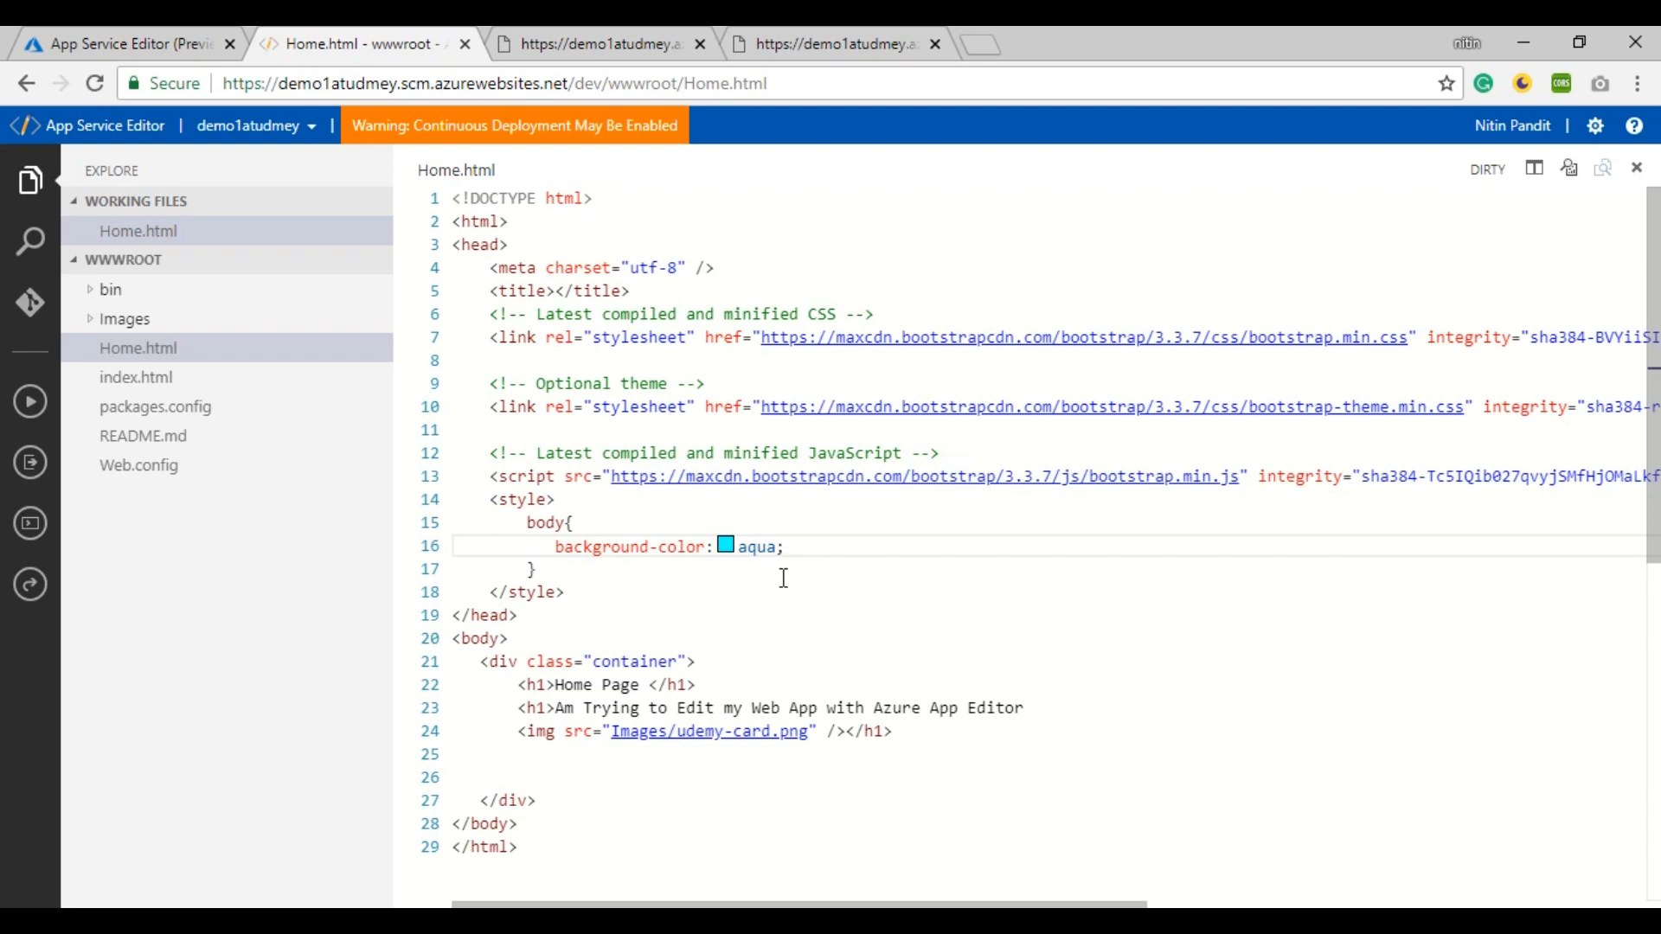
pyautogui.click(599, 44)
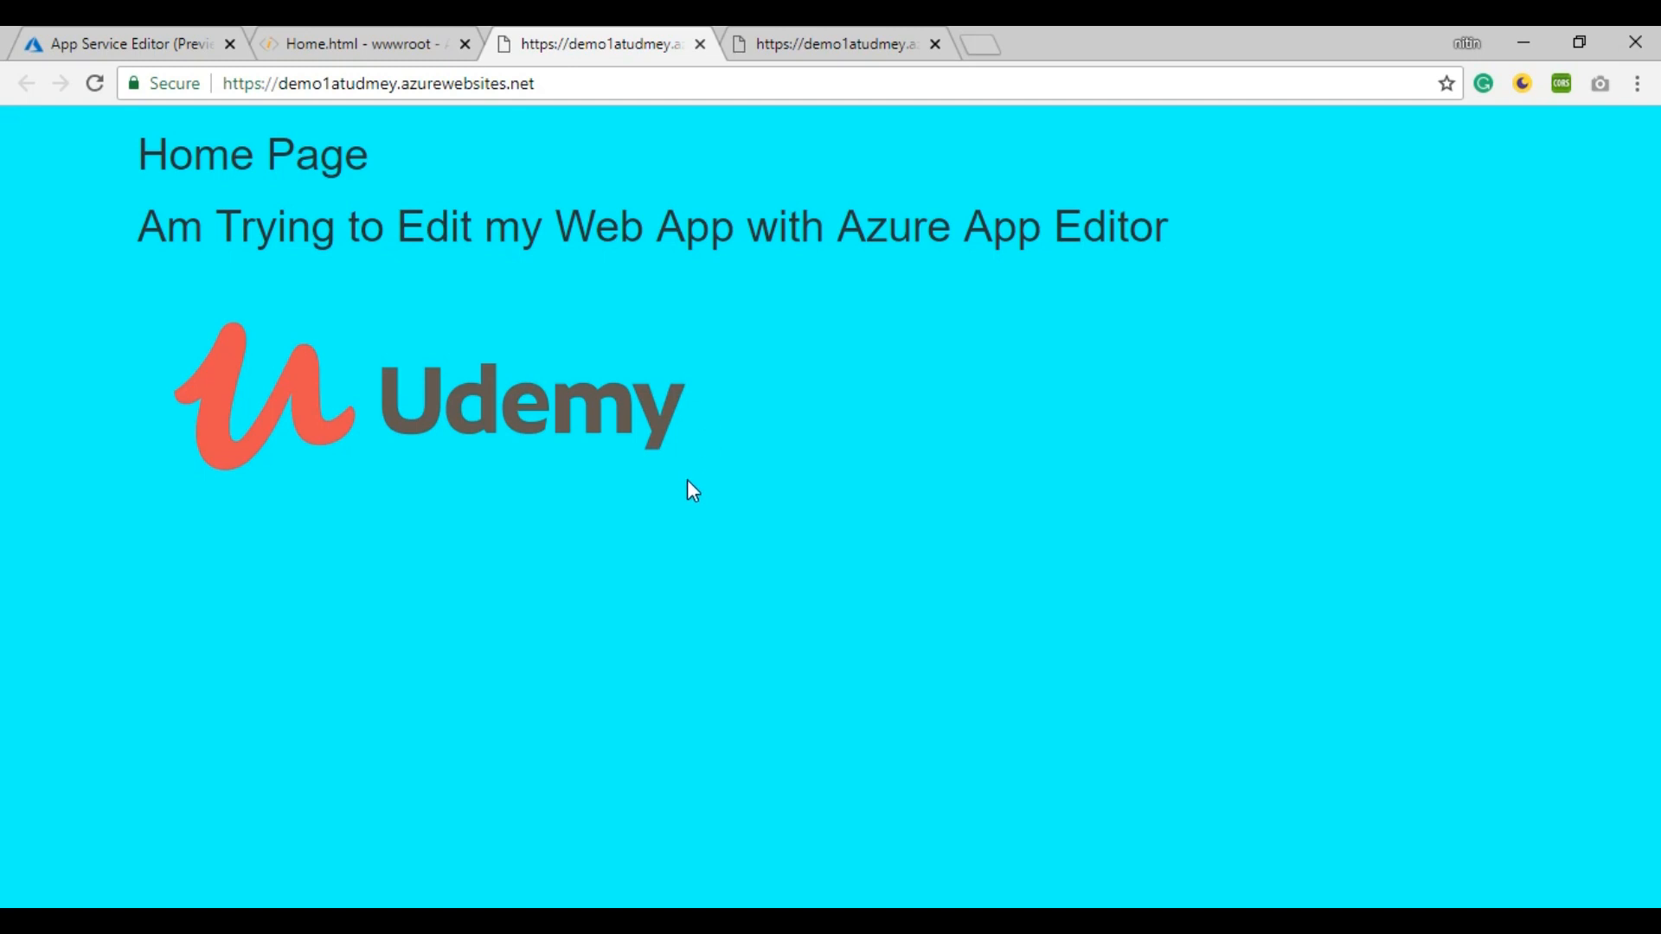
pyautogui.moveTo(692, 470)
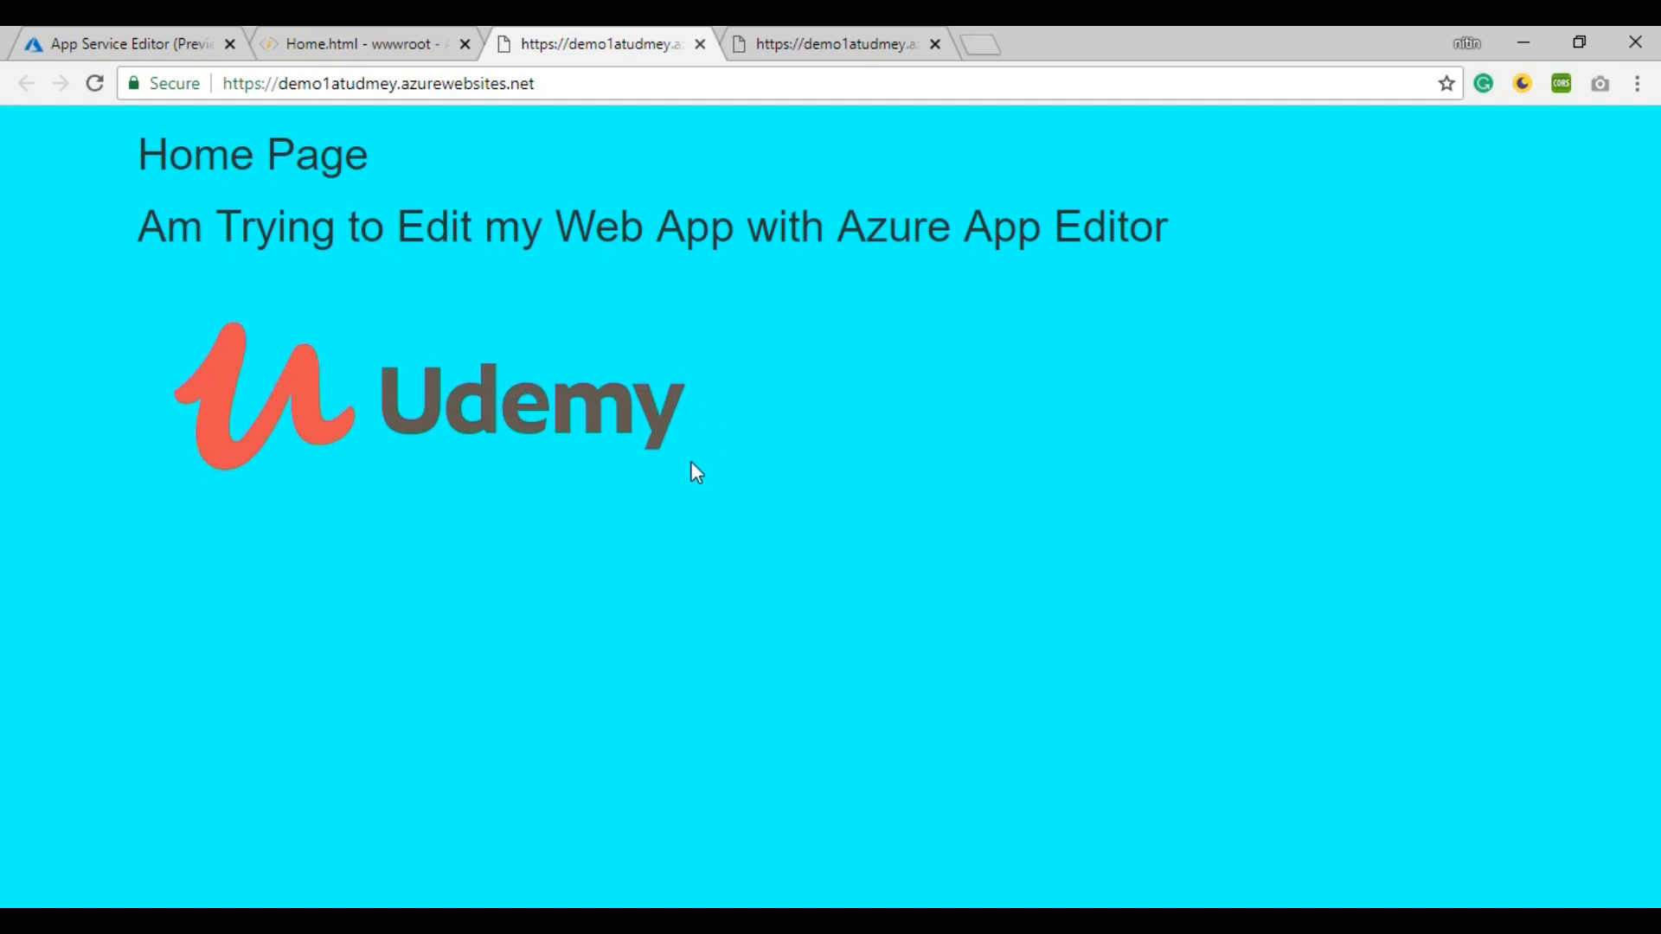
pyautogui.moveTo(377, 40)
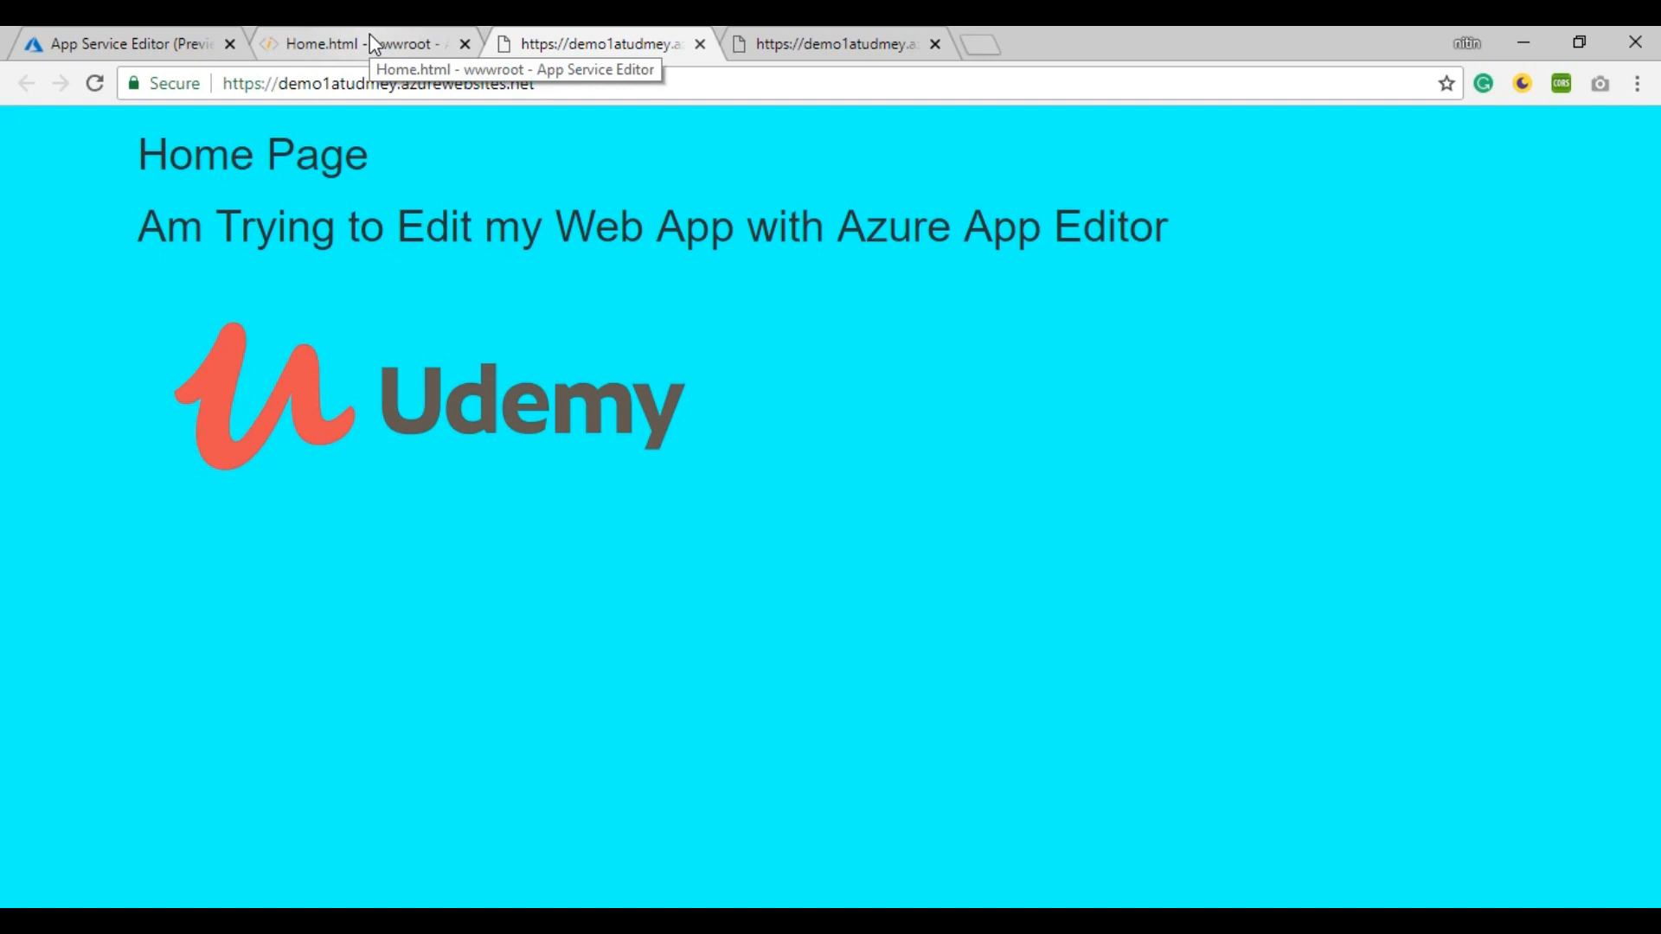
# Step: Switch back to the Home.html - wwwroot editor tab
pyautogui.click(374, 43)
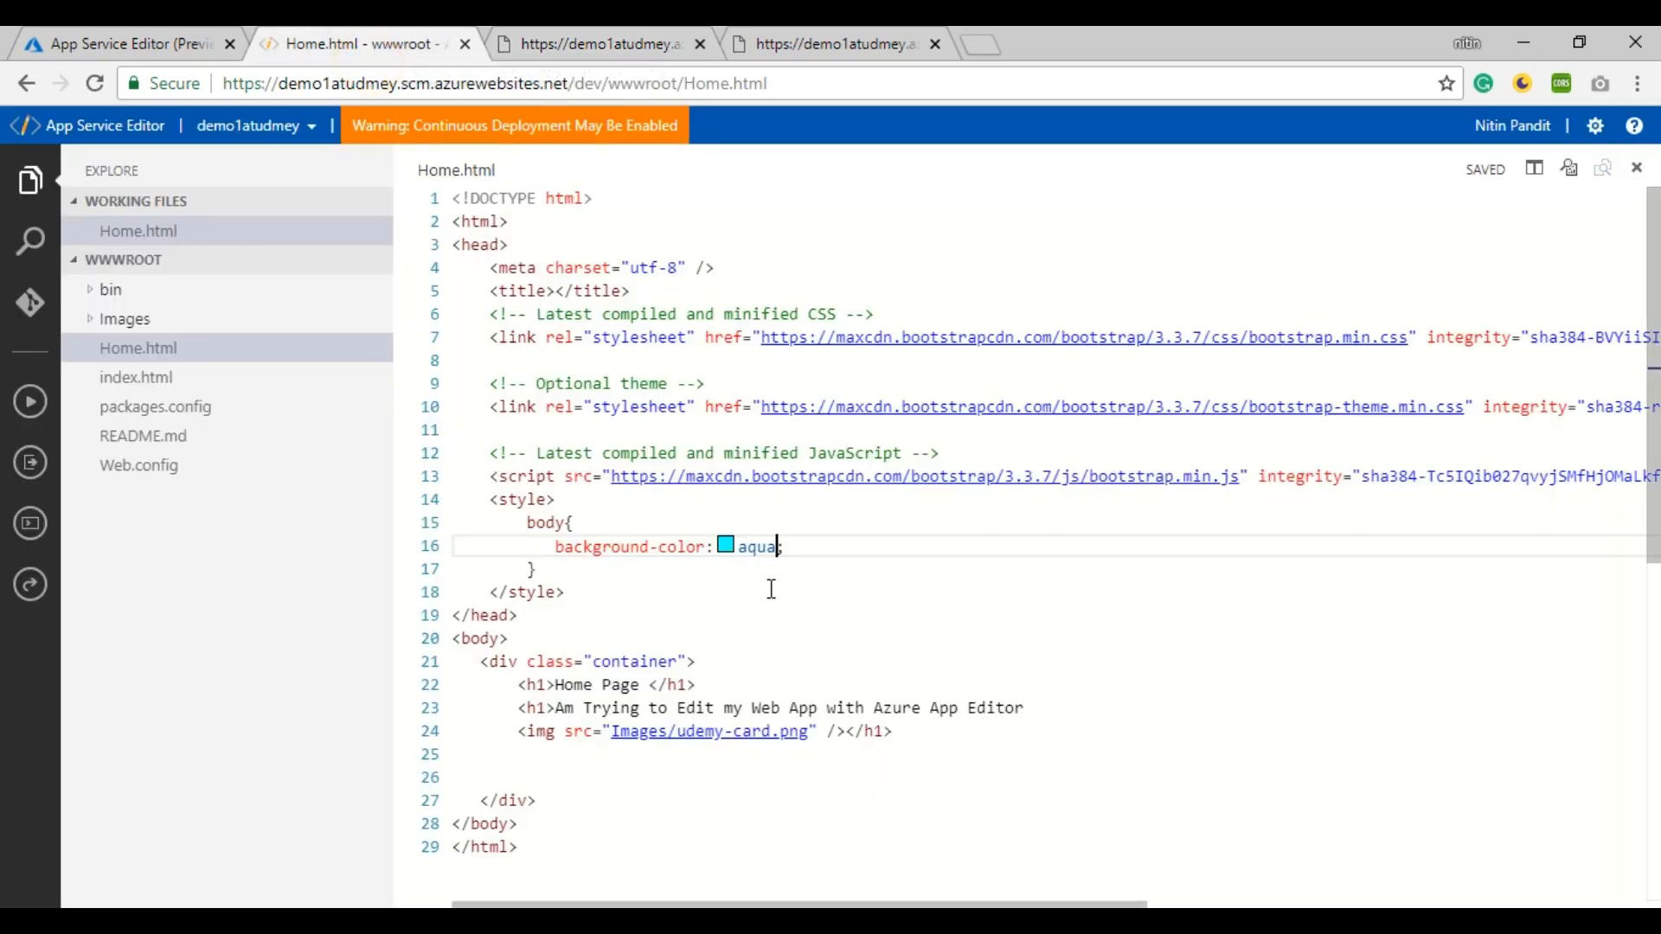
pyautogui.moveTo(481, 360)
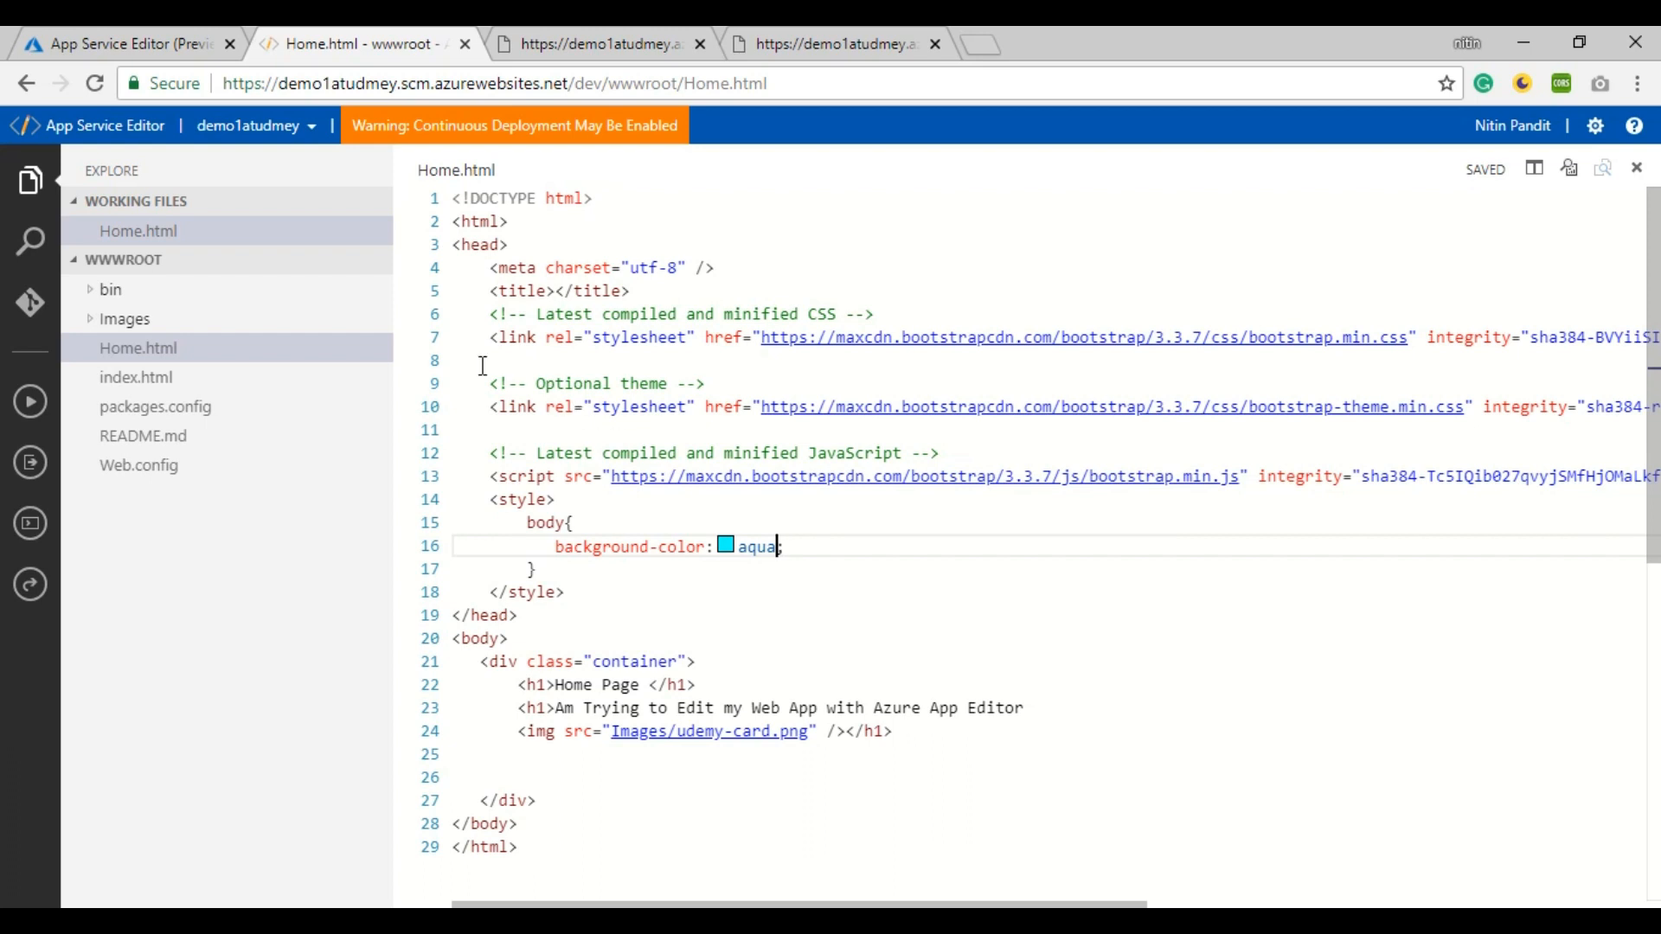
pyautogui.moveTo(396, 516)
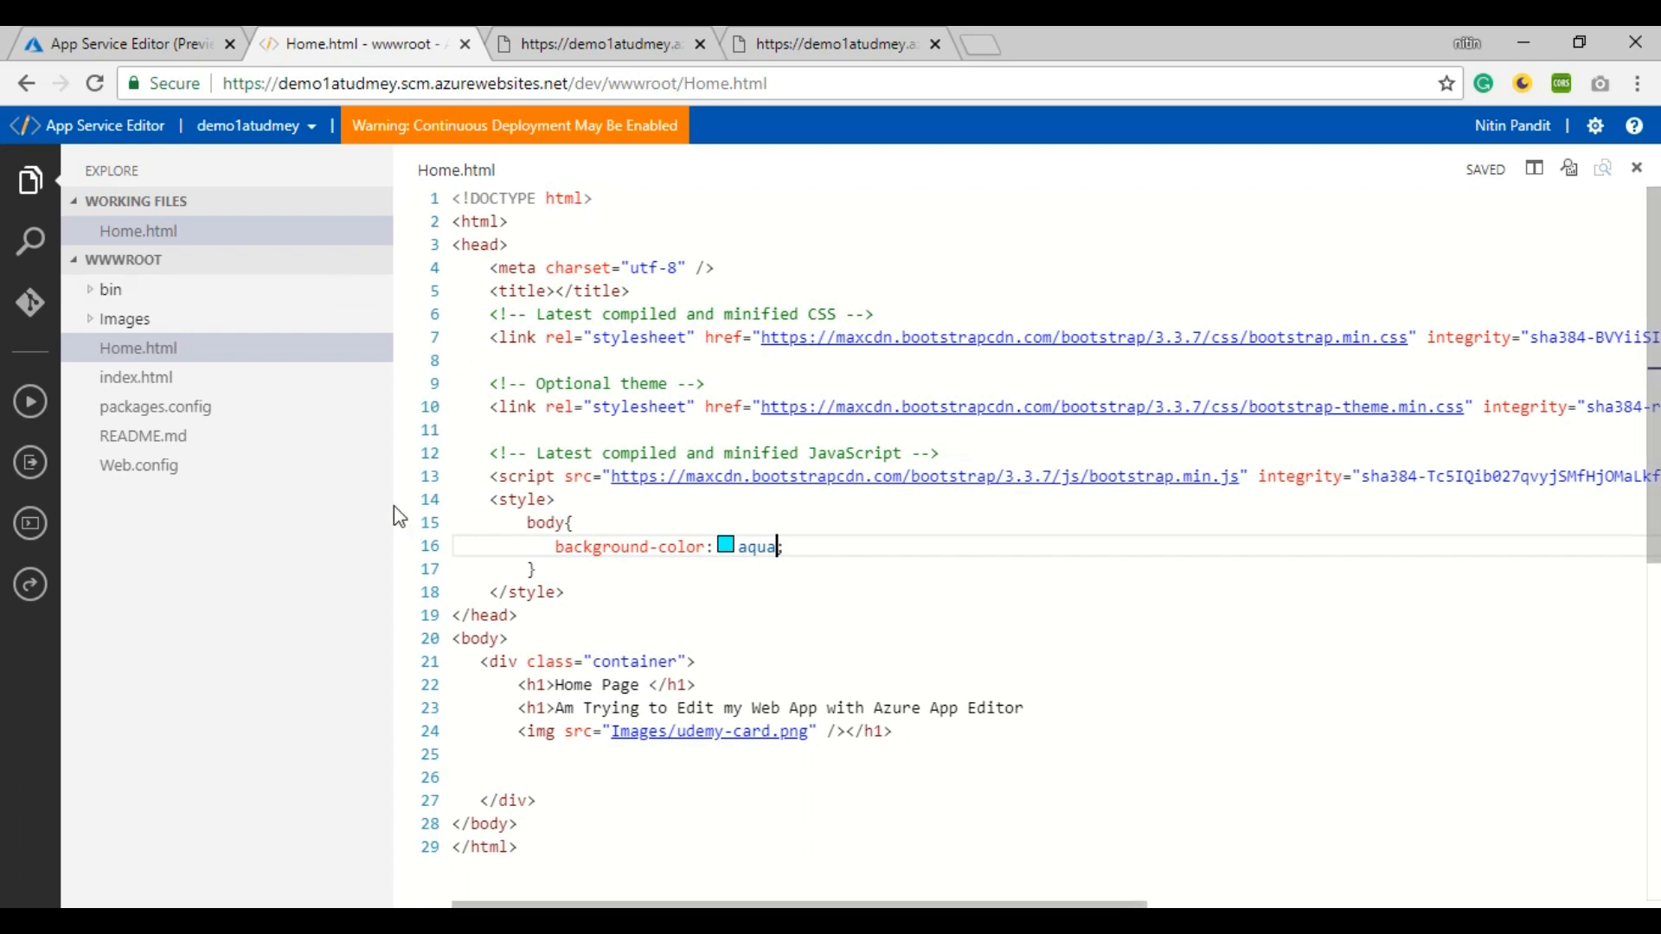
pyautogui.moveTo(132, 50)
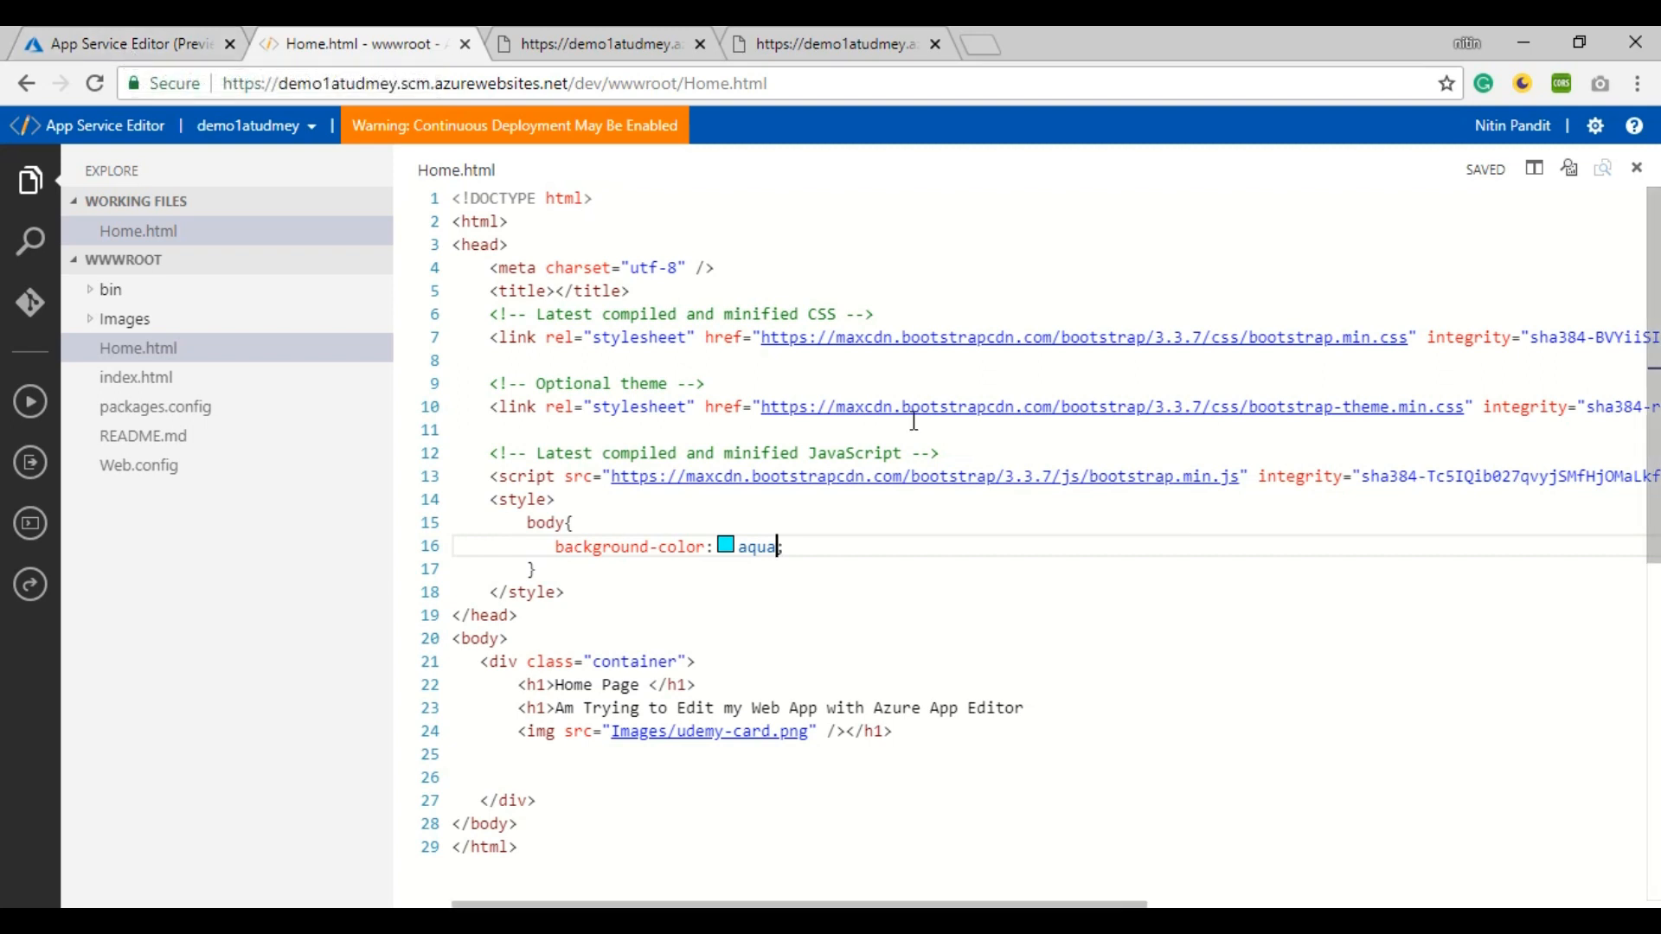
pyautogui.moveTo(920, 507)
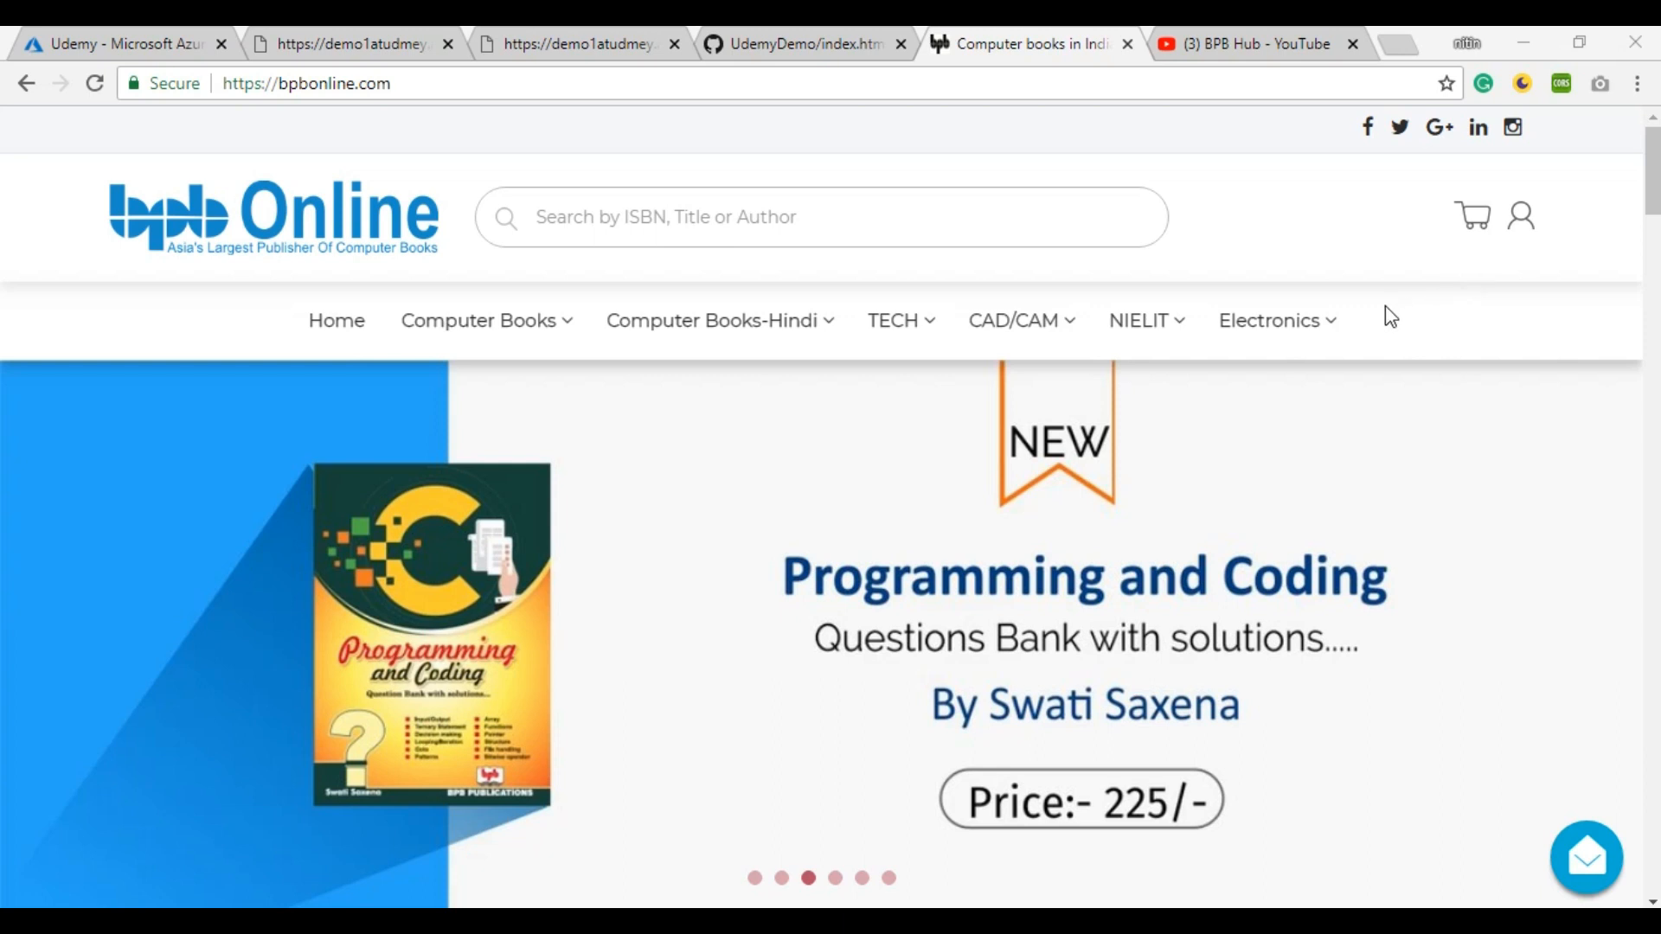
pyautogui.moveTo(1357, 312)
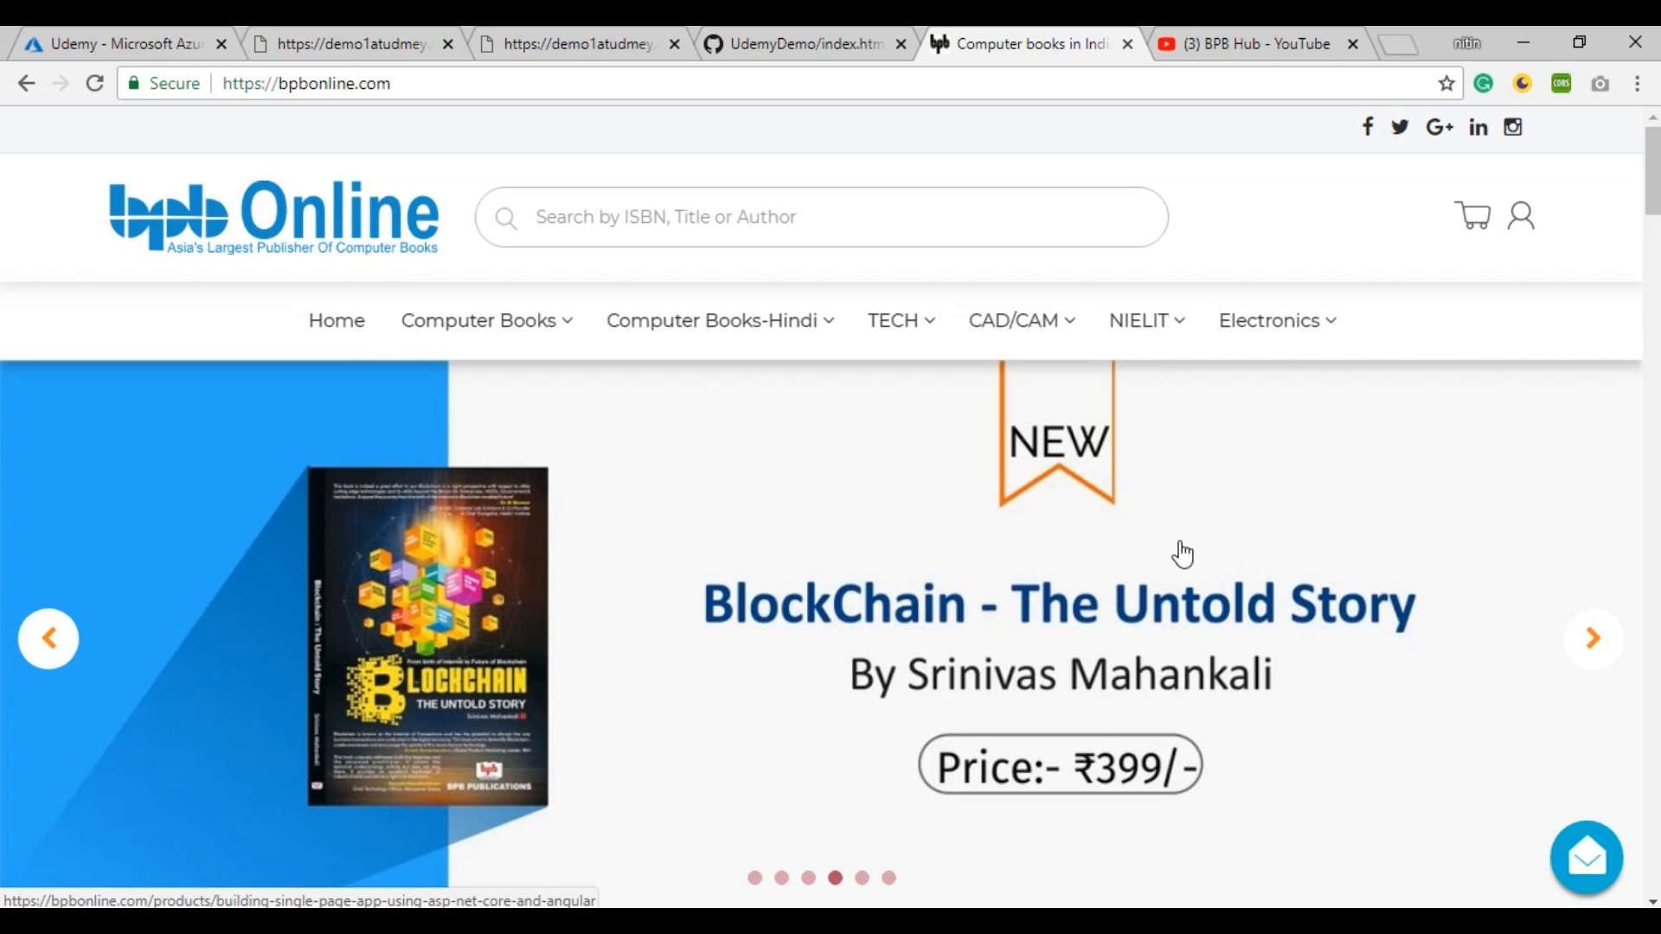
pyautogui.moveTo(1166, 578)
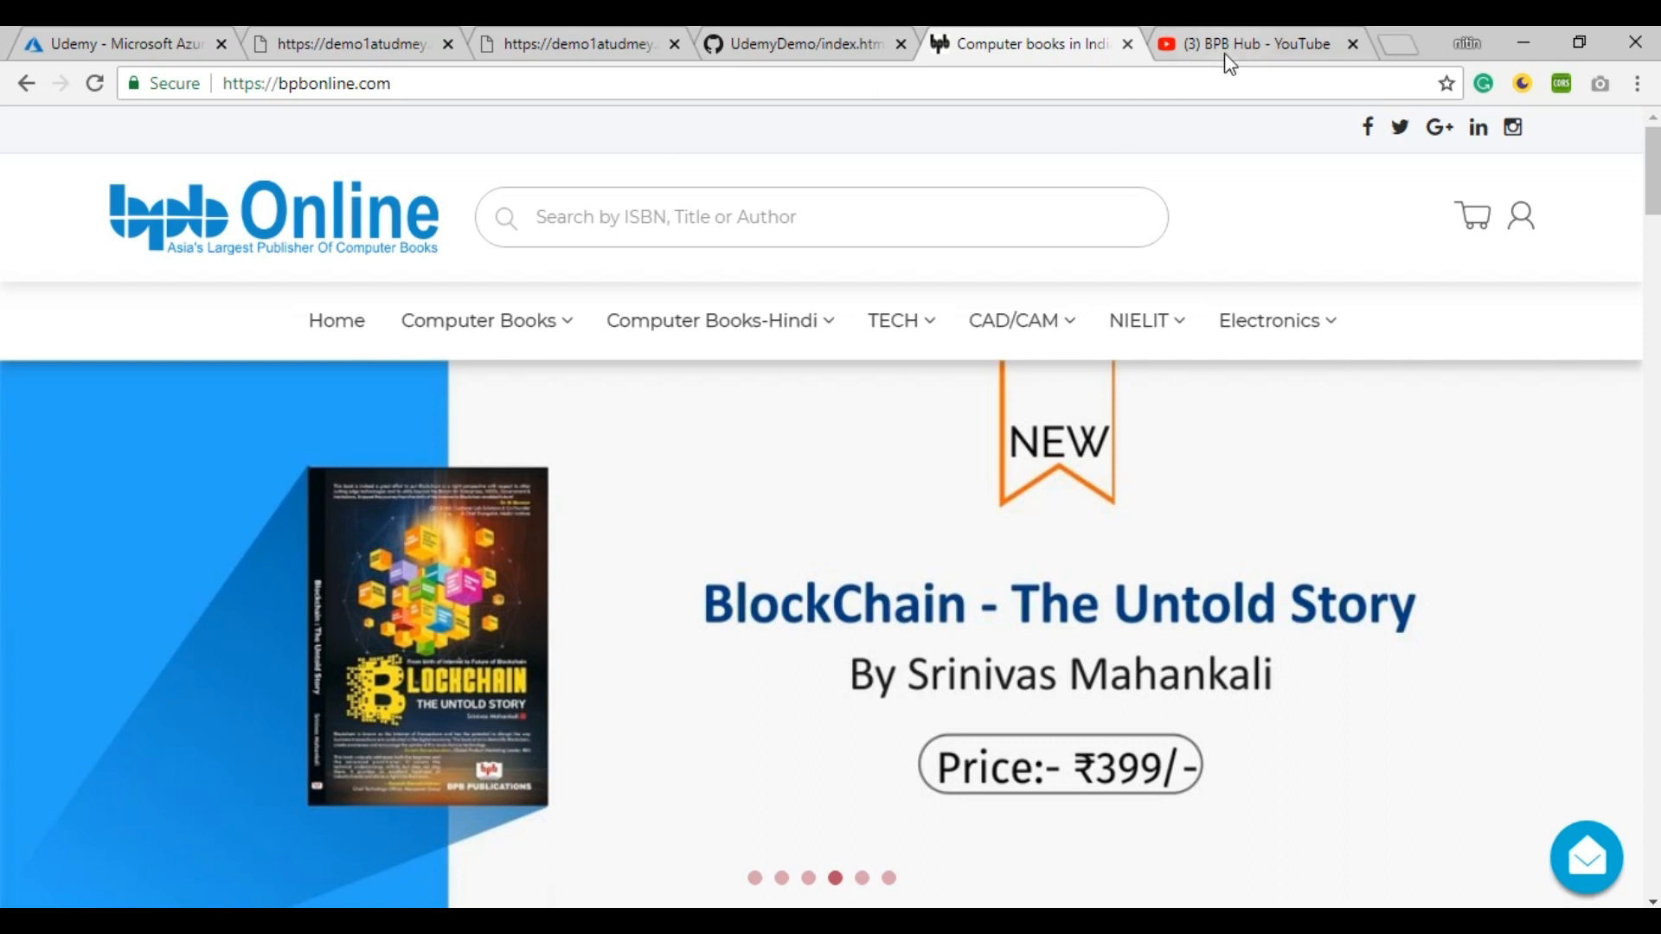
# Step: Switch to the BPB Hub - YouTube tab
pyautogui.click(1251, 43)
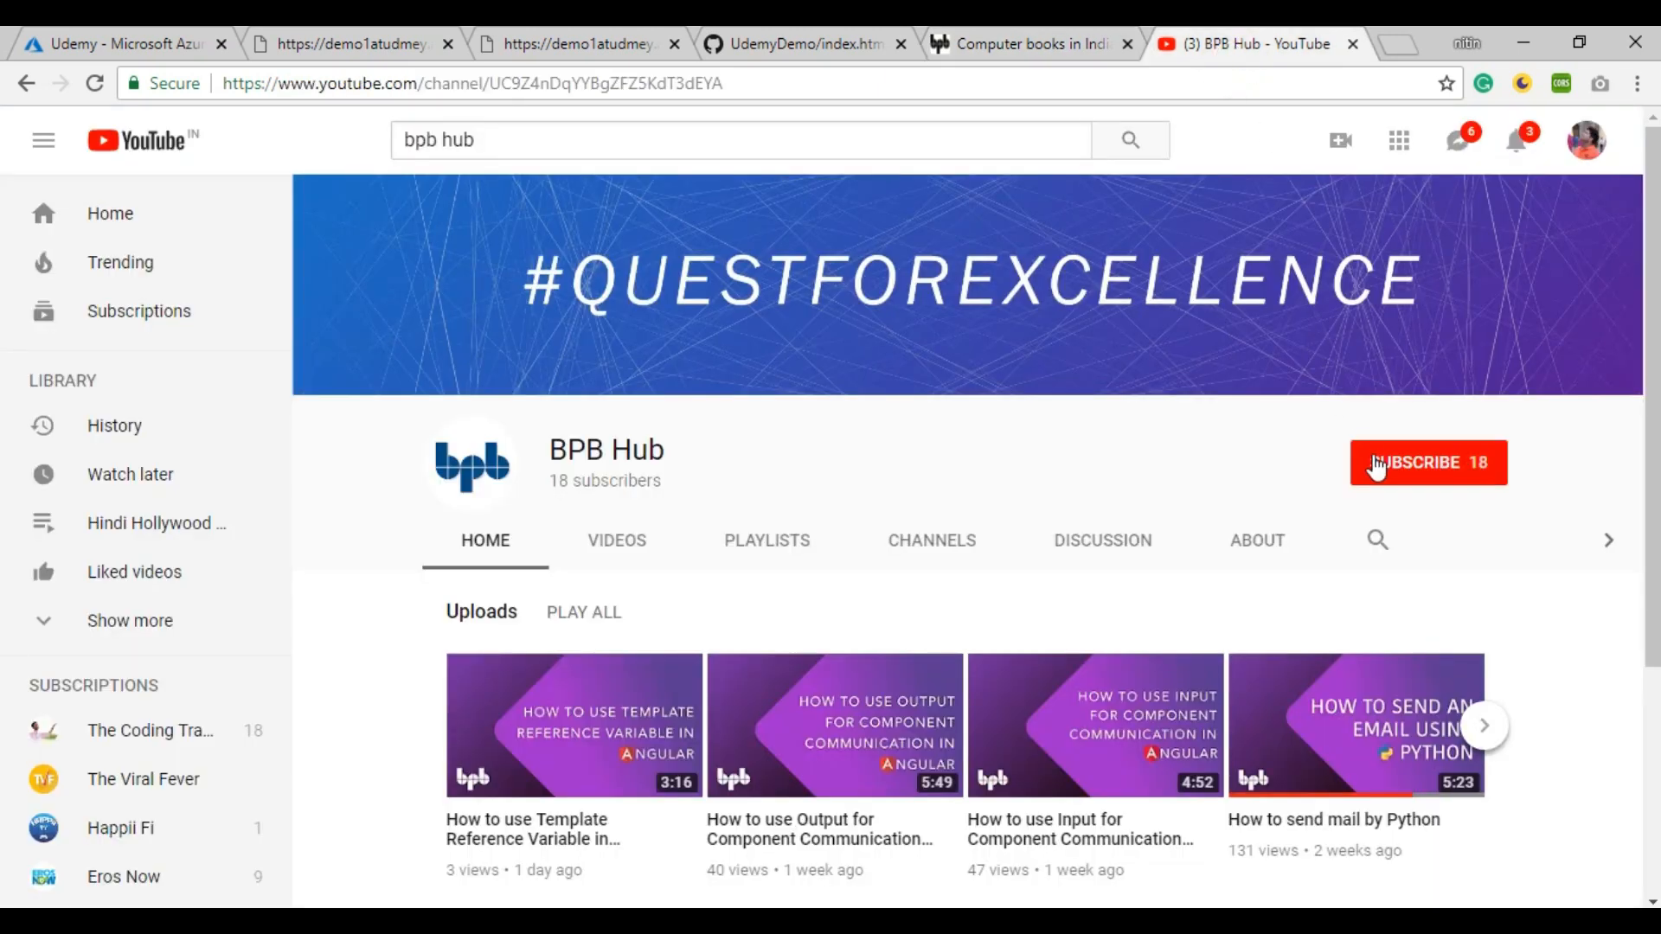
pyautogui.moveTo(1377, 467)
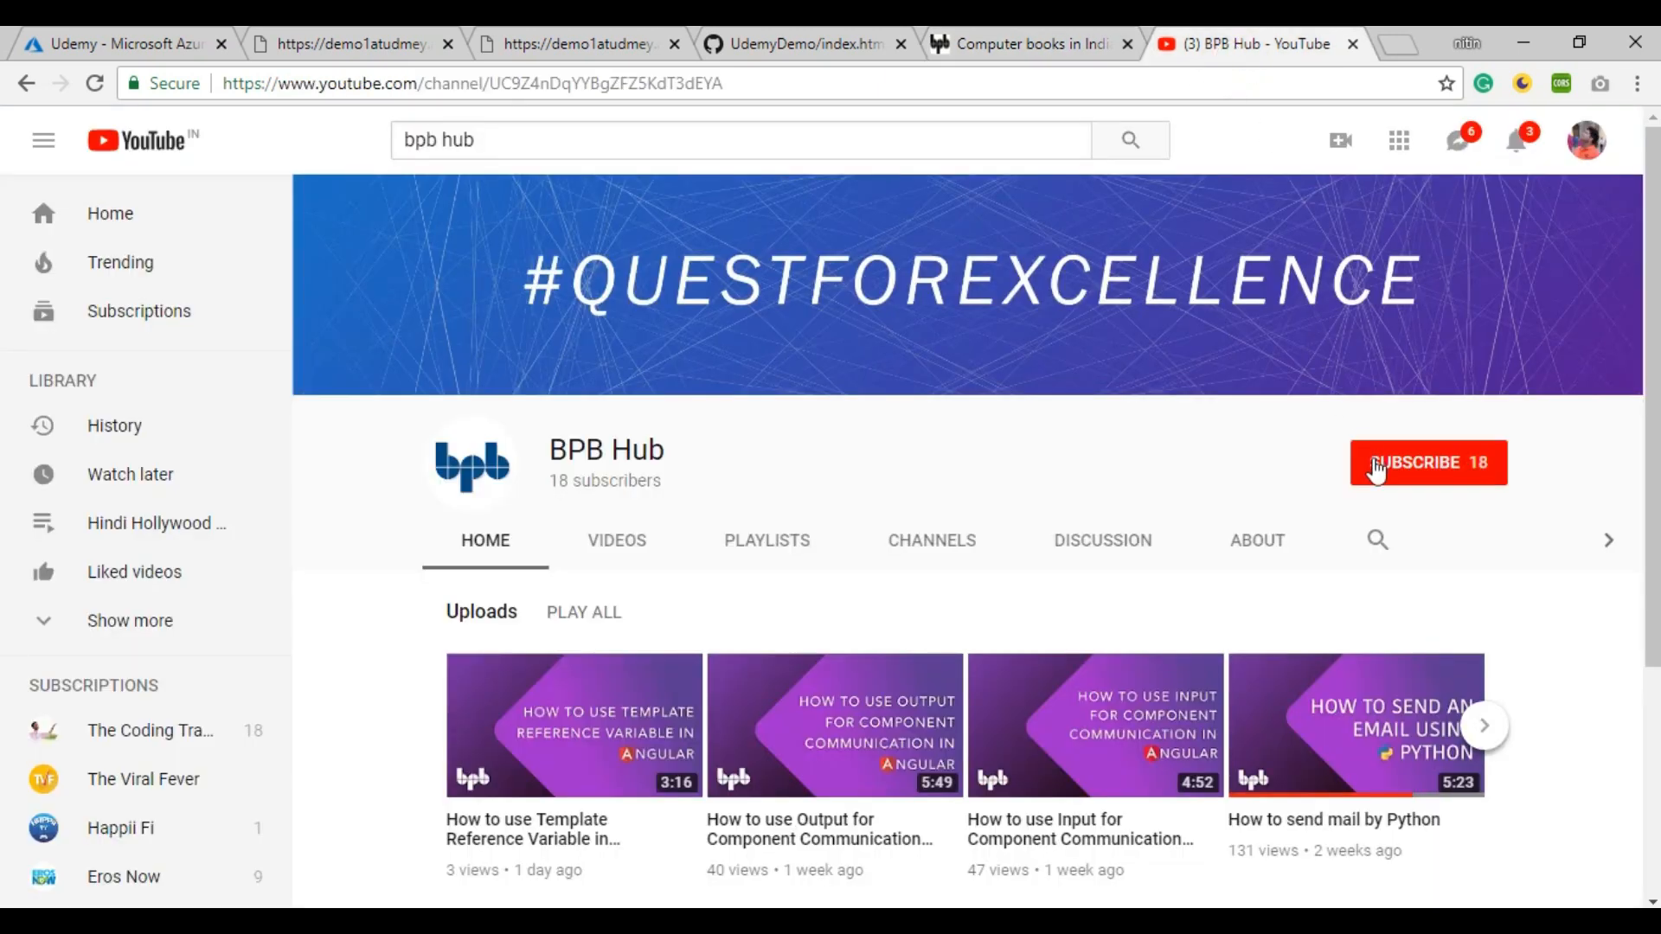